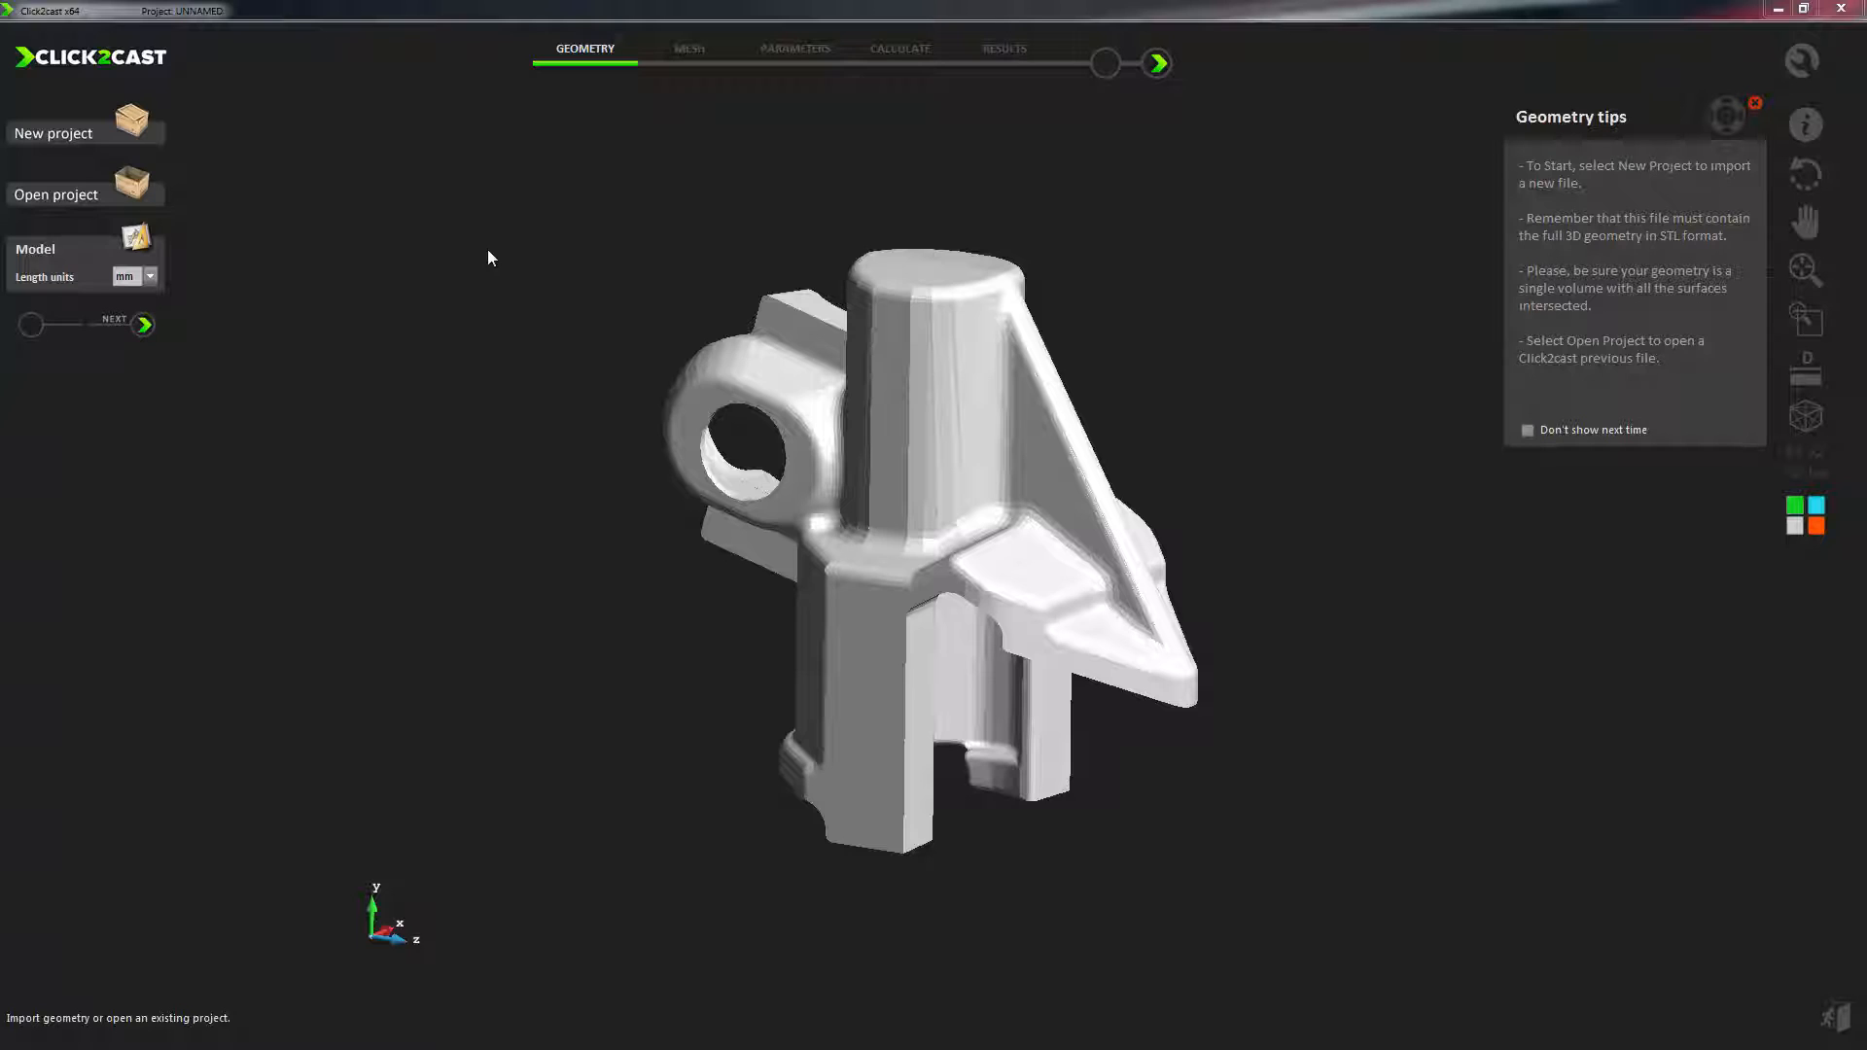
mouse_move(157, 237)
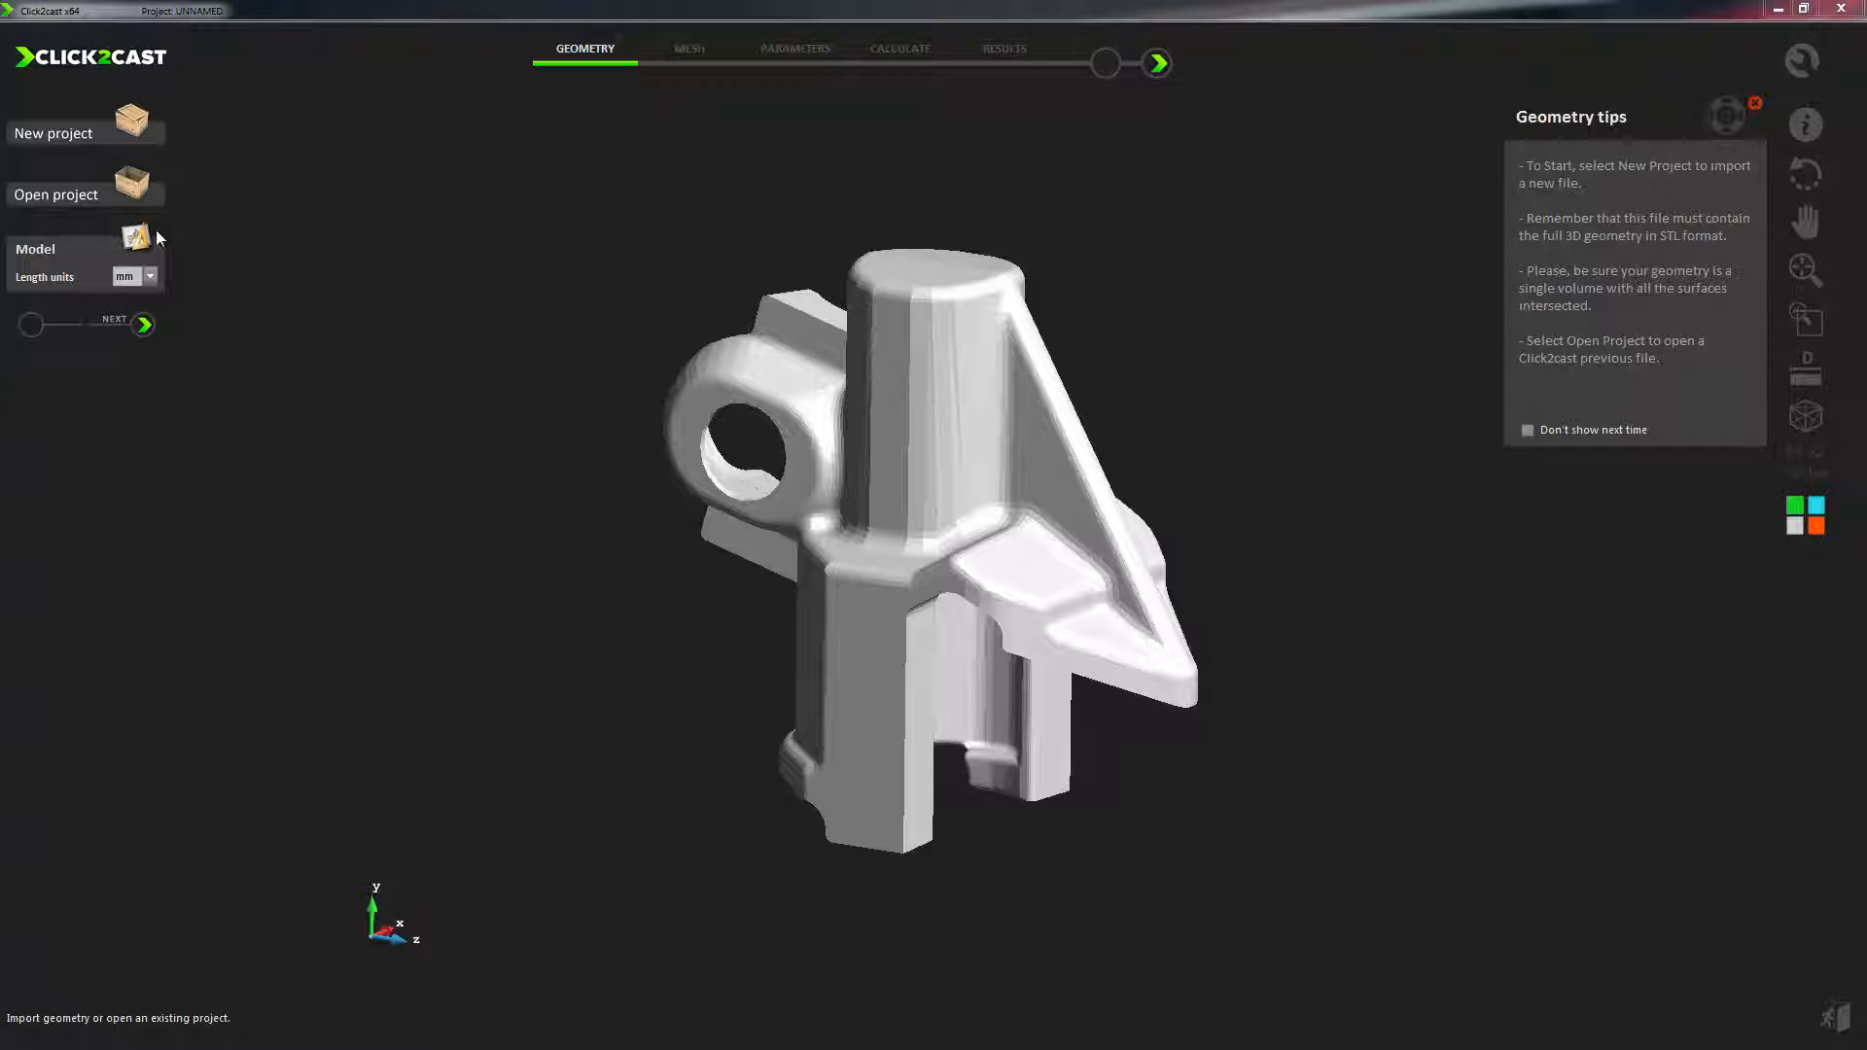
Step: Show the length unit choices (m, cm, mm, inch) for the imported part
left_click(150, 276)
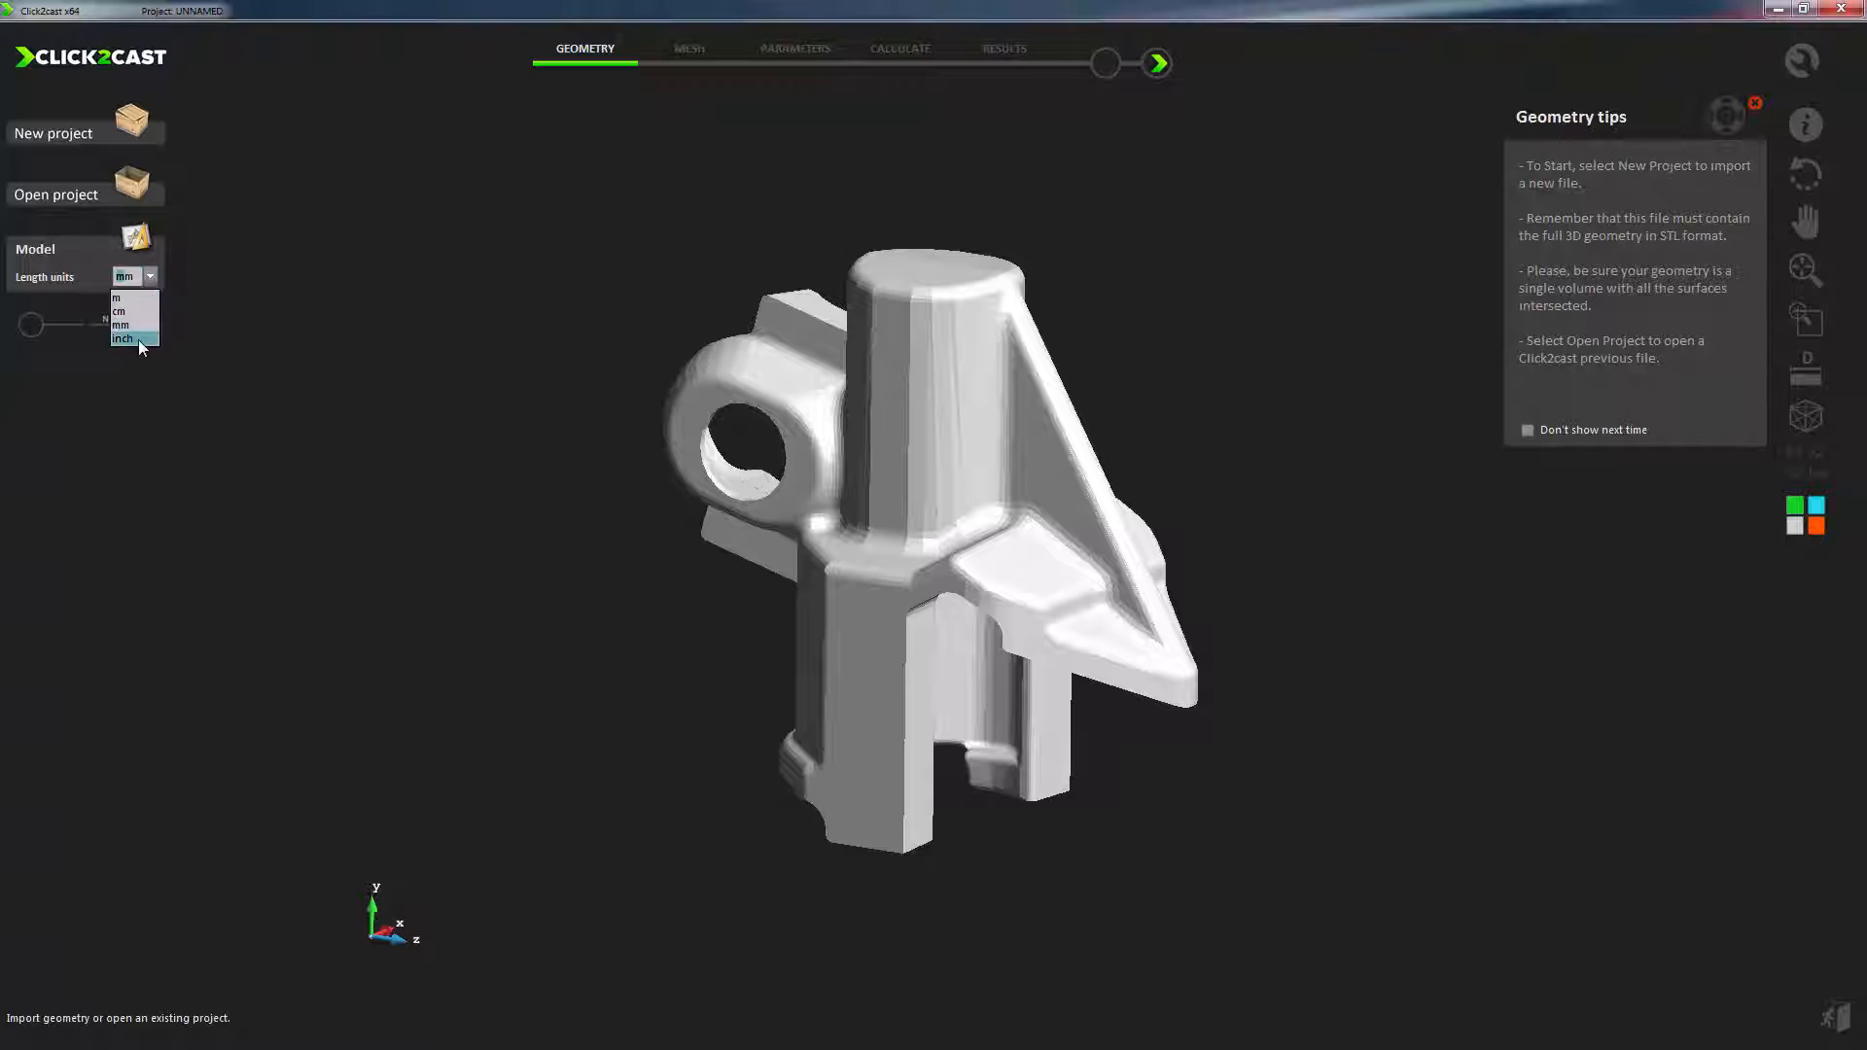
Step: Switch to inches and define a custom 0.25 × 0.25 inch ingate oriented along -XZ on top of the part
left_click(1154, 62)
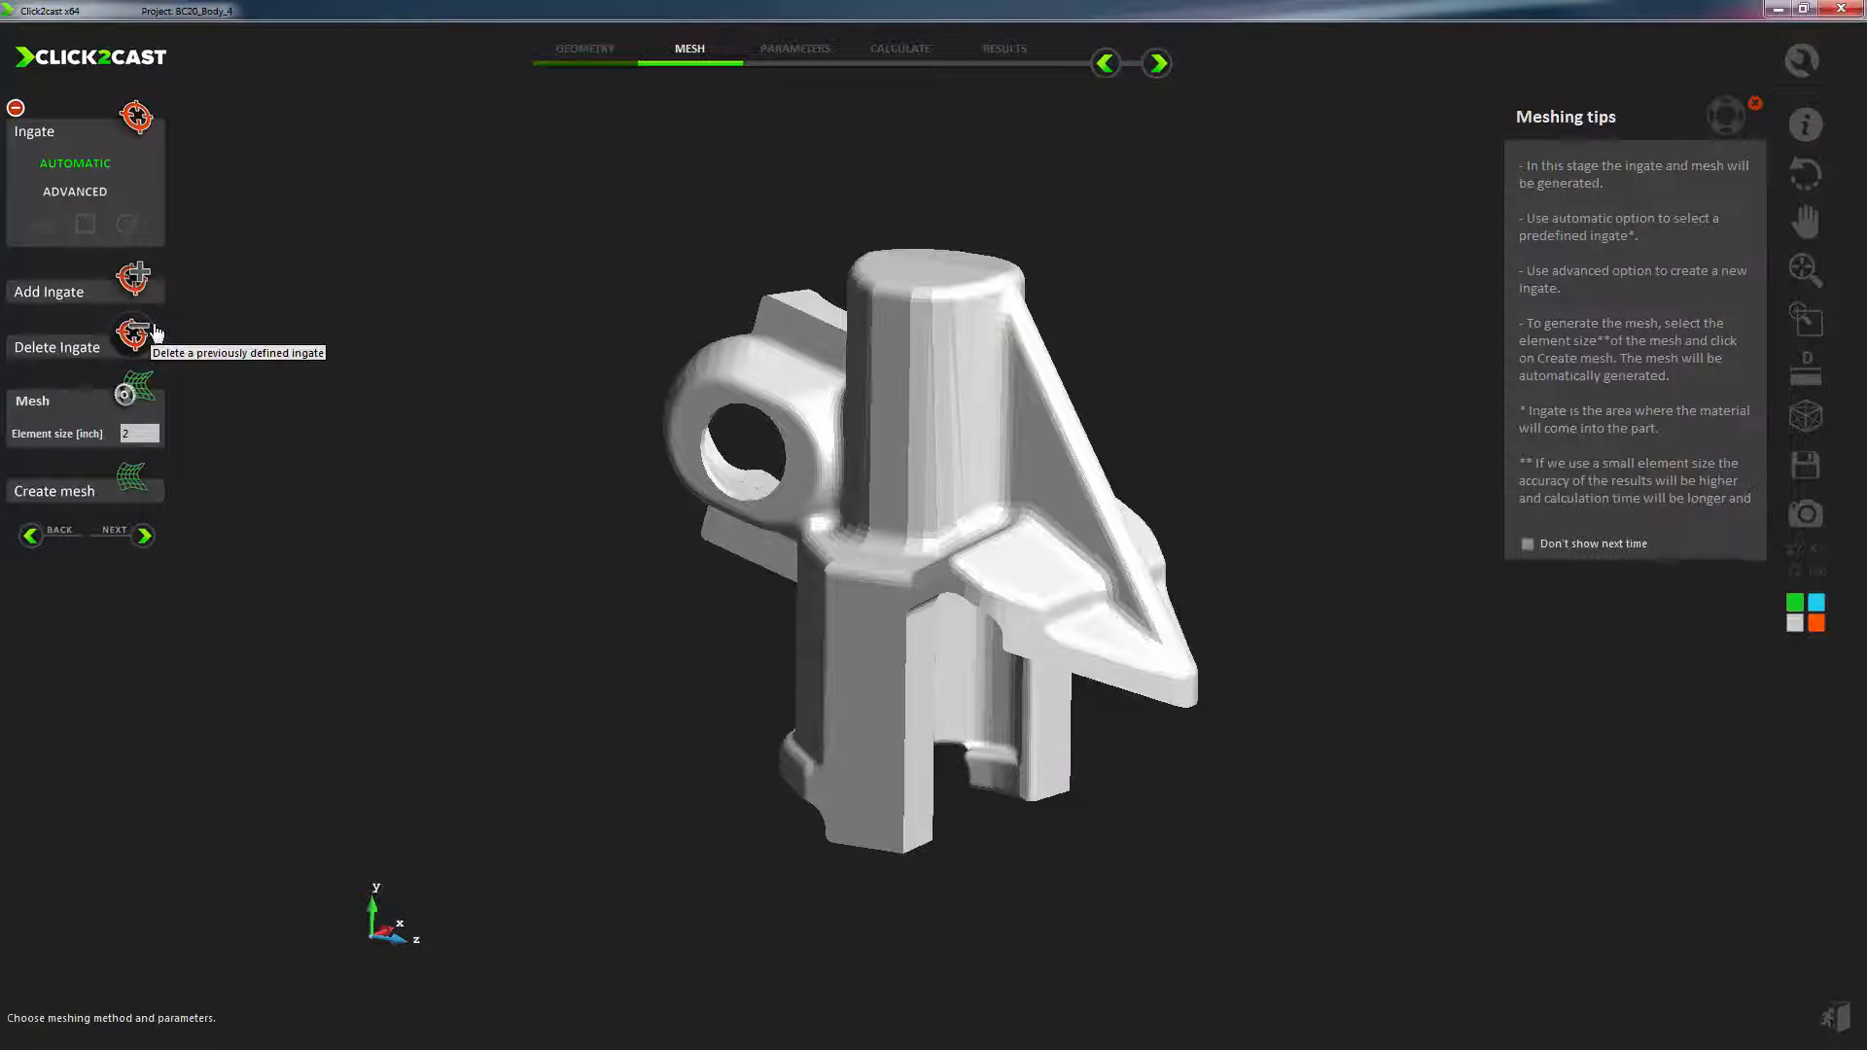
mouse_move(177, 254)
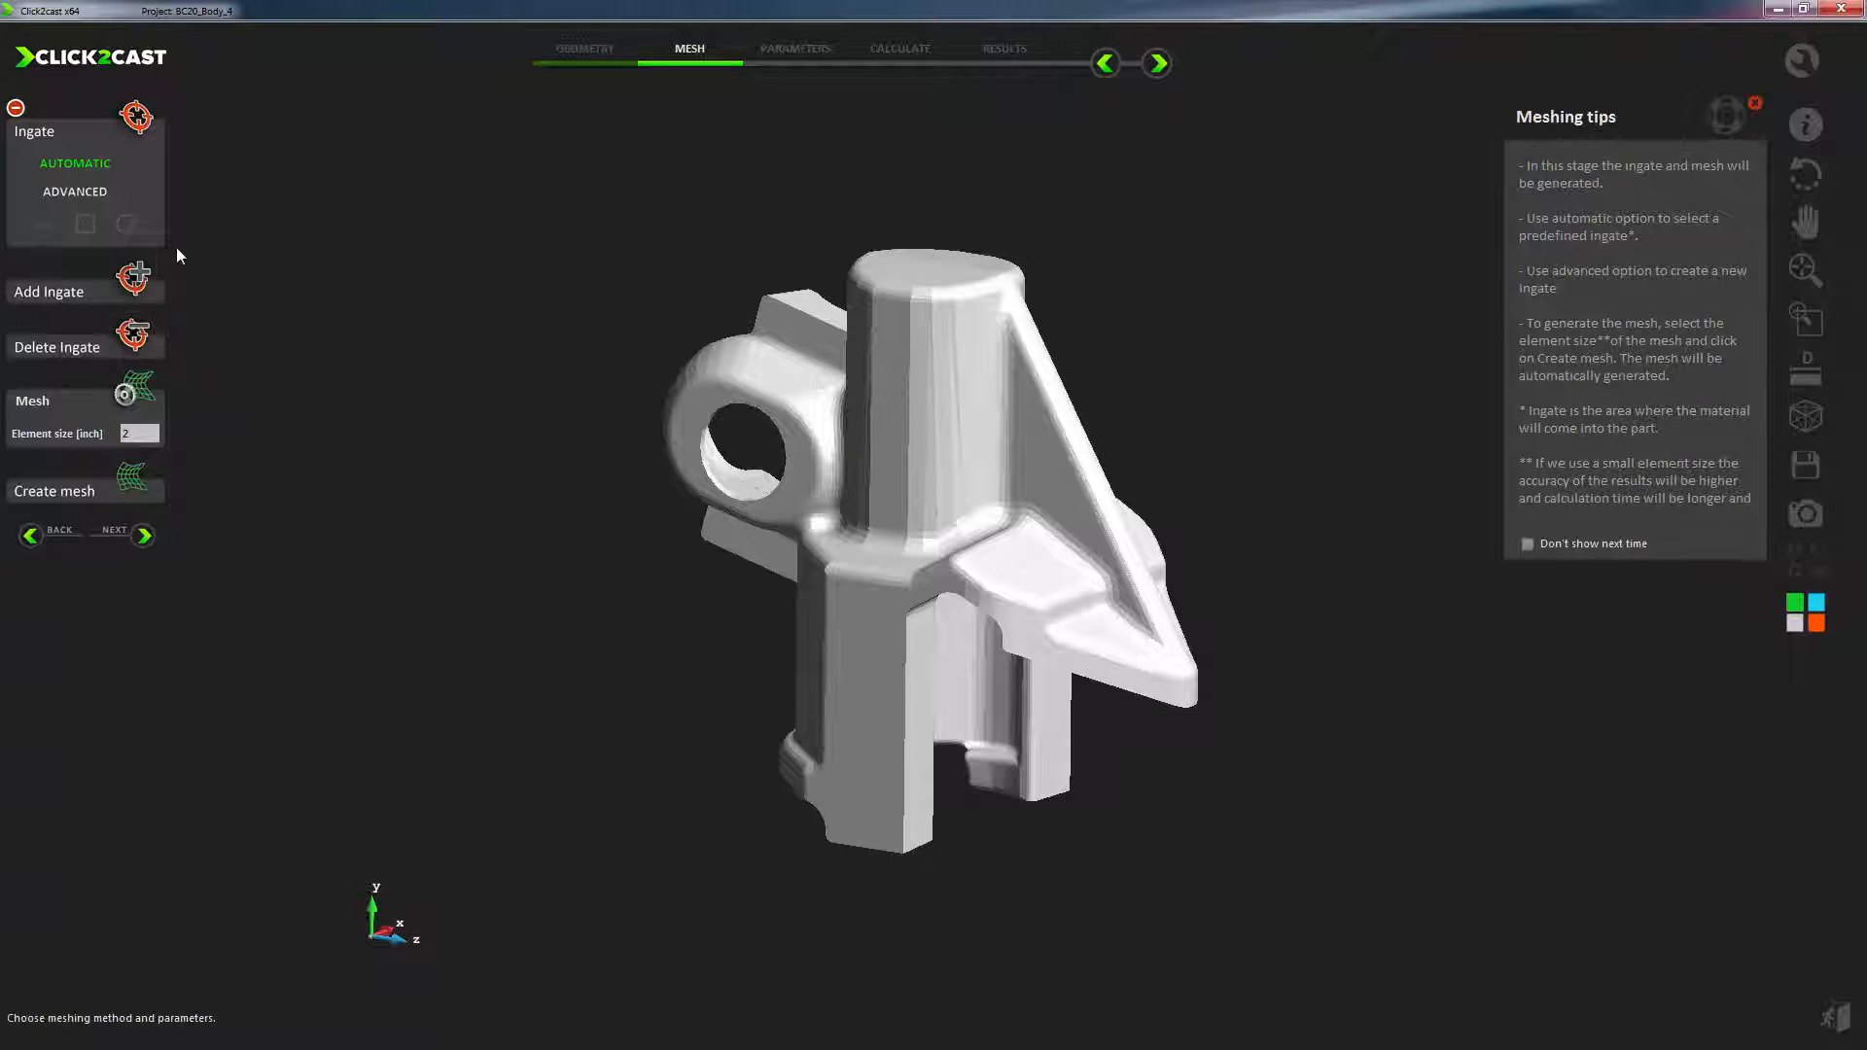
left_click(73, 192)
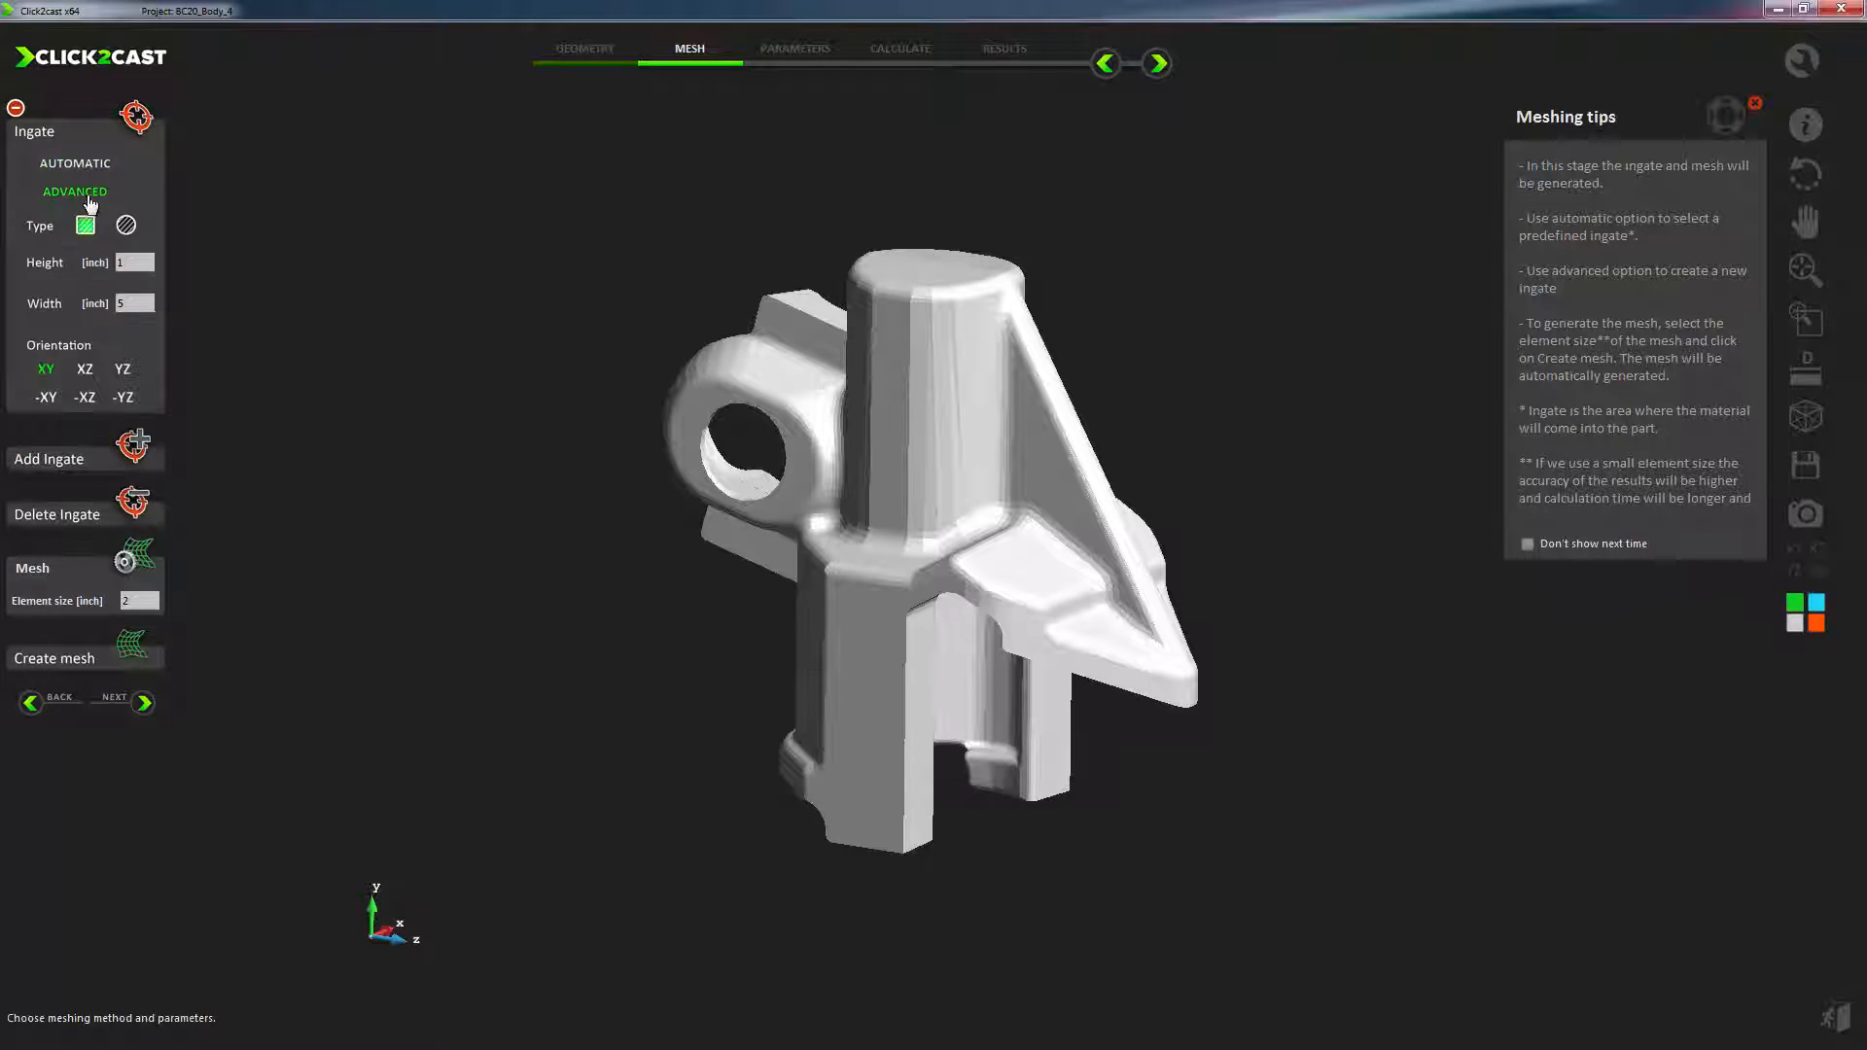
left_click(134, 262)
type(".")
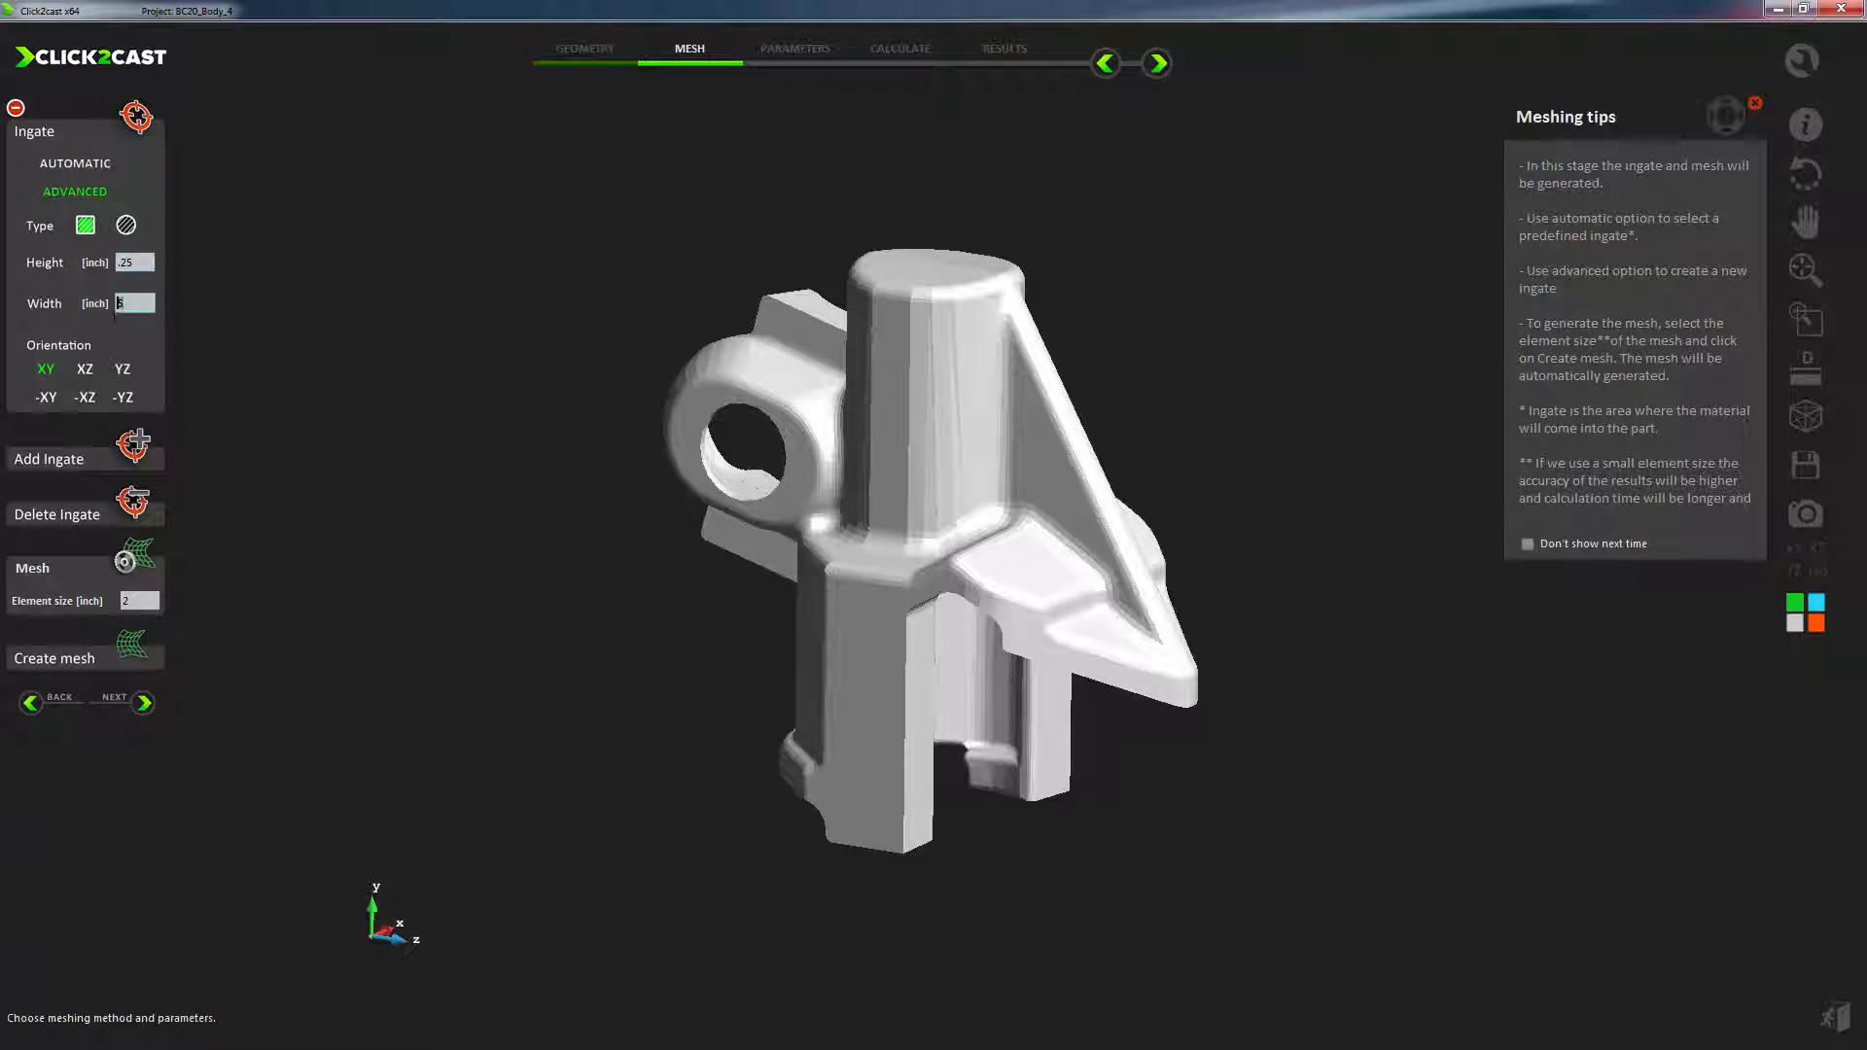
type("25")
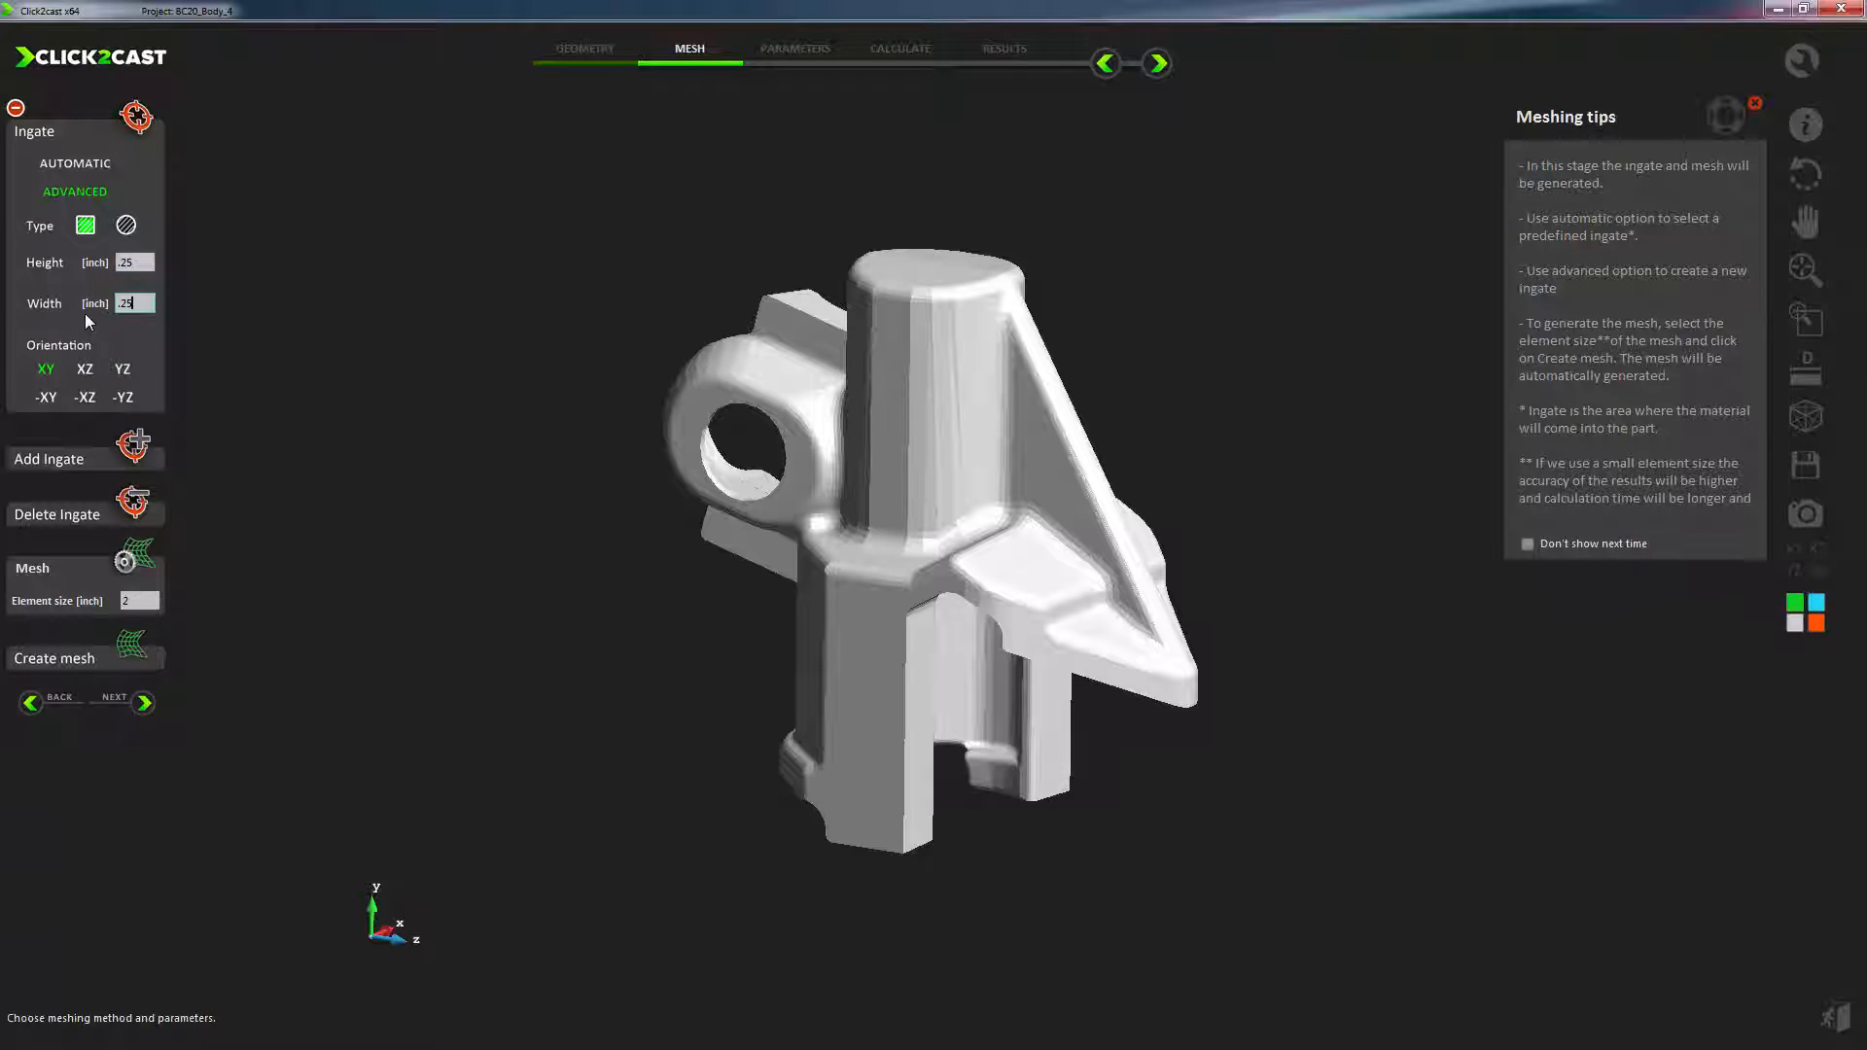
left_click(83, 397)
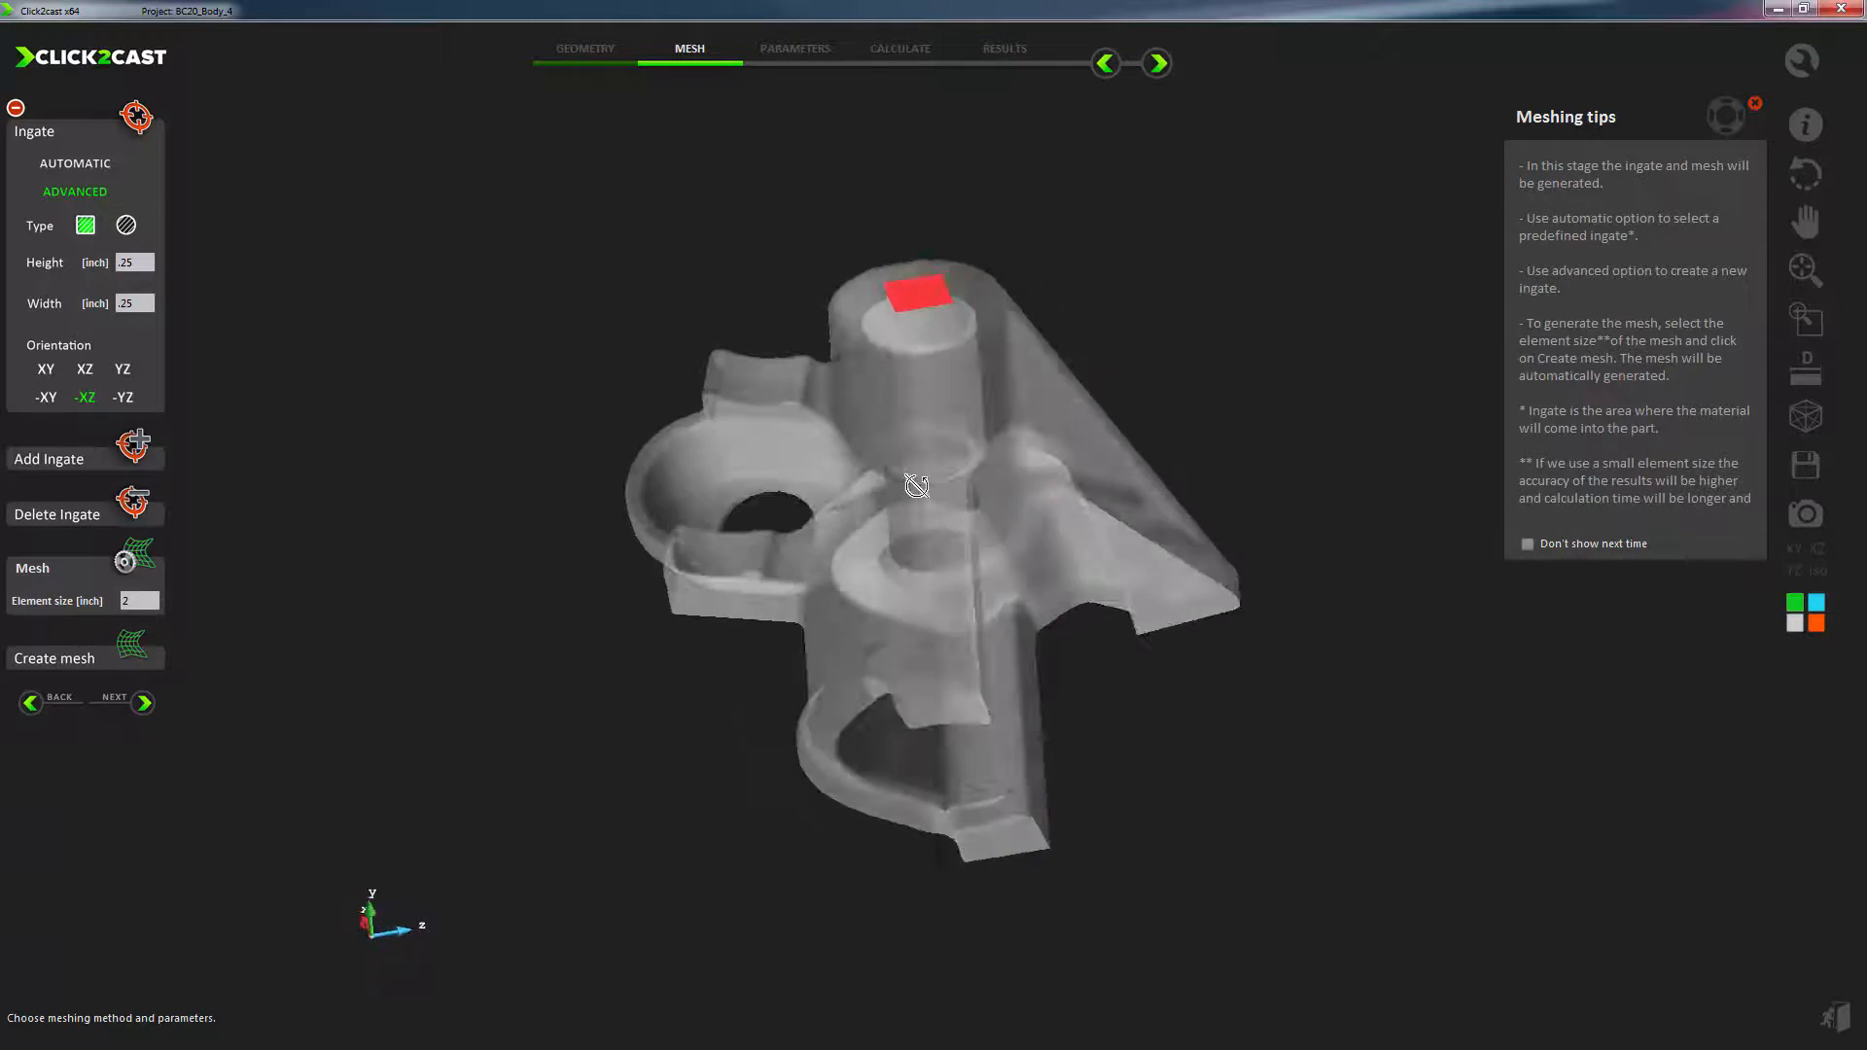
Step: Mesh the part with a 0.05 inch element size
left_click_drag(916, 486, 581, 521)
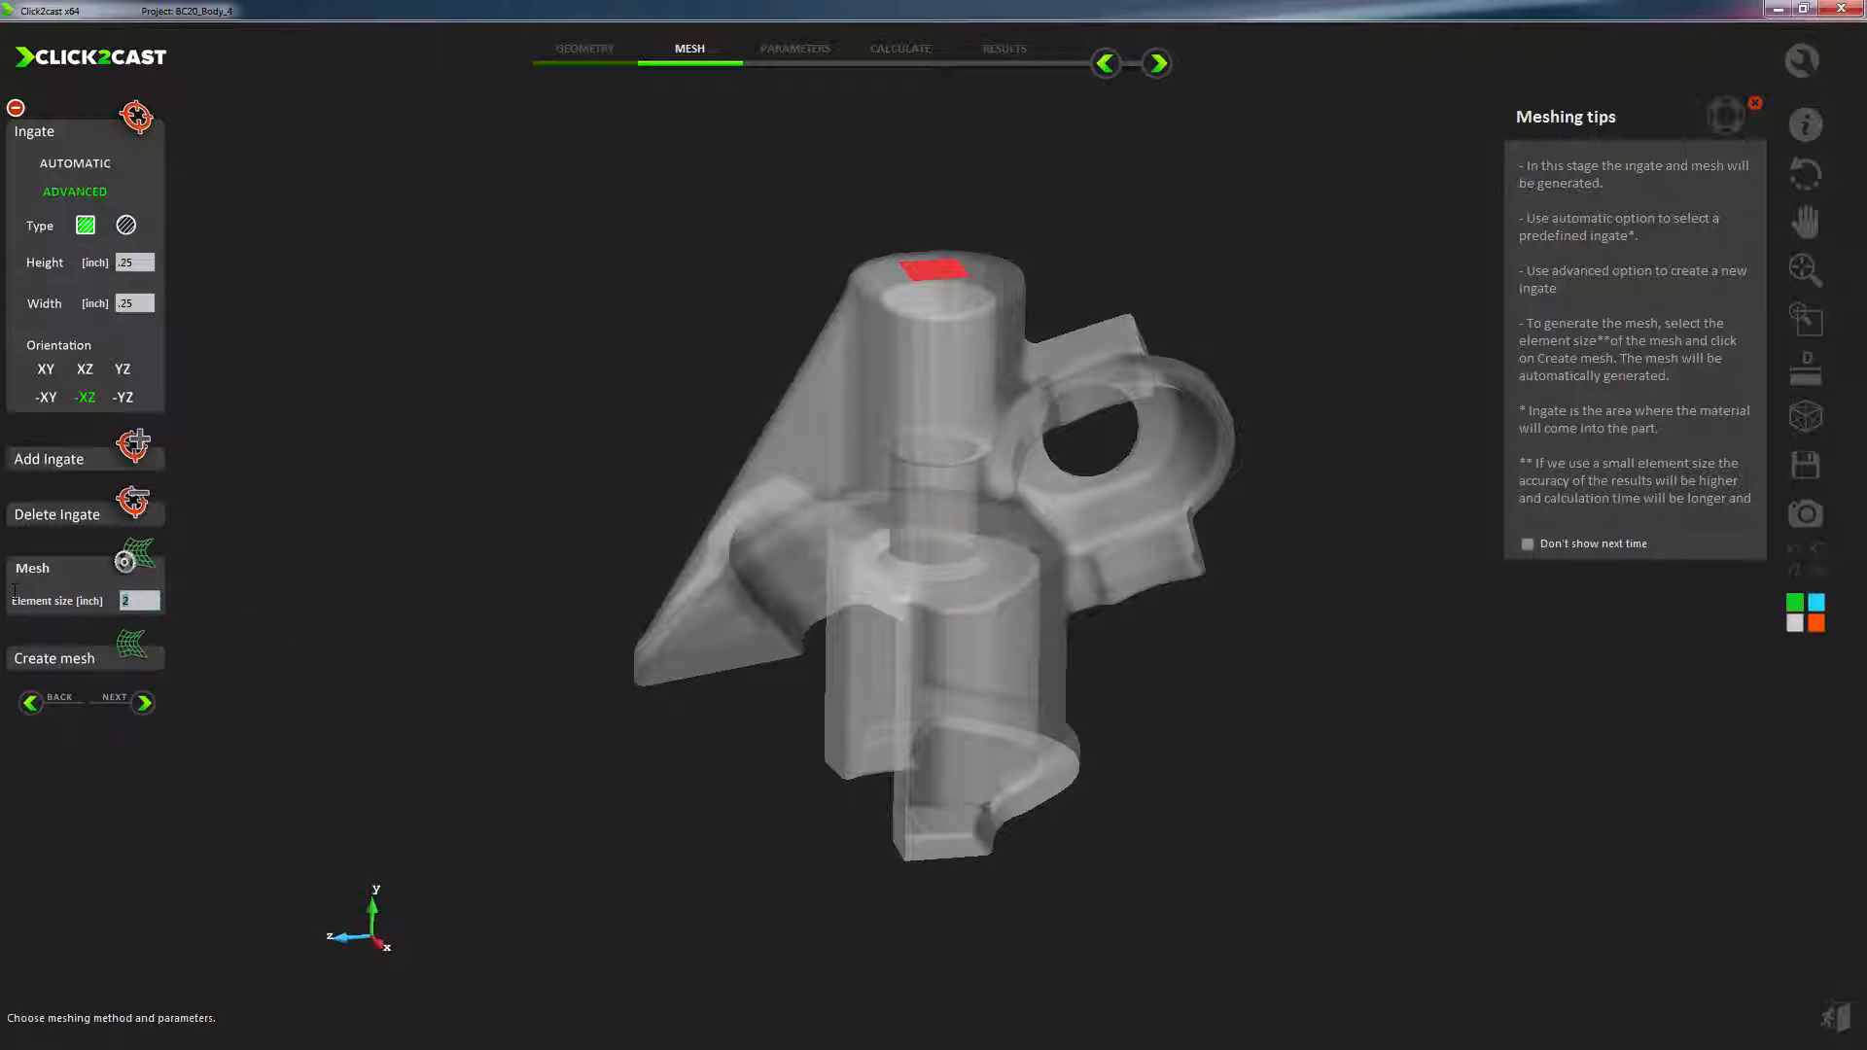
type(".05")
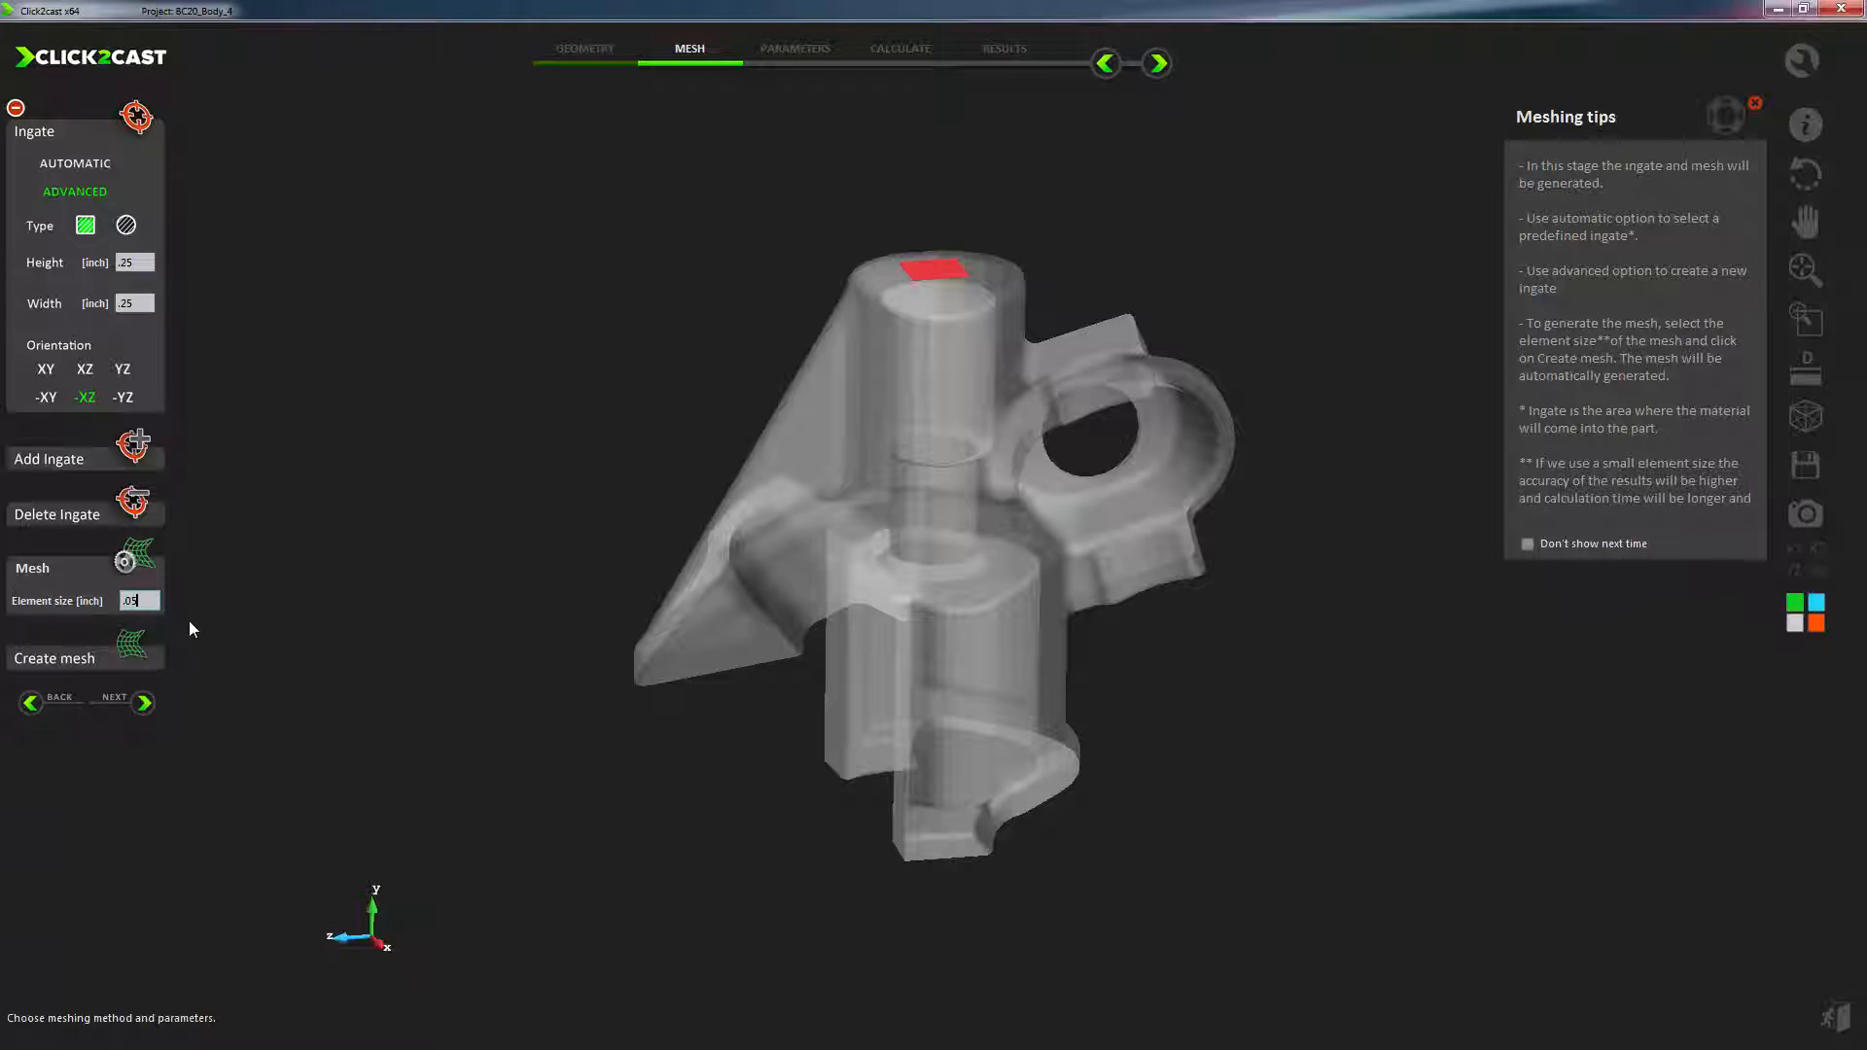
left_click(54, 657)
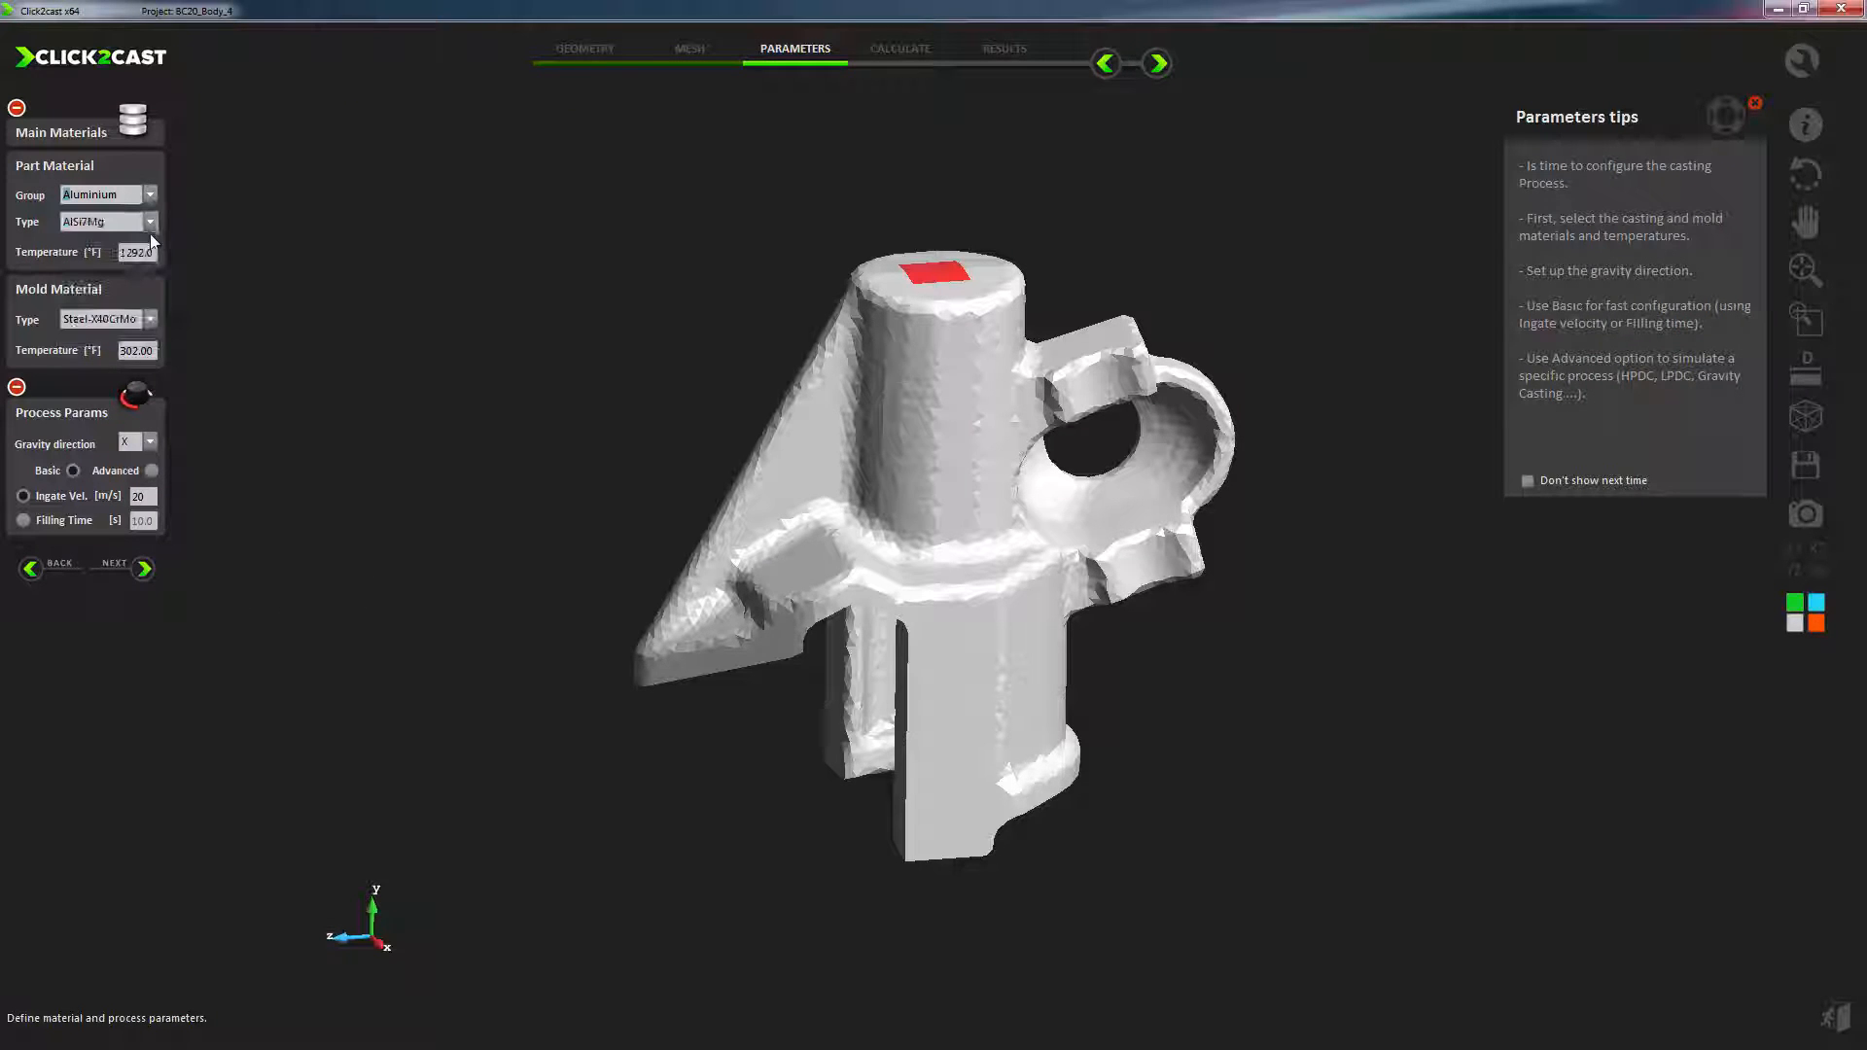
Step: Assign AlSi7Mg aluminium to the part, change the gravity direction, and advance to calculation
left_click(149, 222)
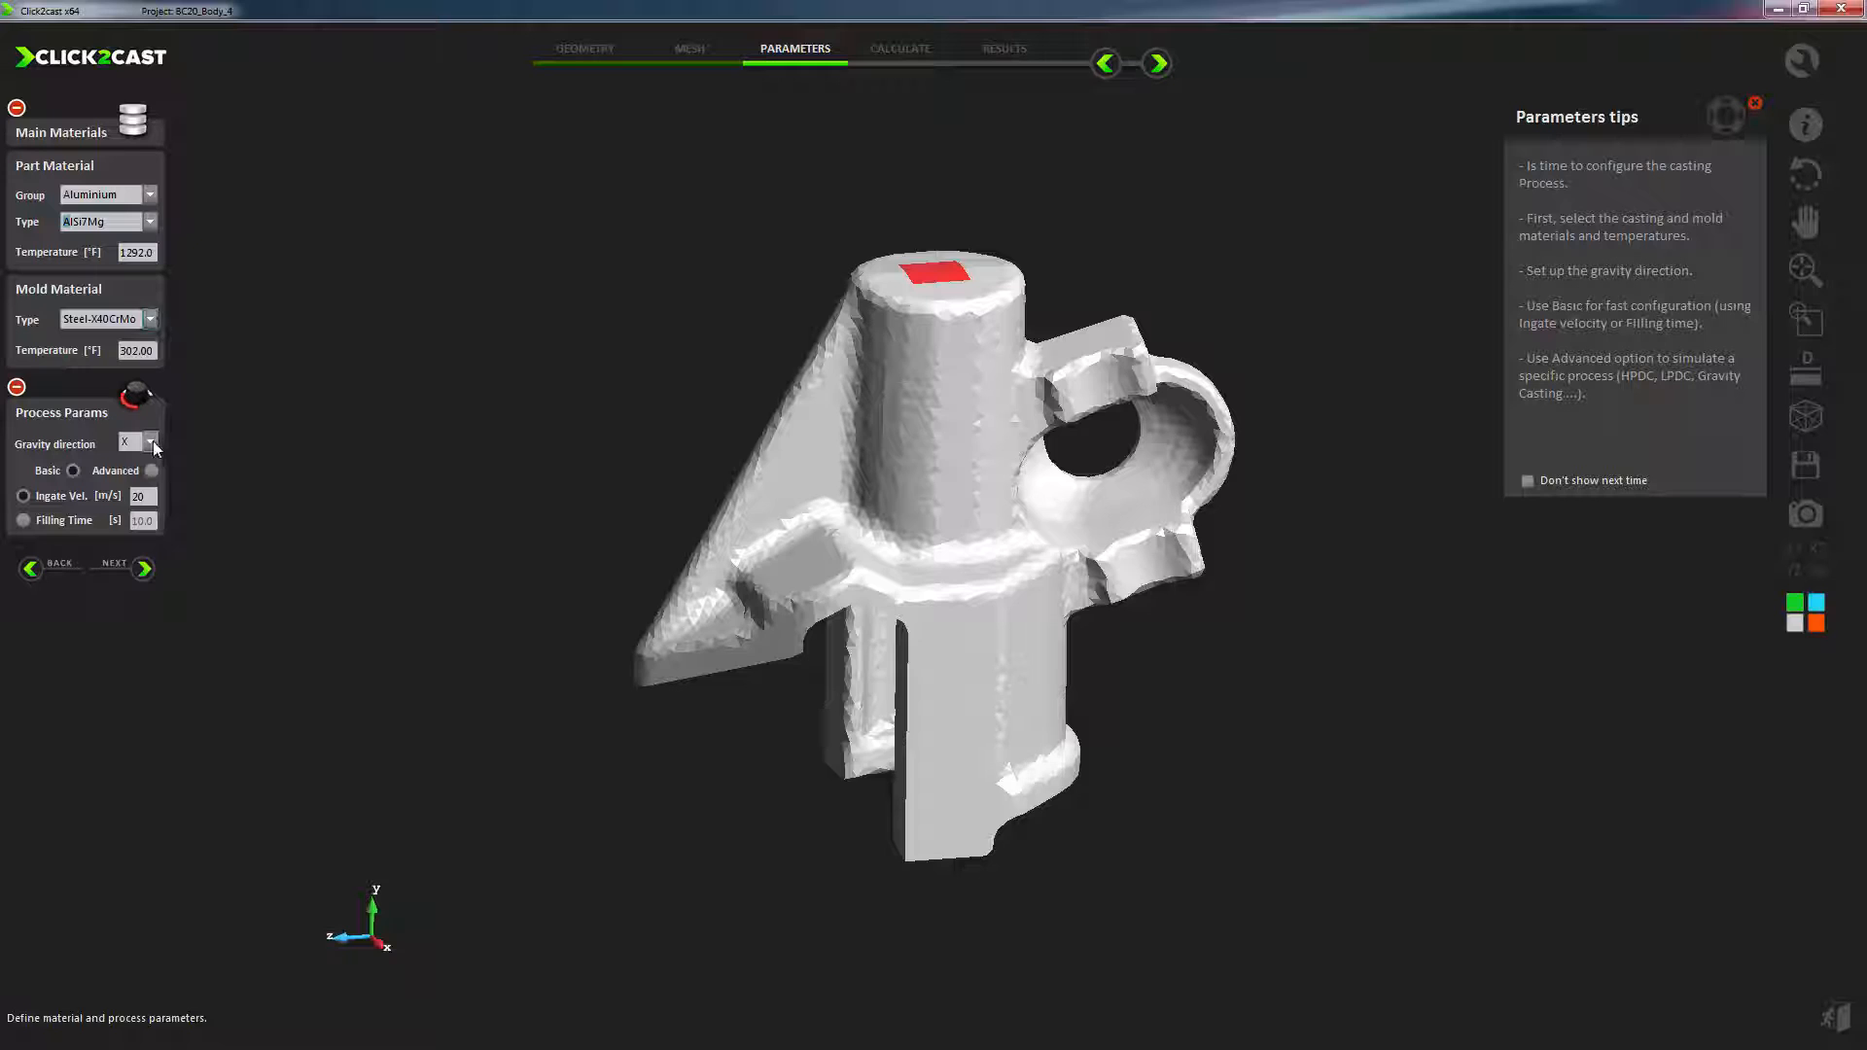
left_click(134, 443)
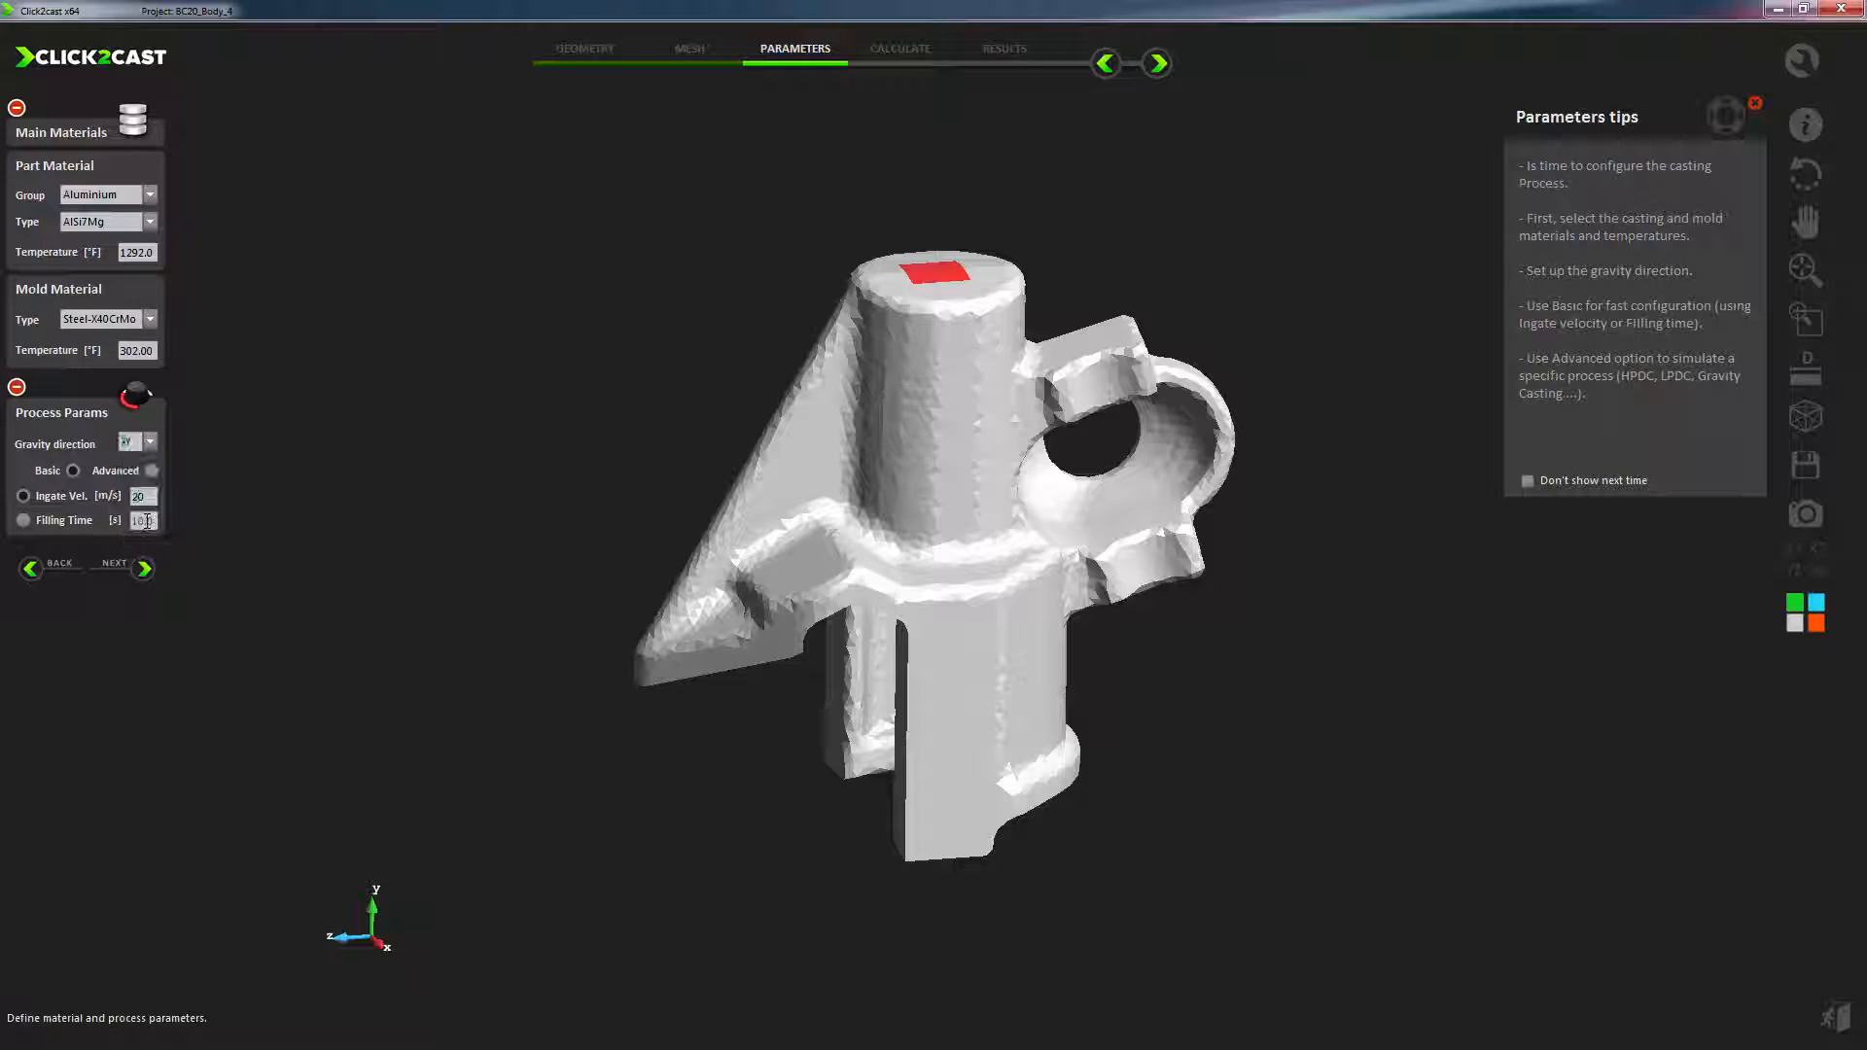
left_click(152, 471)
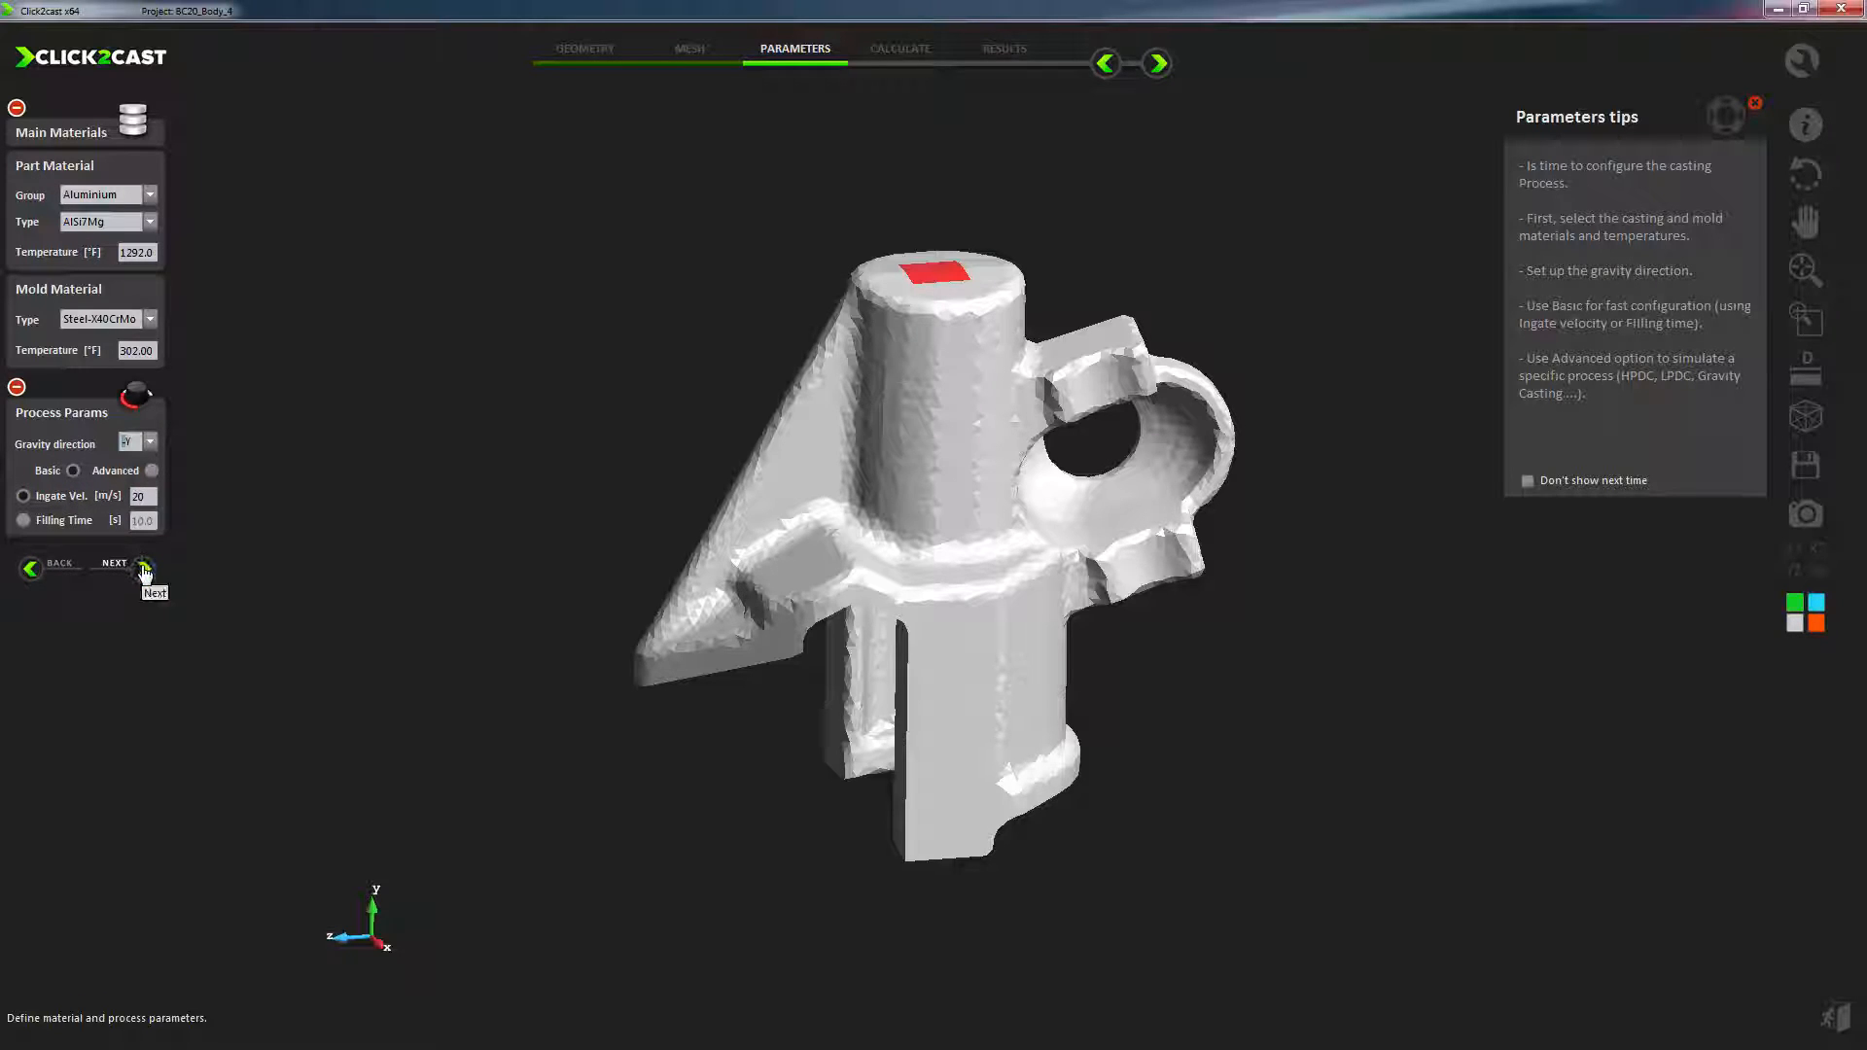
left_click(115, 568)
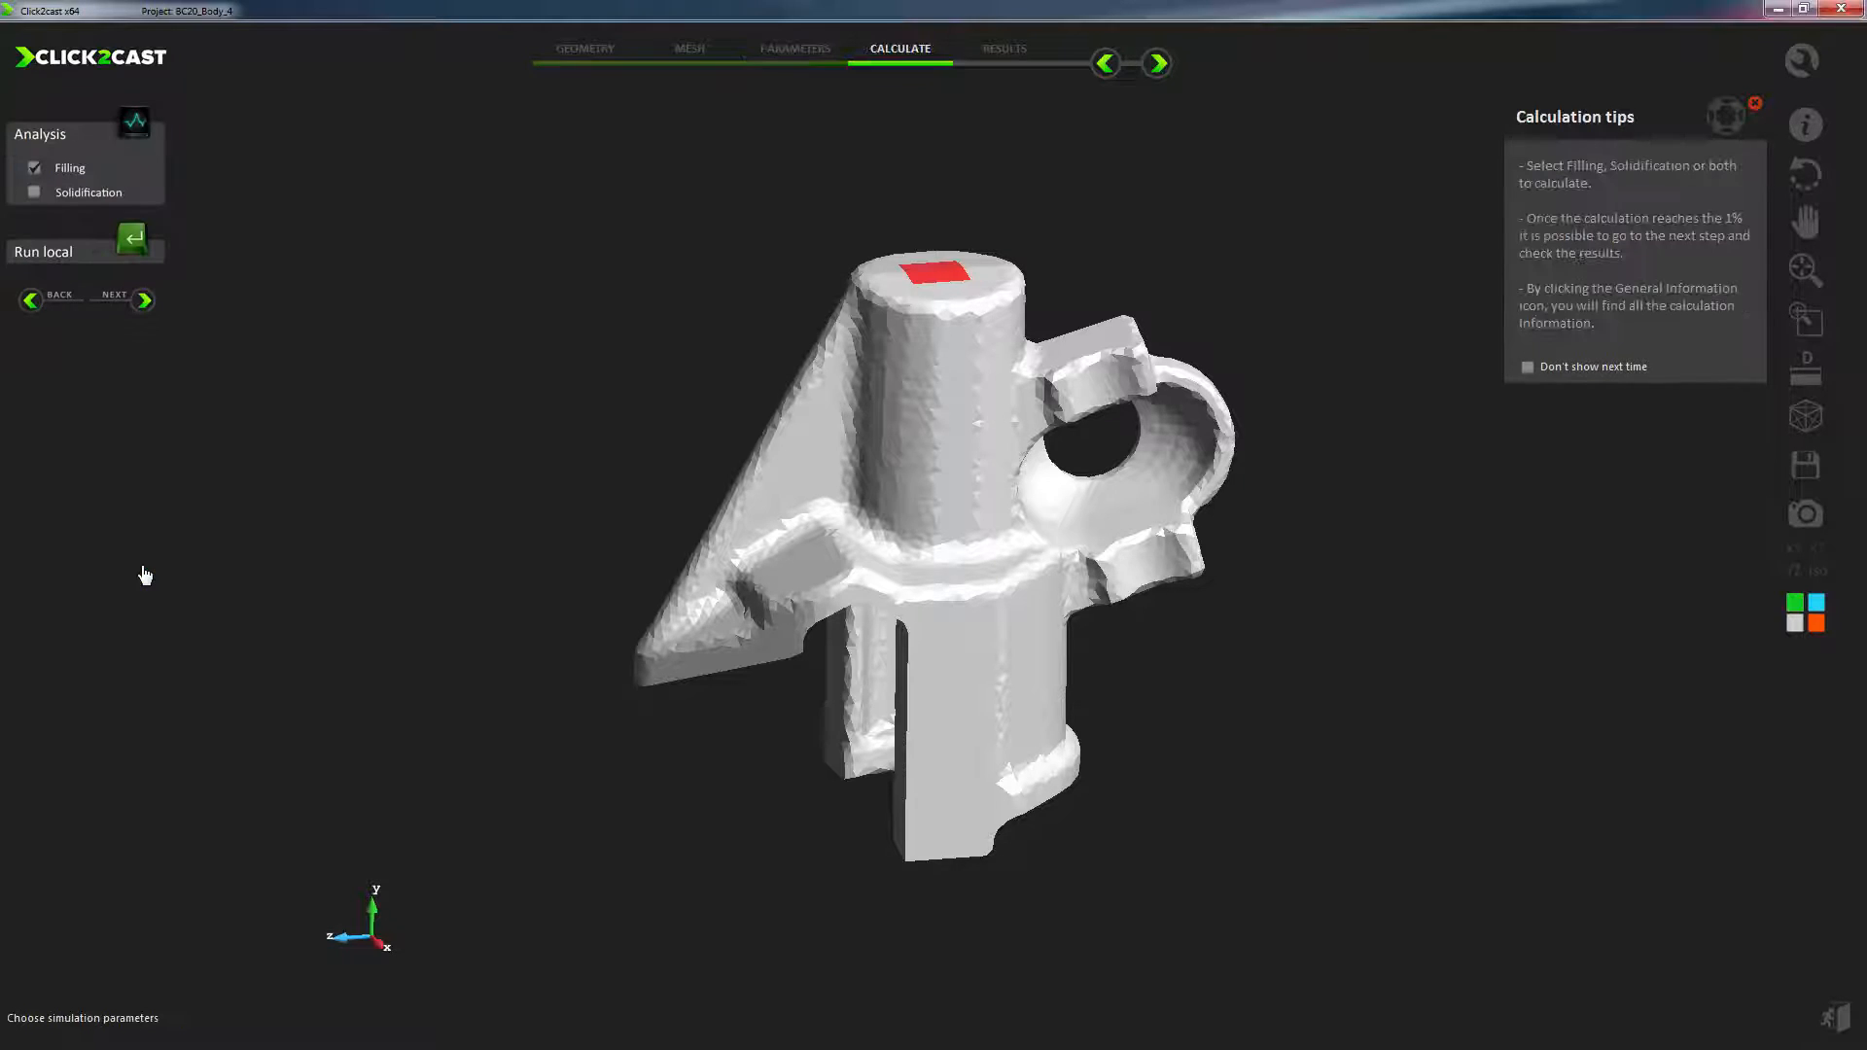
Step: Run the filling and solidification analyses locally
left_click(35, 193)
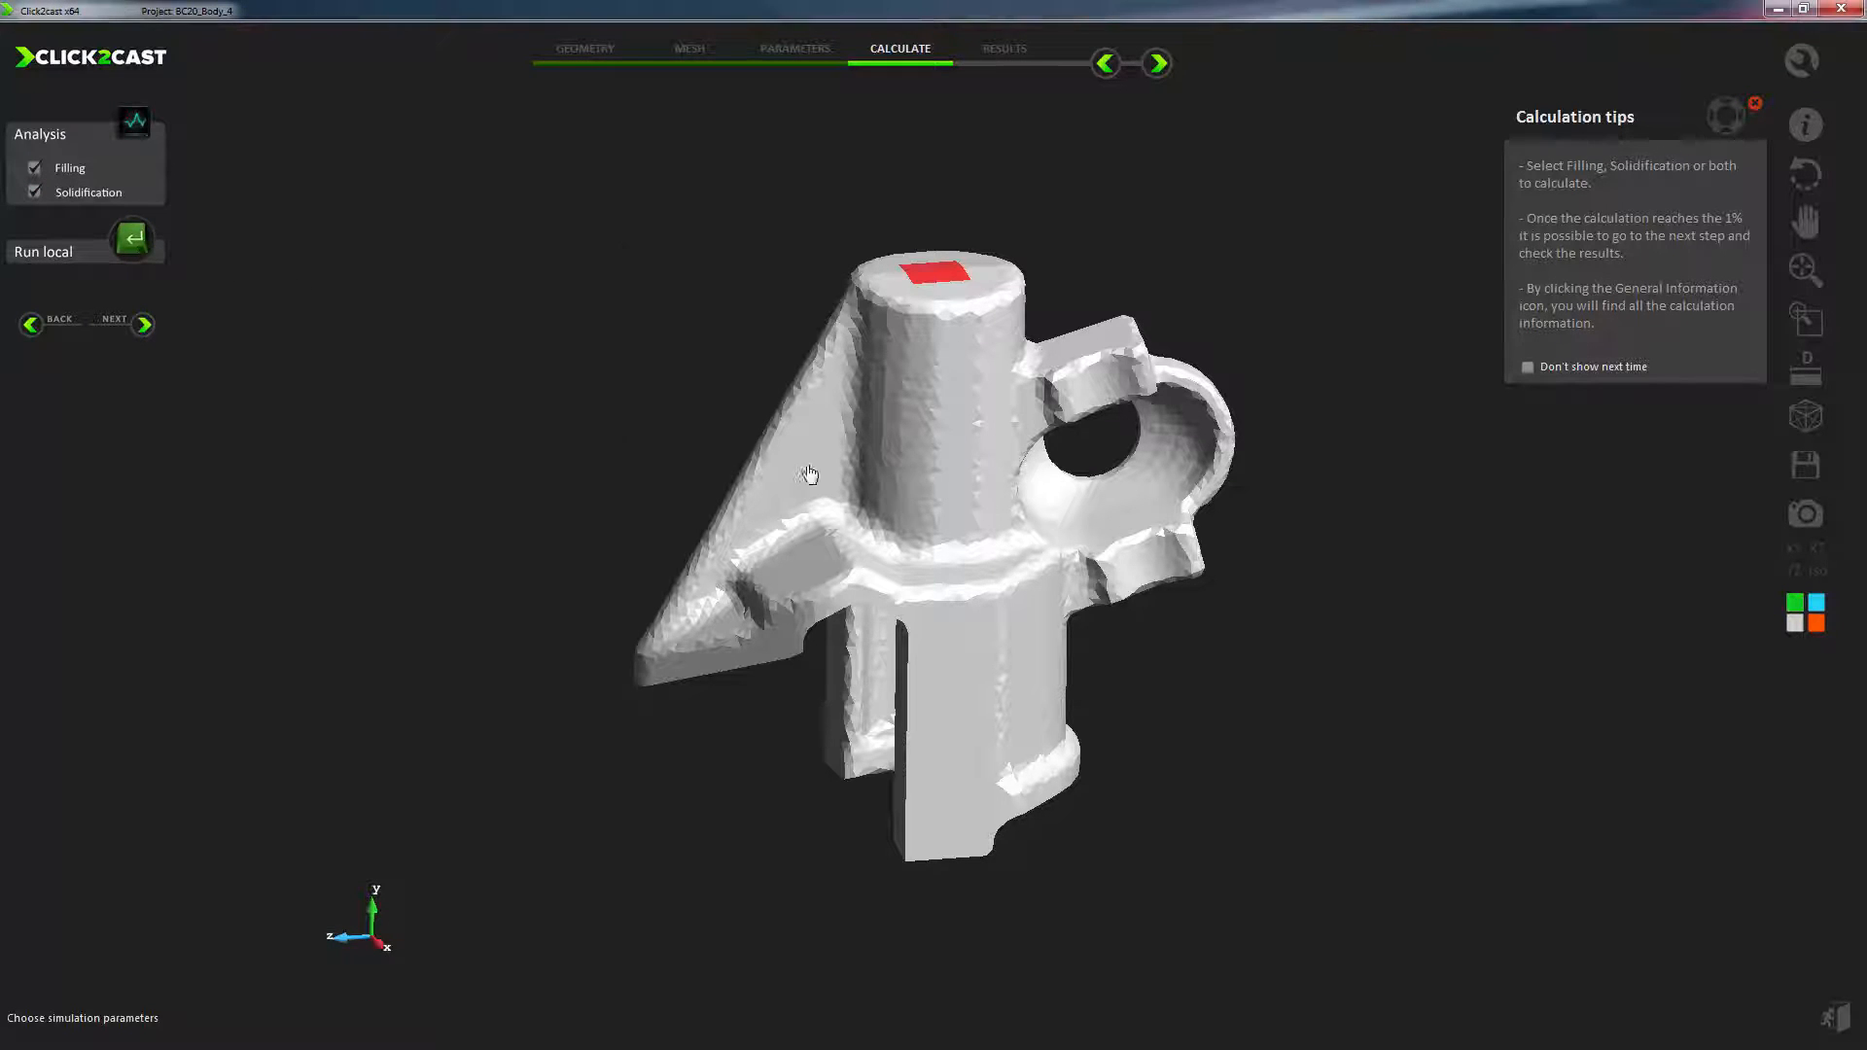
left_click(132, 238)
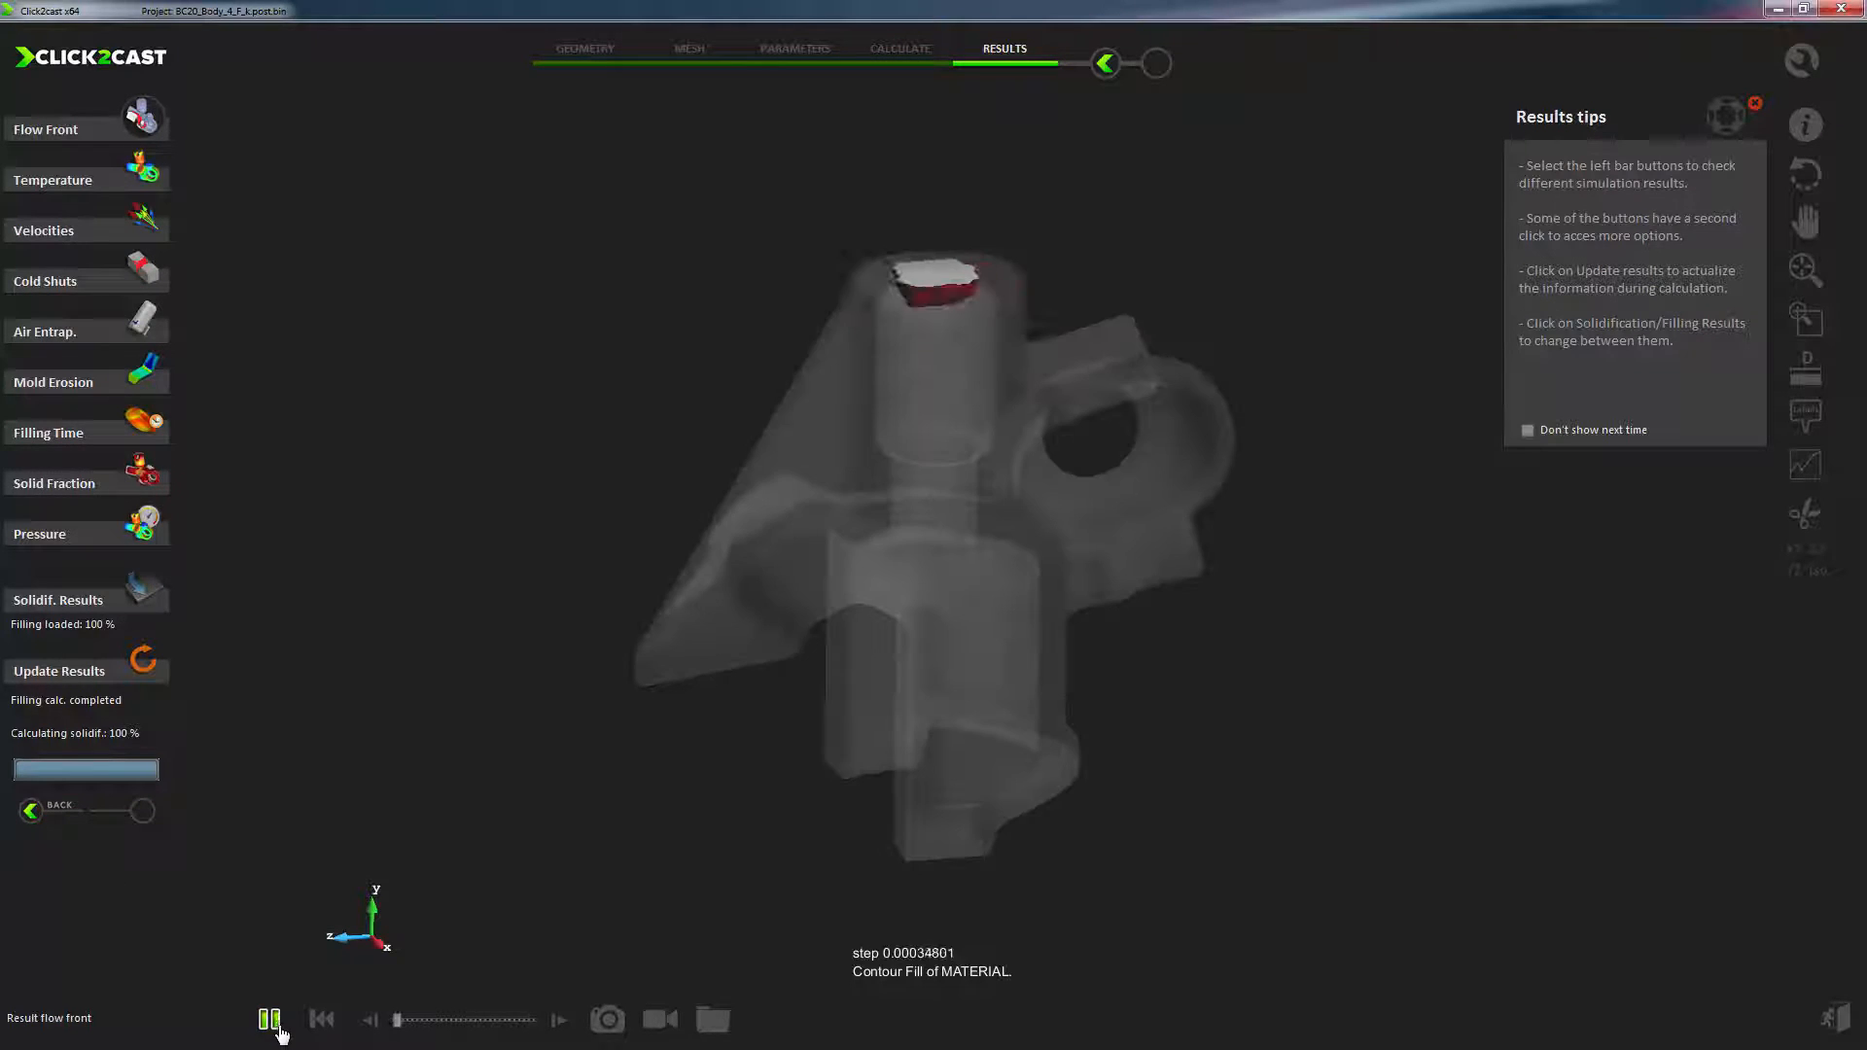
Step: Play the flow front filling animation, pausing and resuming partway through
left_click(268, 1018)
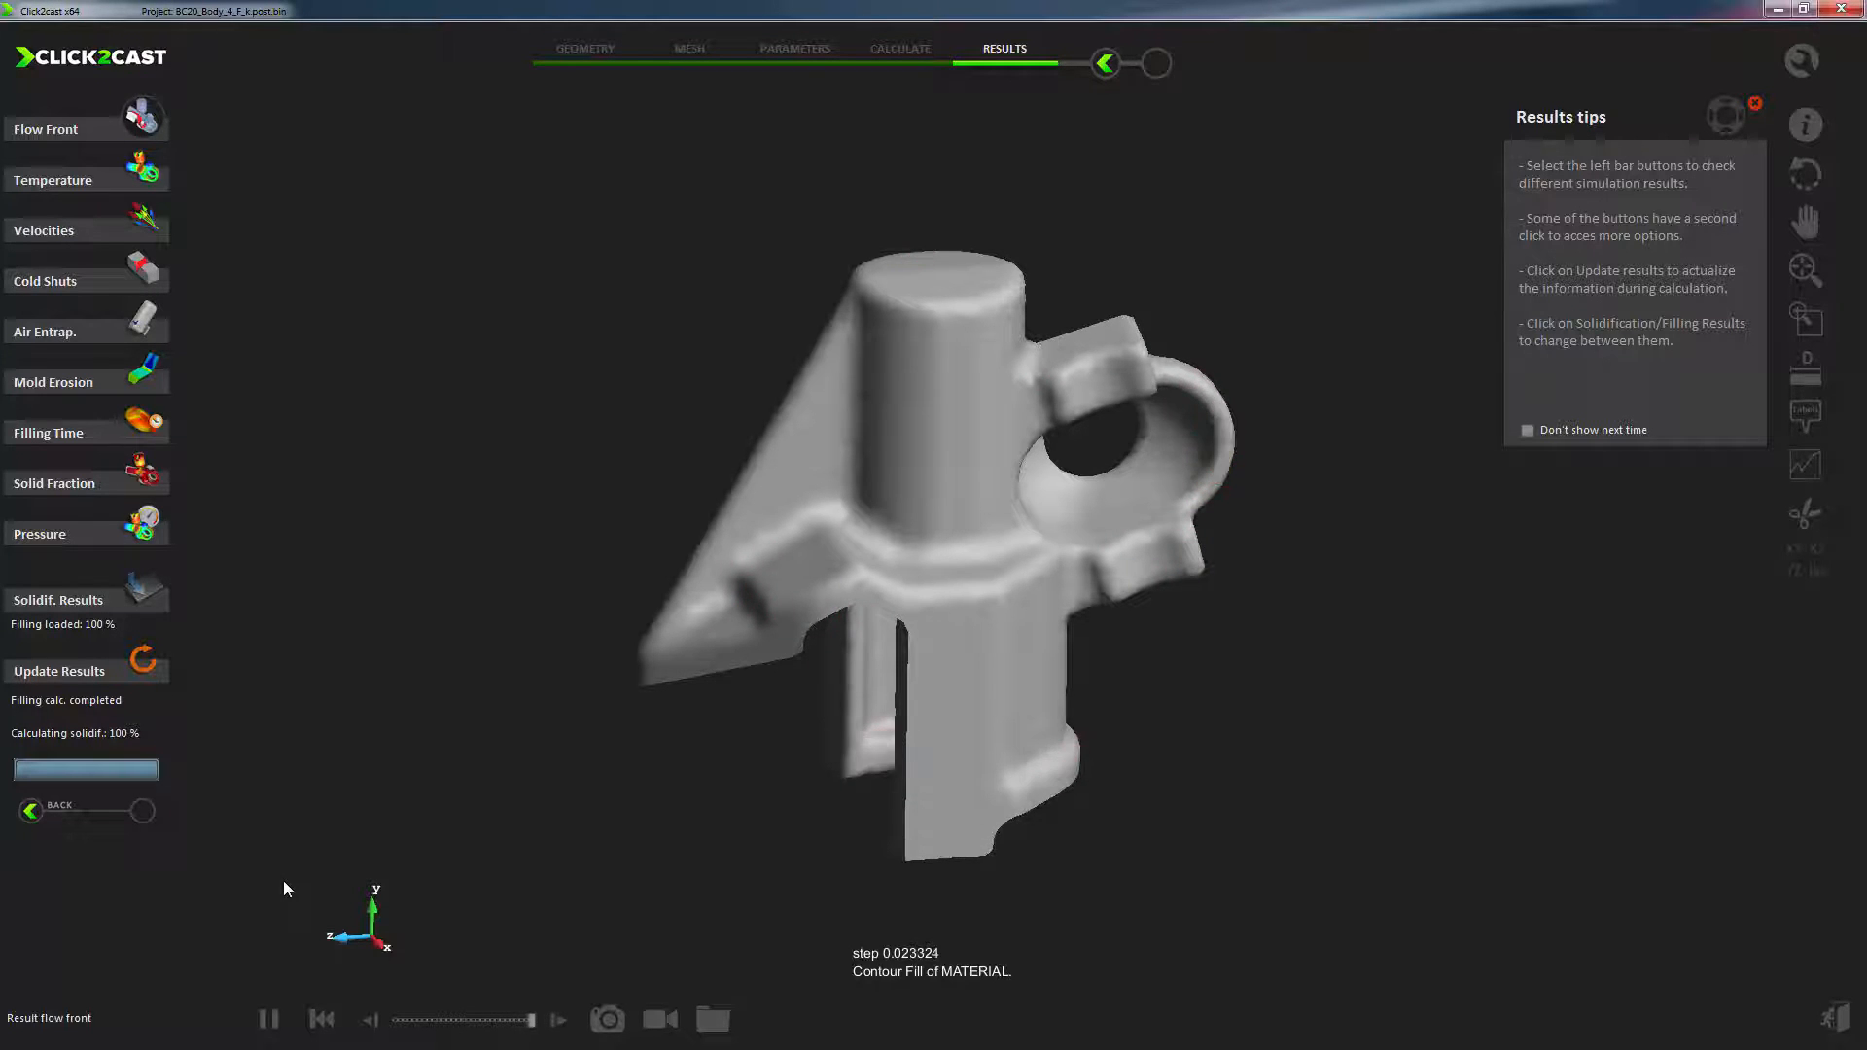
left_click(268, 1019)
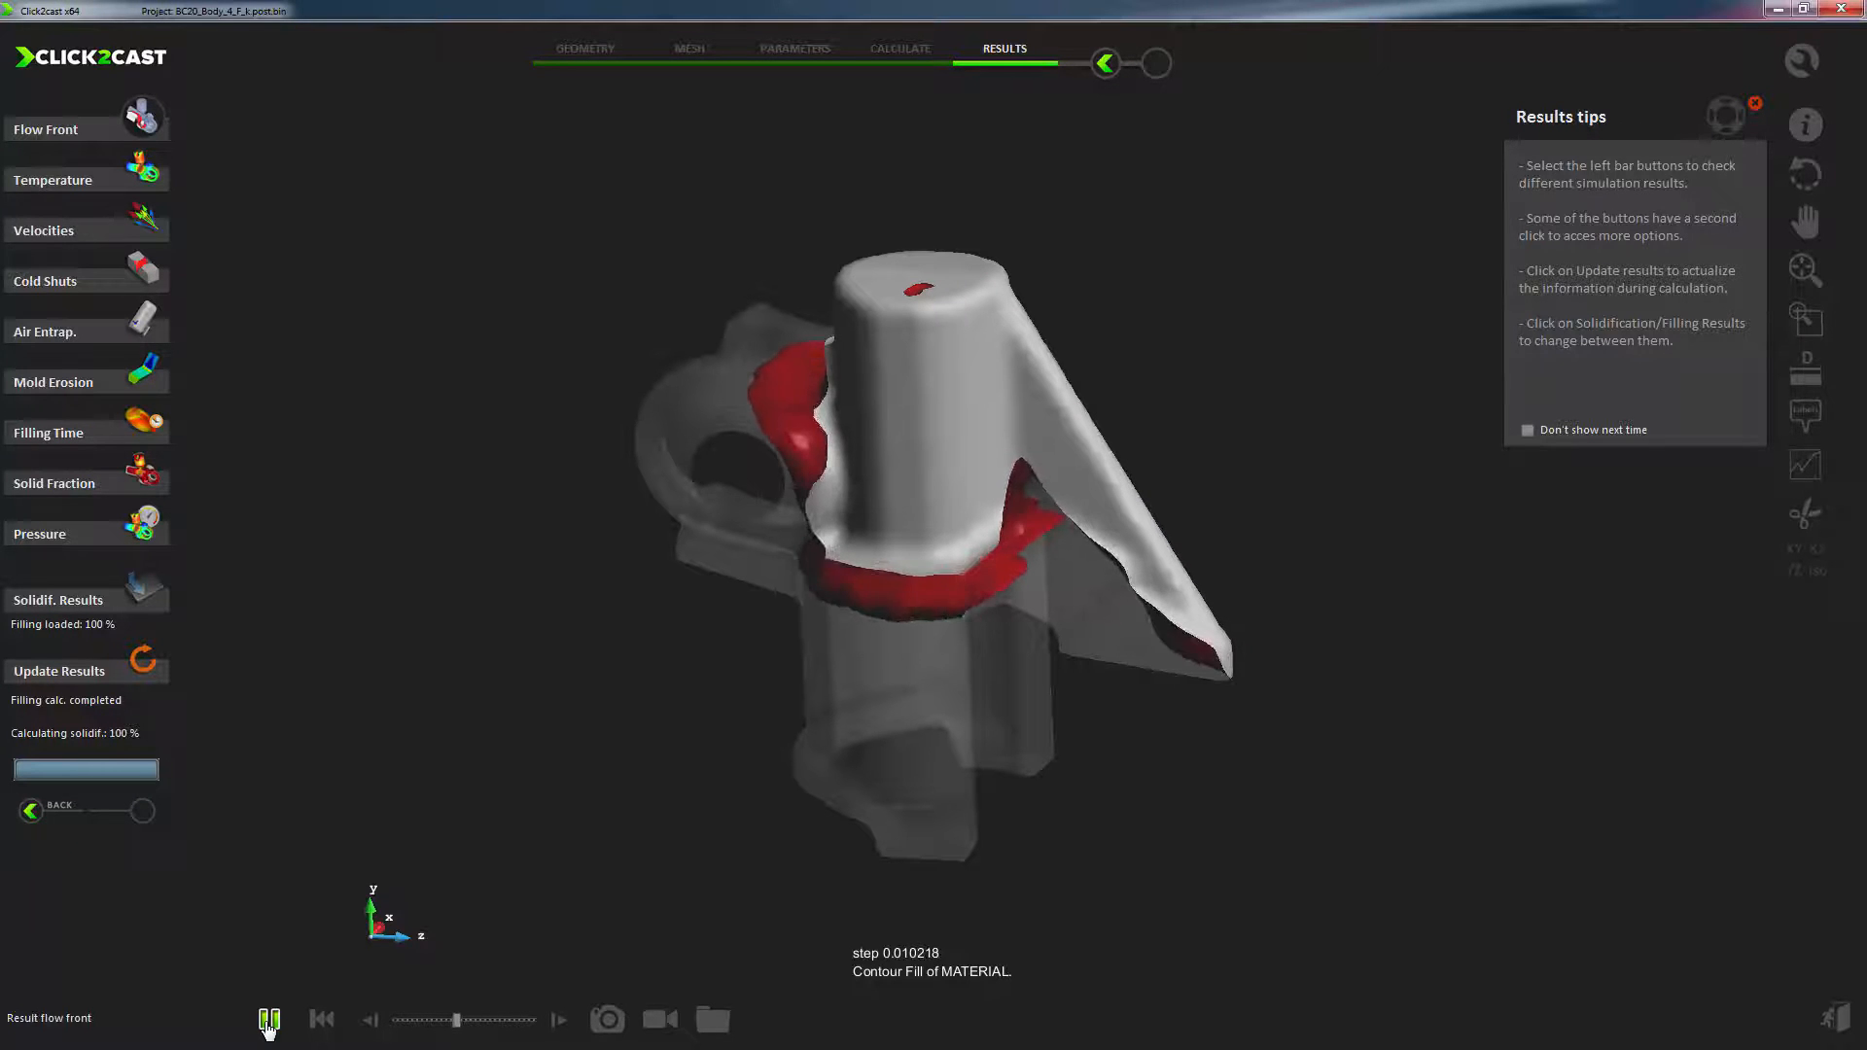
left_click(558, 1019)
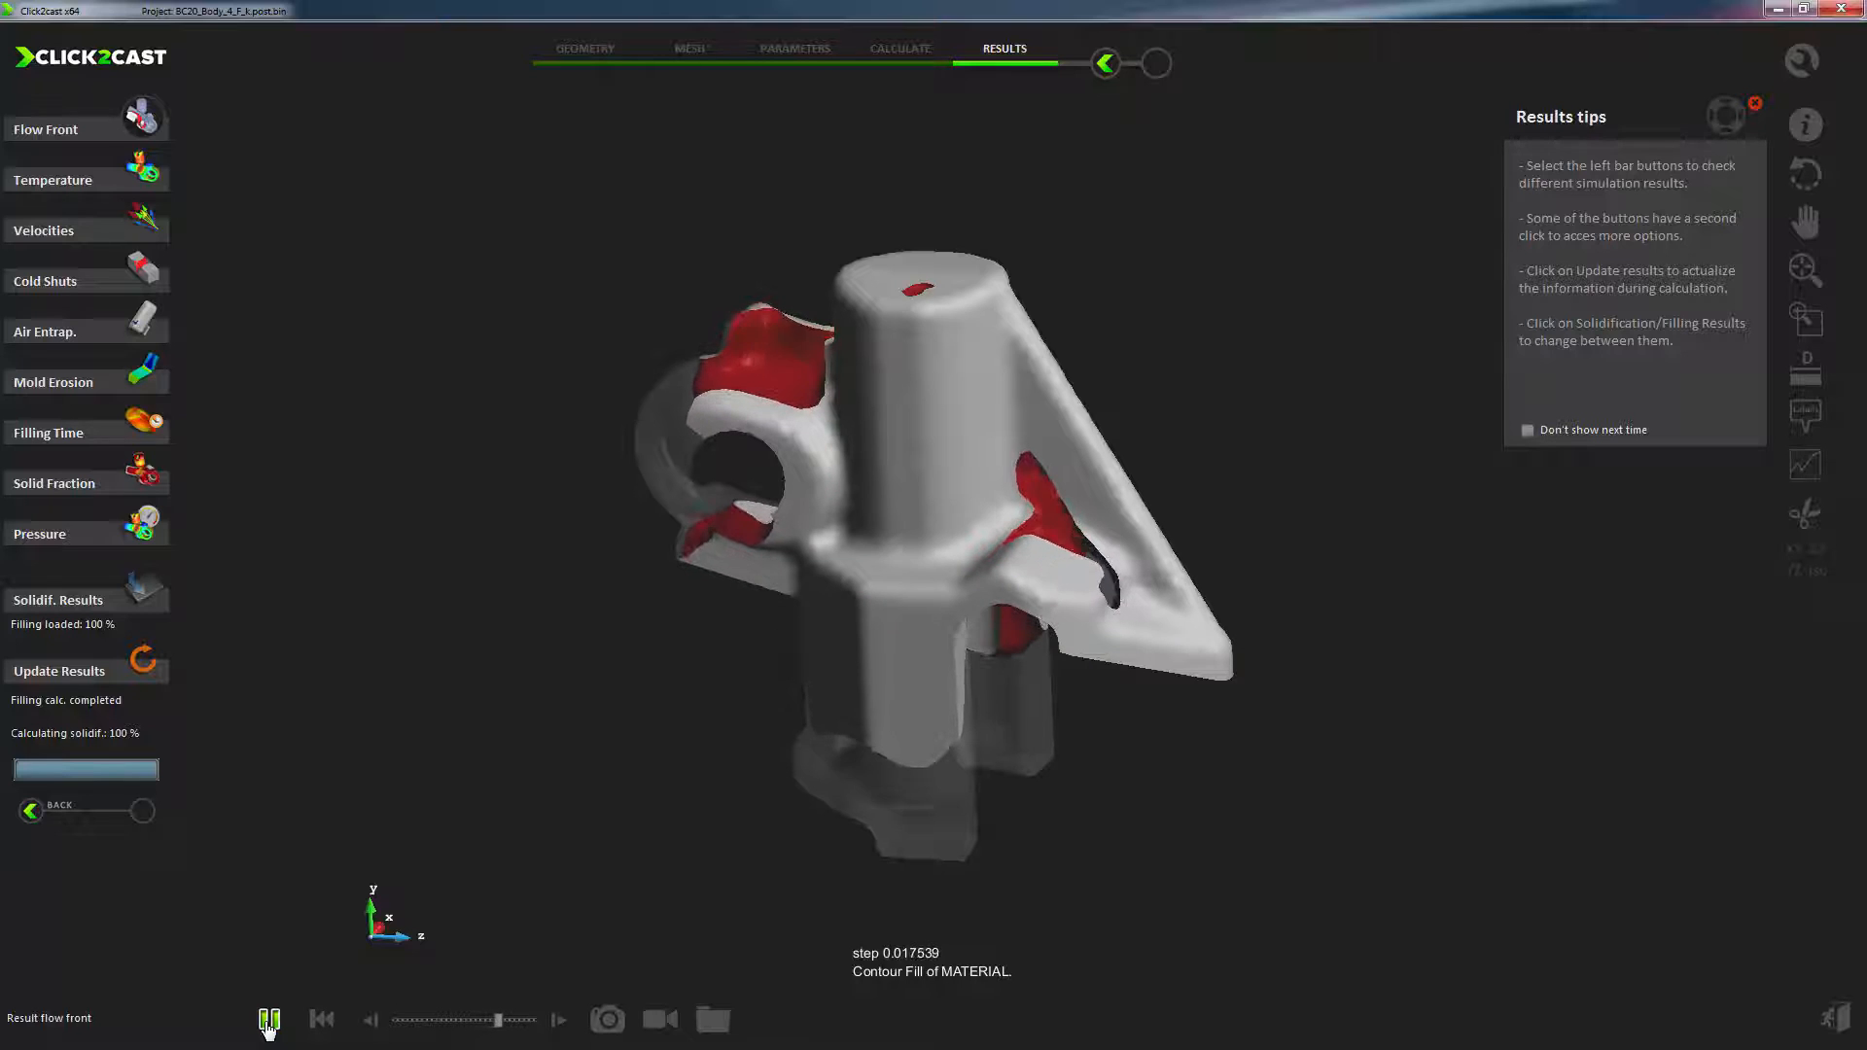
left_click(558, 1021)
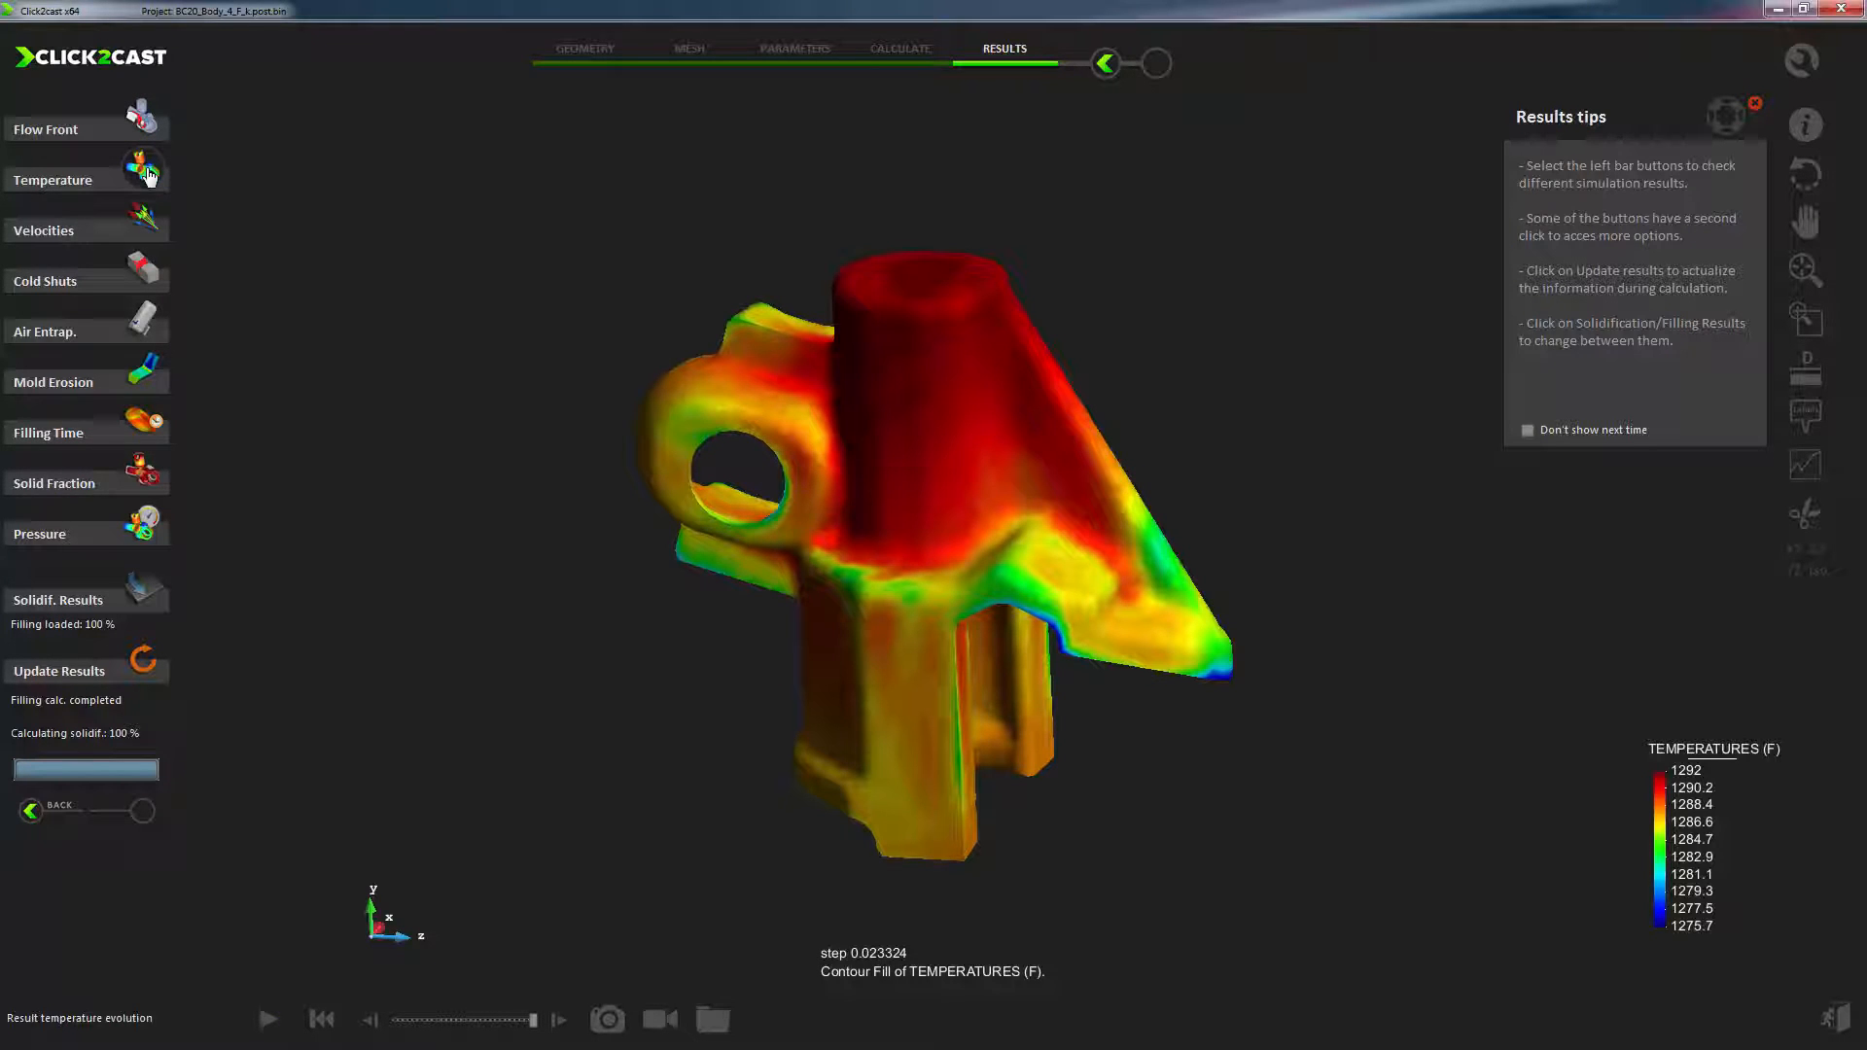
Step: Display the melt velocity vectors and animate them through the filling, then pause
left_click(45, 229)
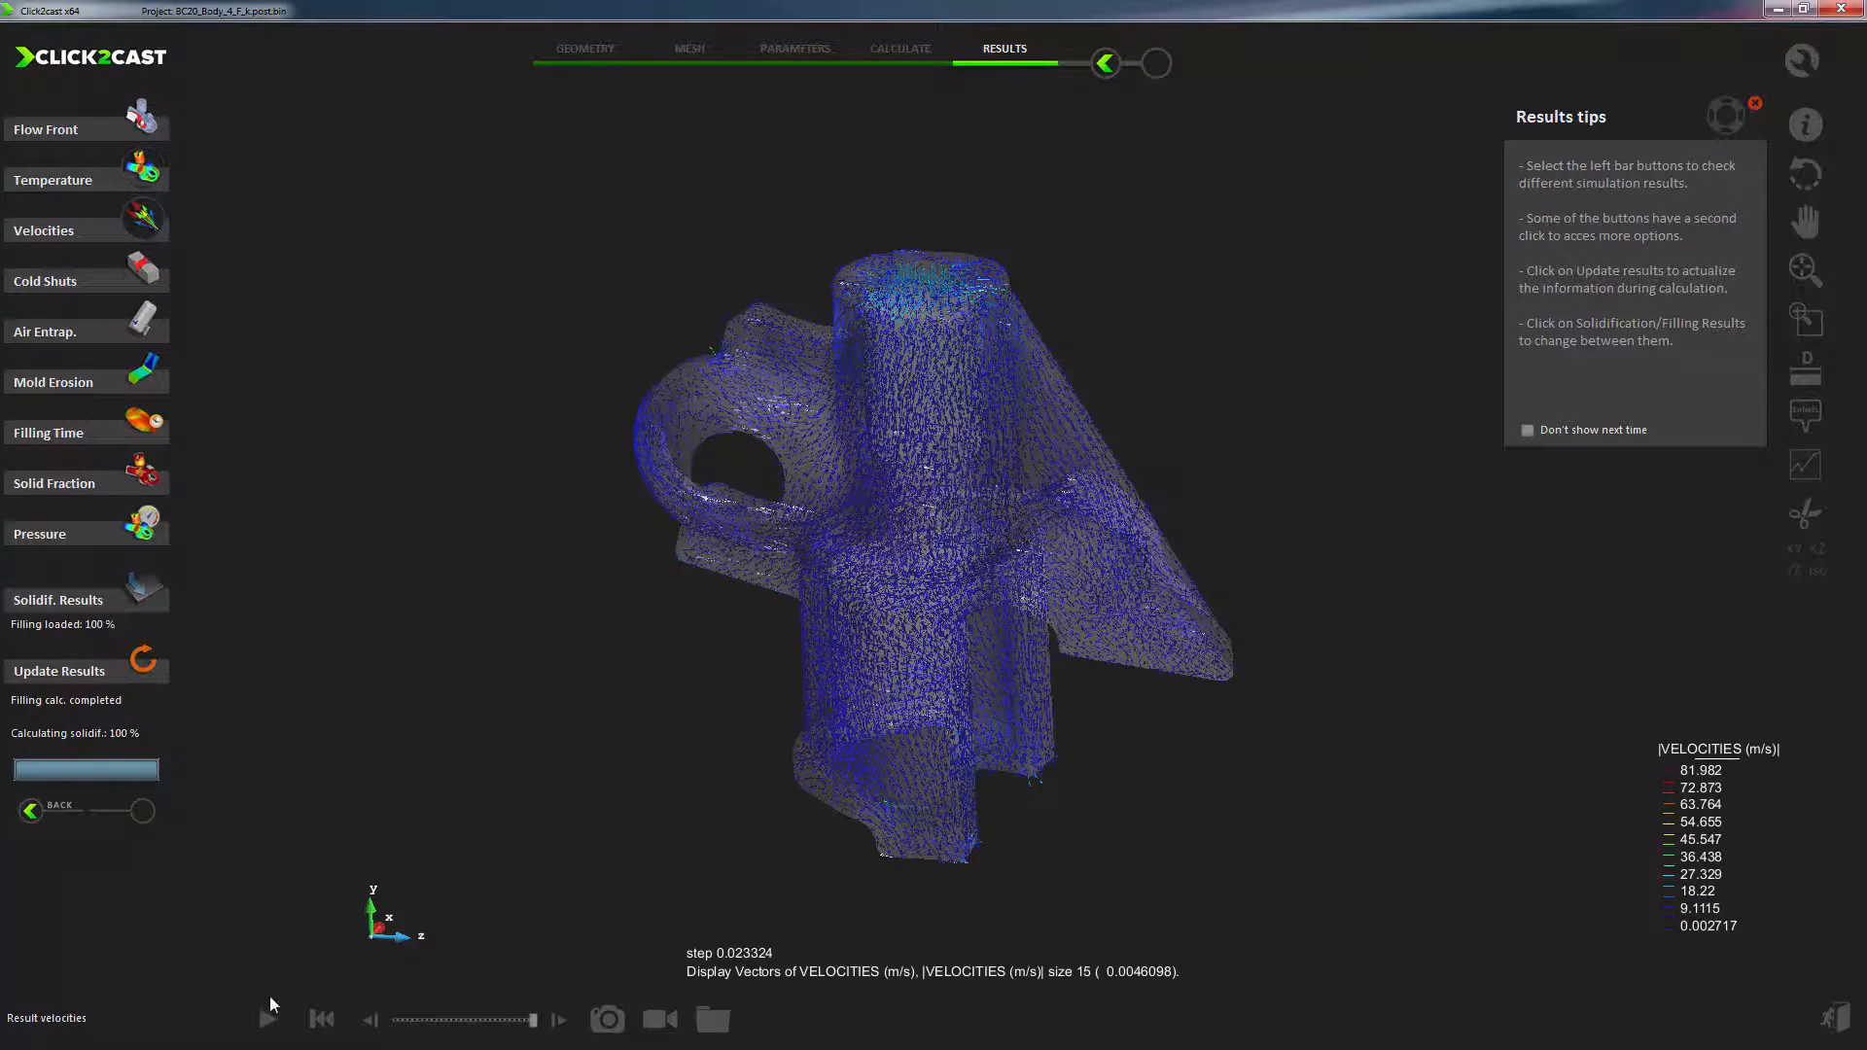
left_click(270, 1018)
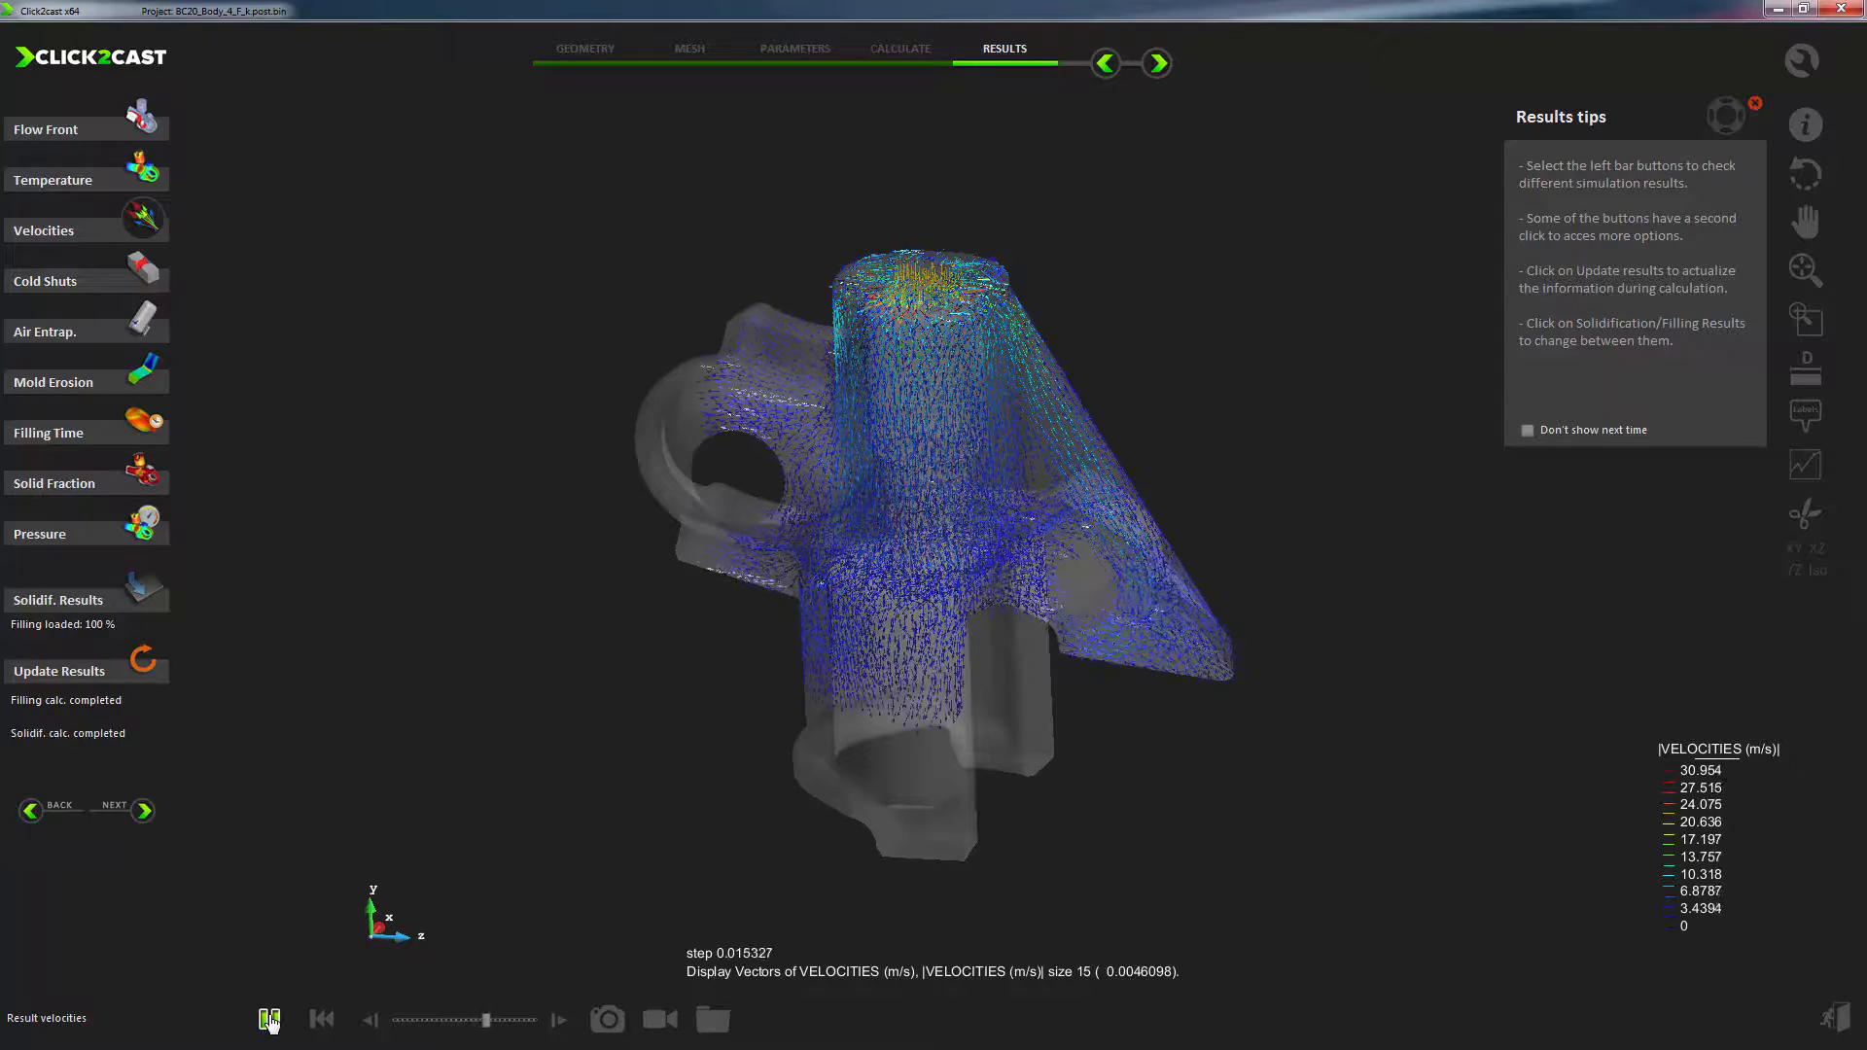
left_click(558, 1020)
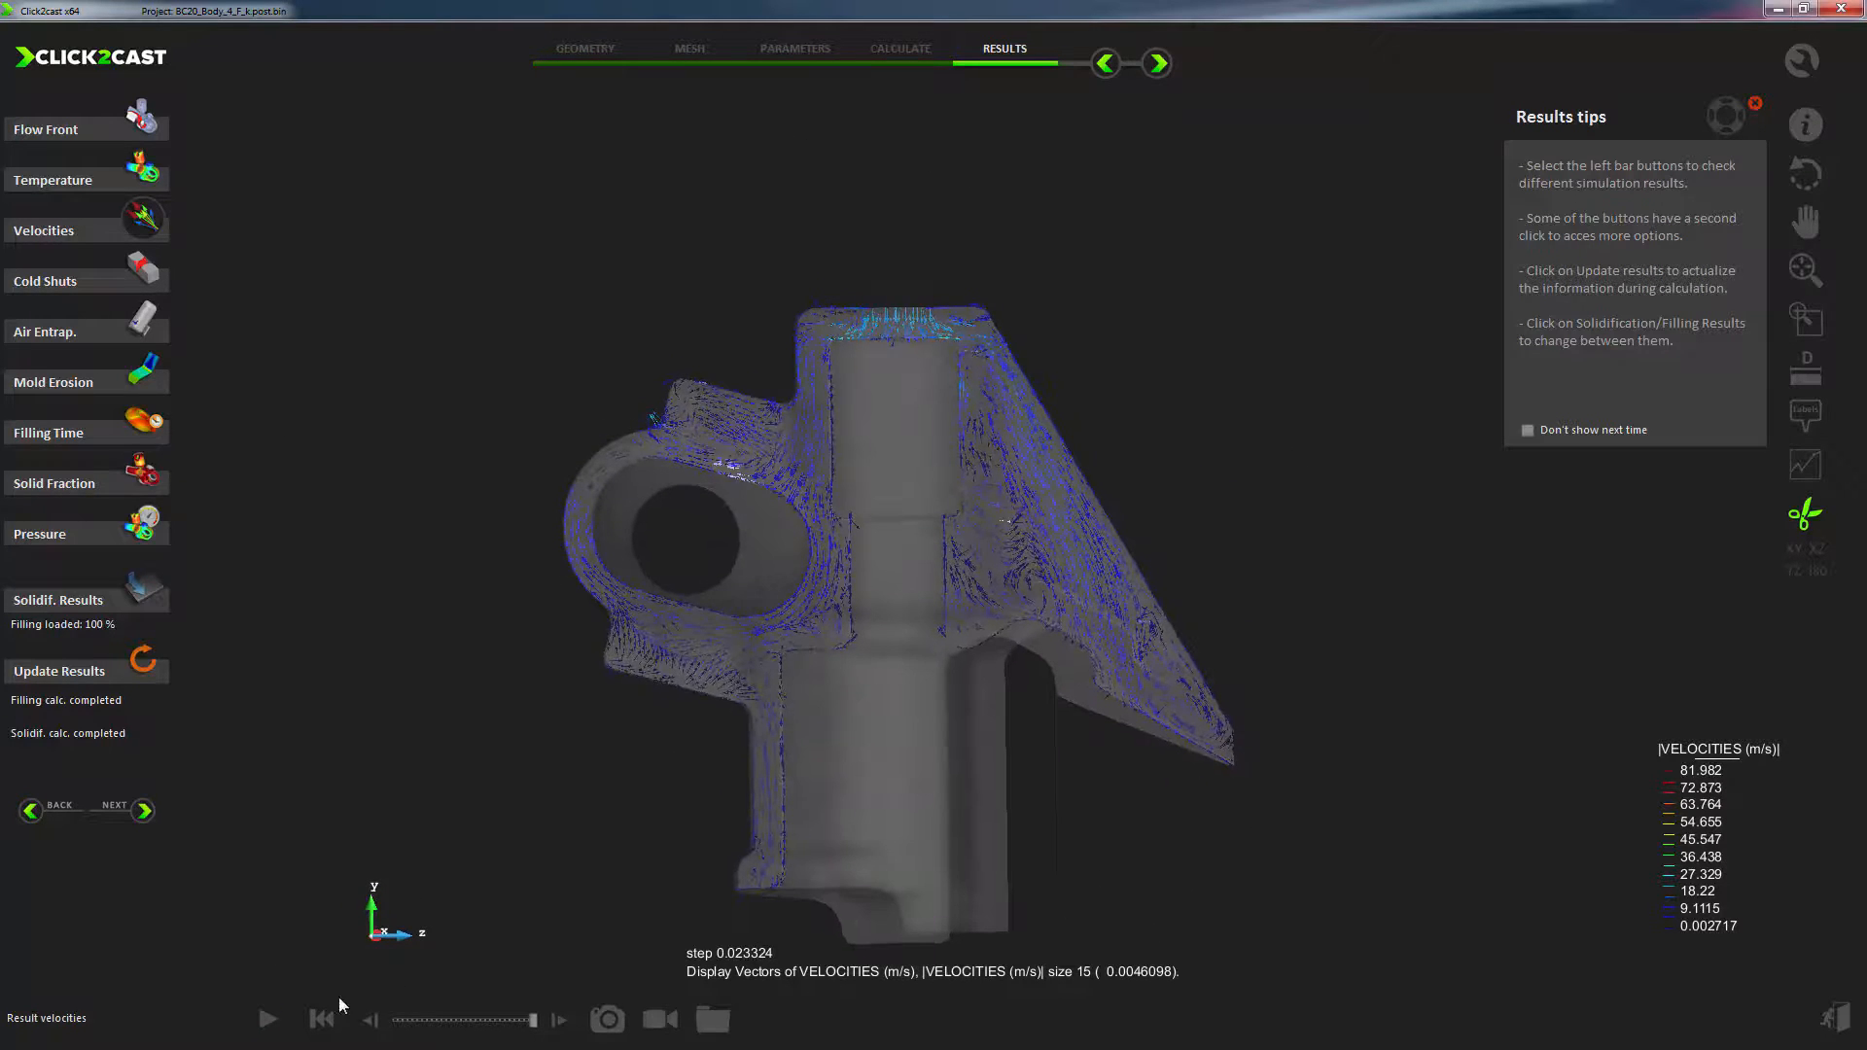
Step: Replay the vectors, then show velocity as a colour contour fill over the whole uncut part
left_click(269, 1019)
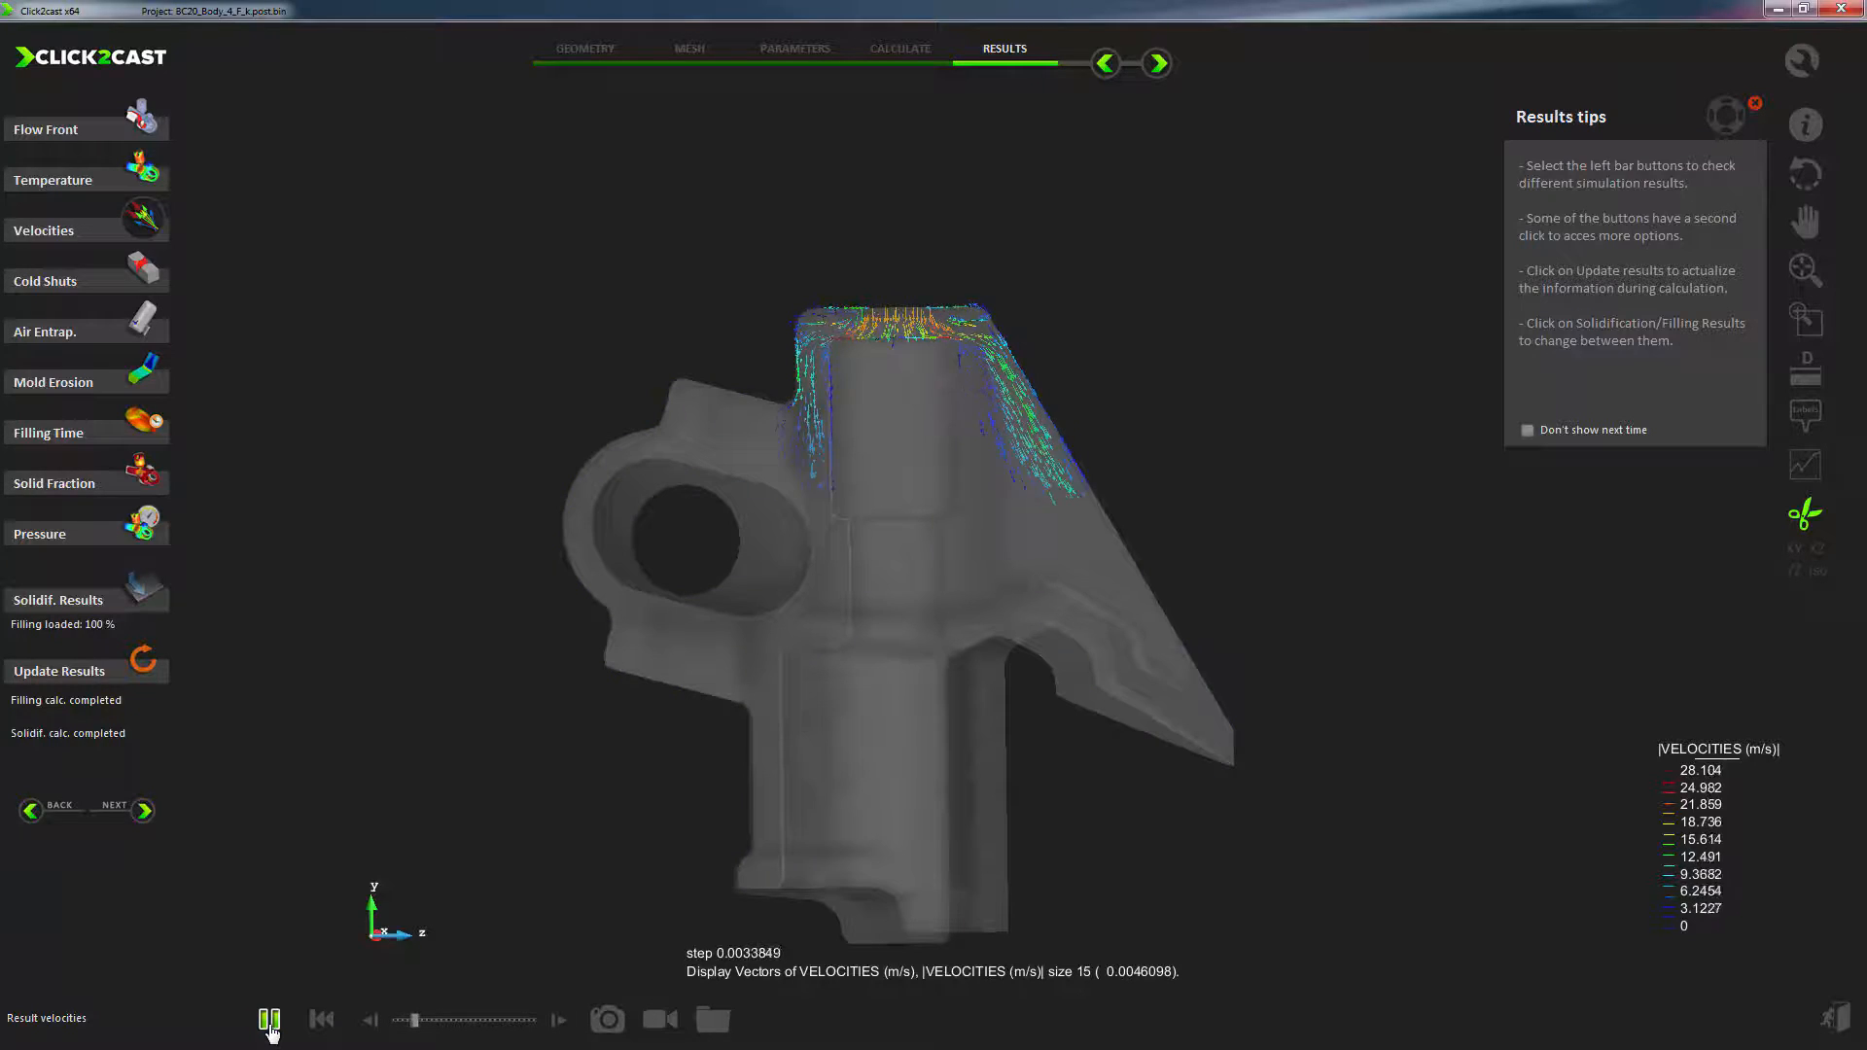
left_click(268, 1019)
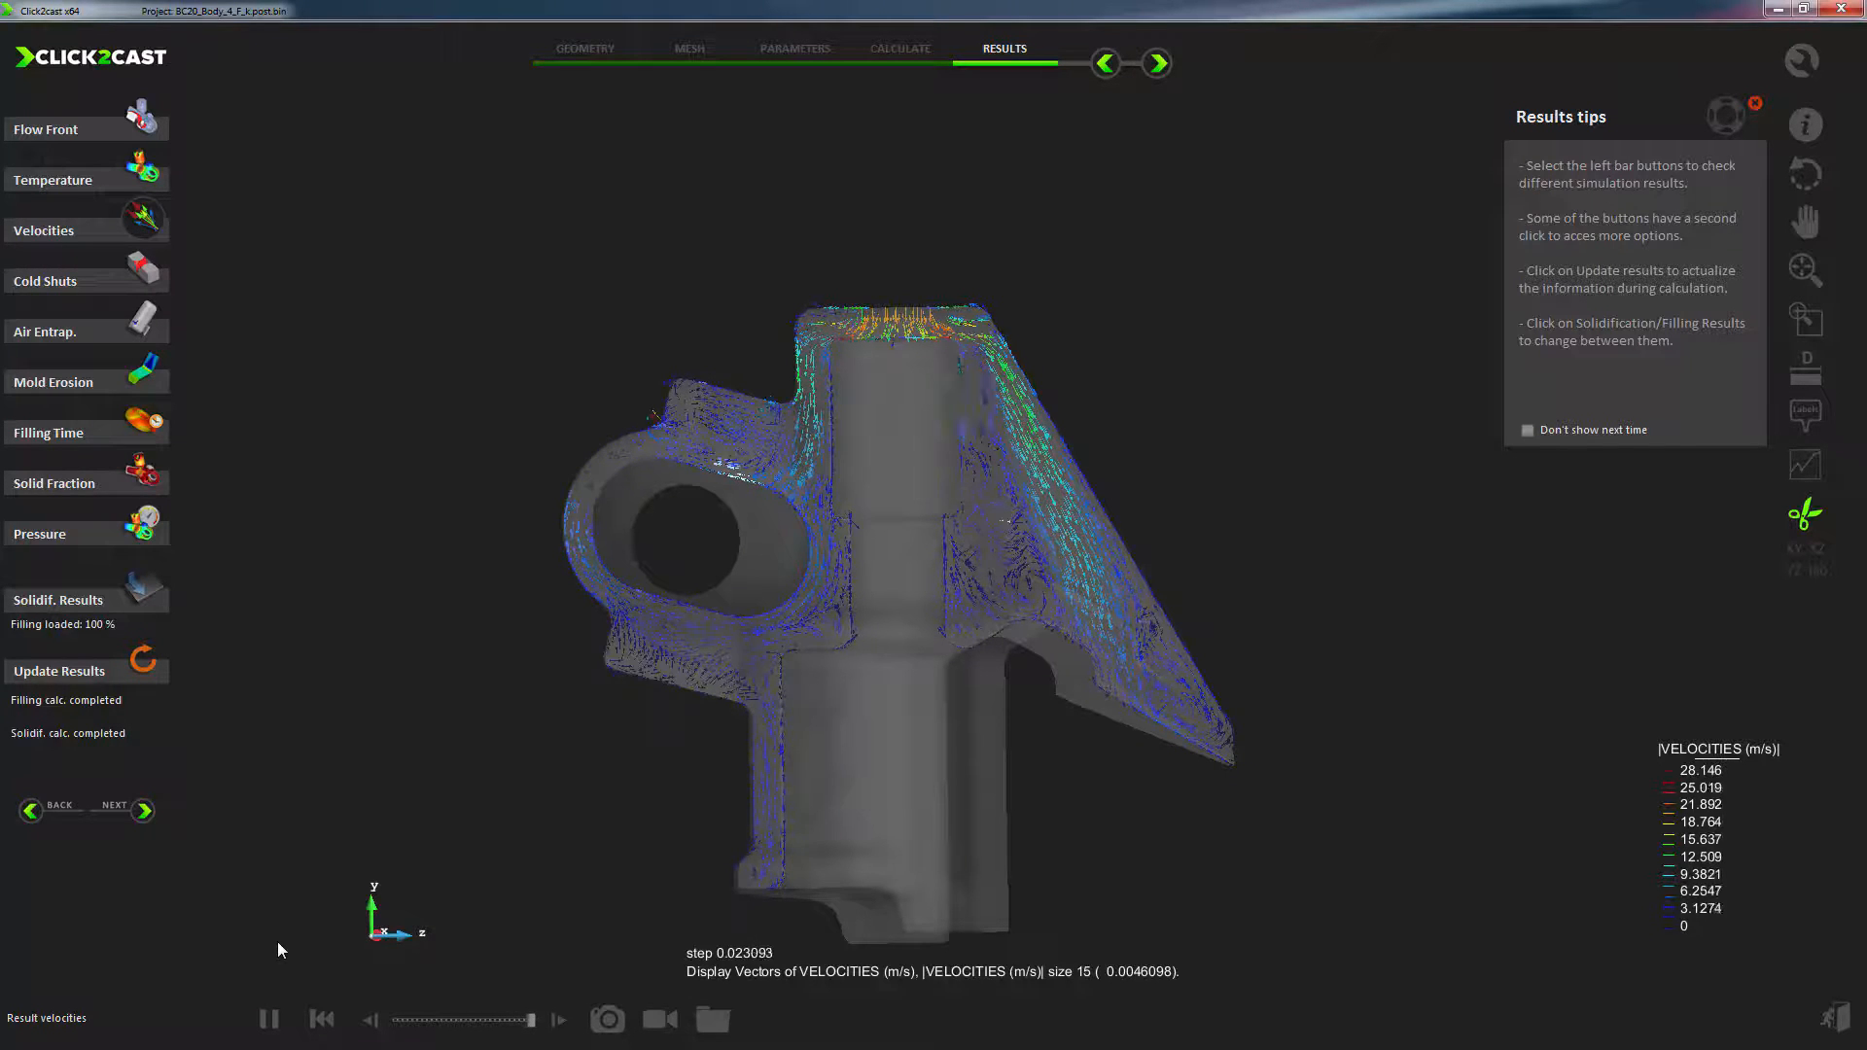
left_click(85, 230)
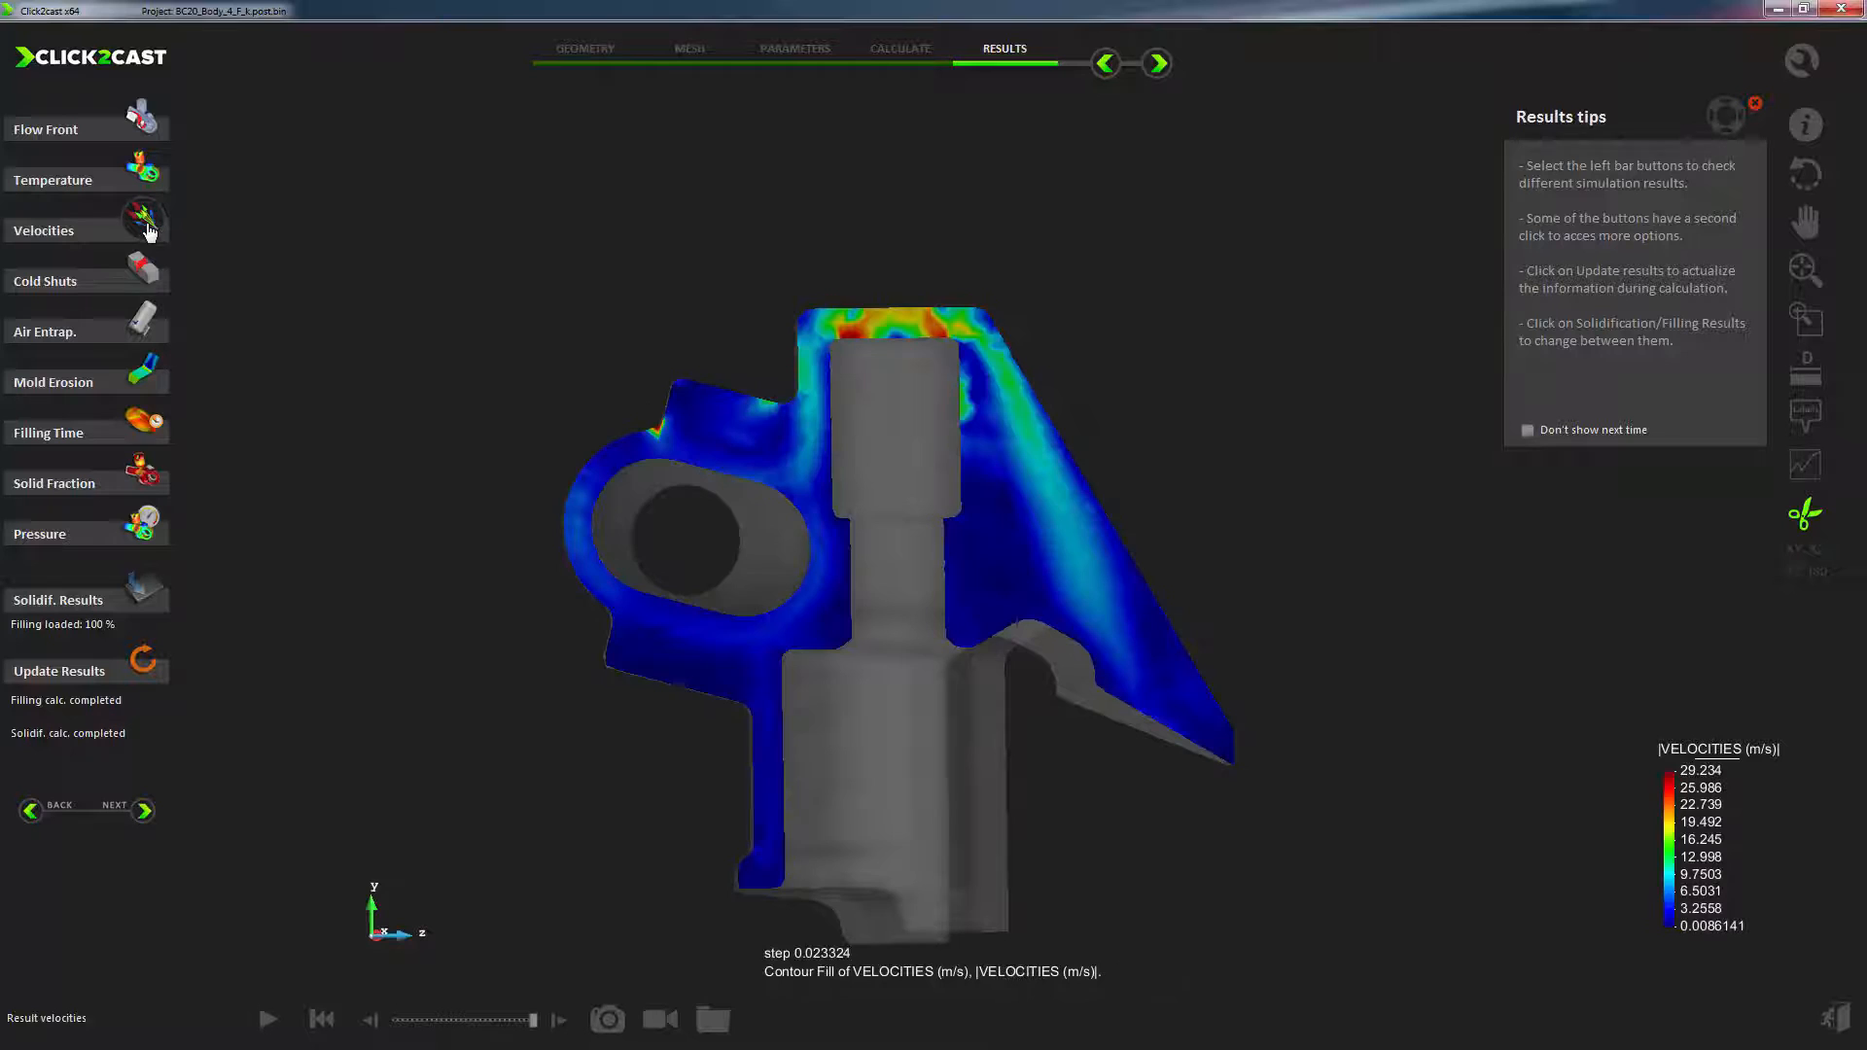
left_click(268, 1019)
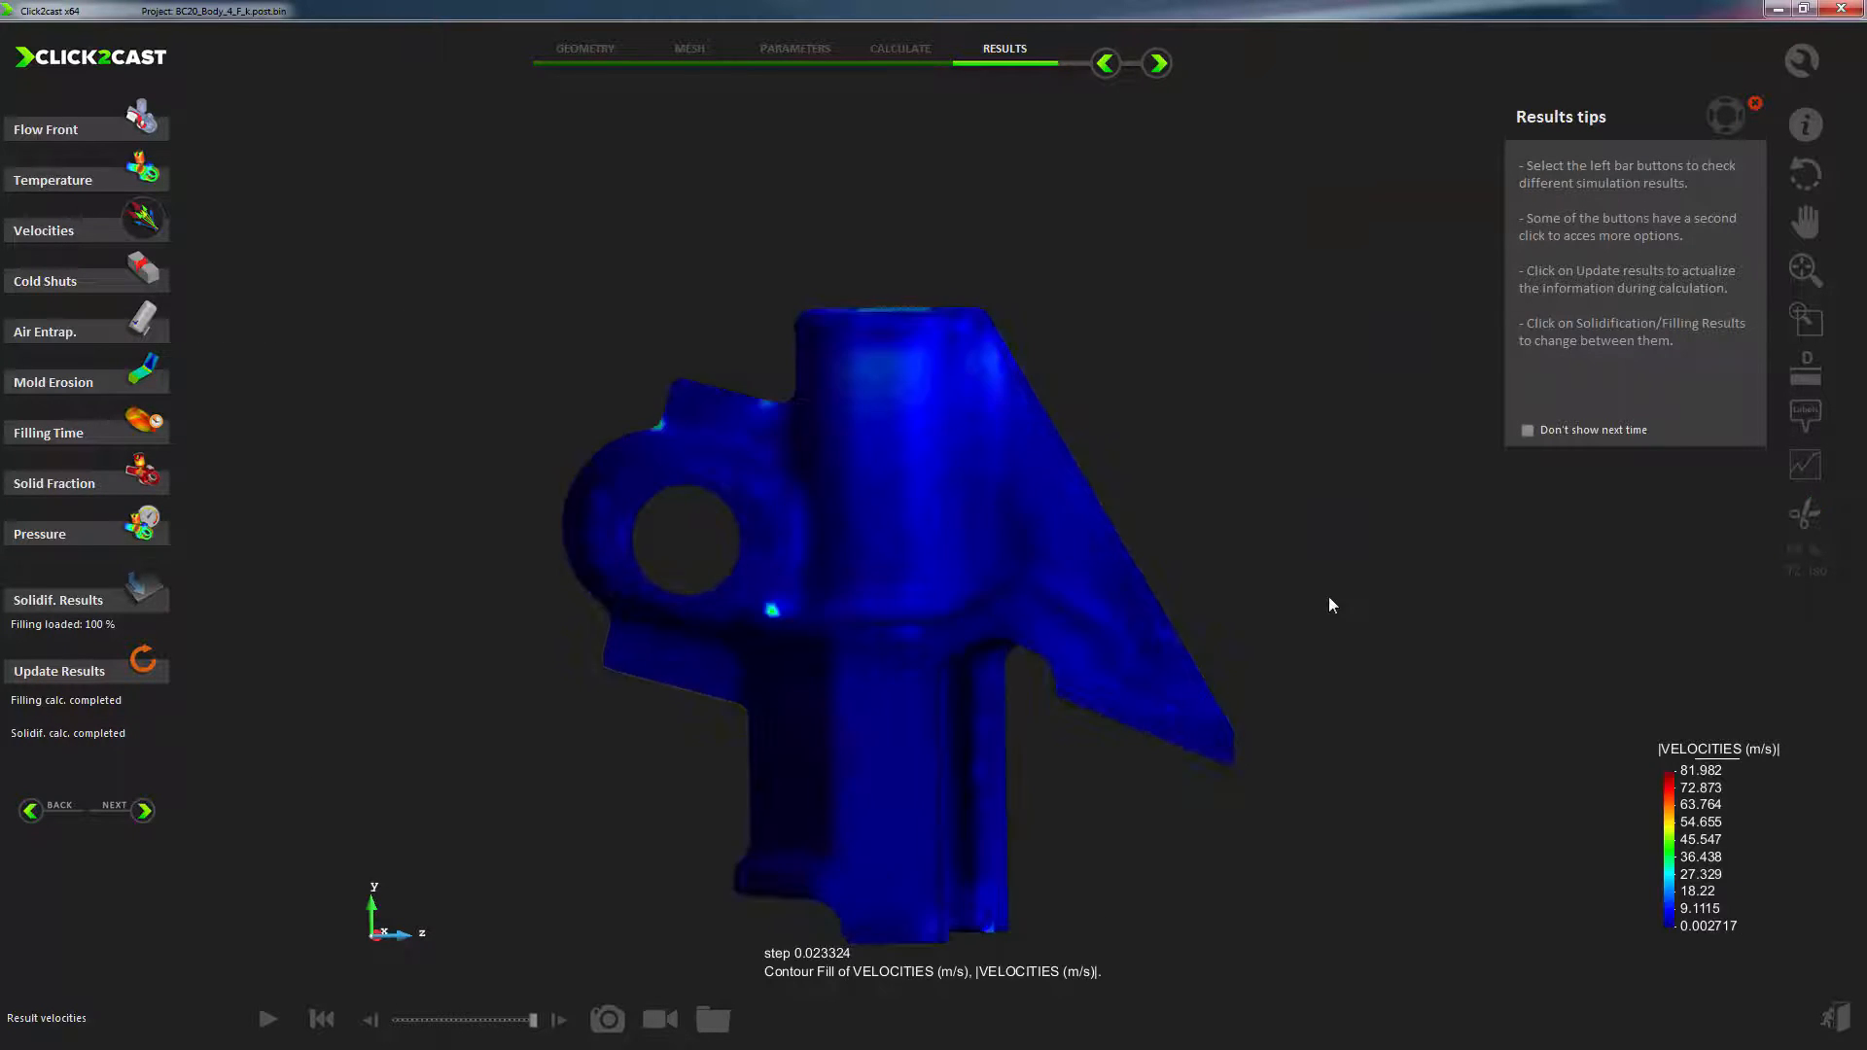
Step: Review last-air entrapment and mold erosion, then switch to solidification solid fraction results
left_click_drag(1330, 605, 876, 492)
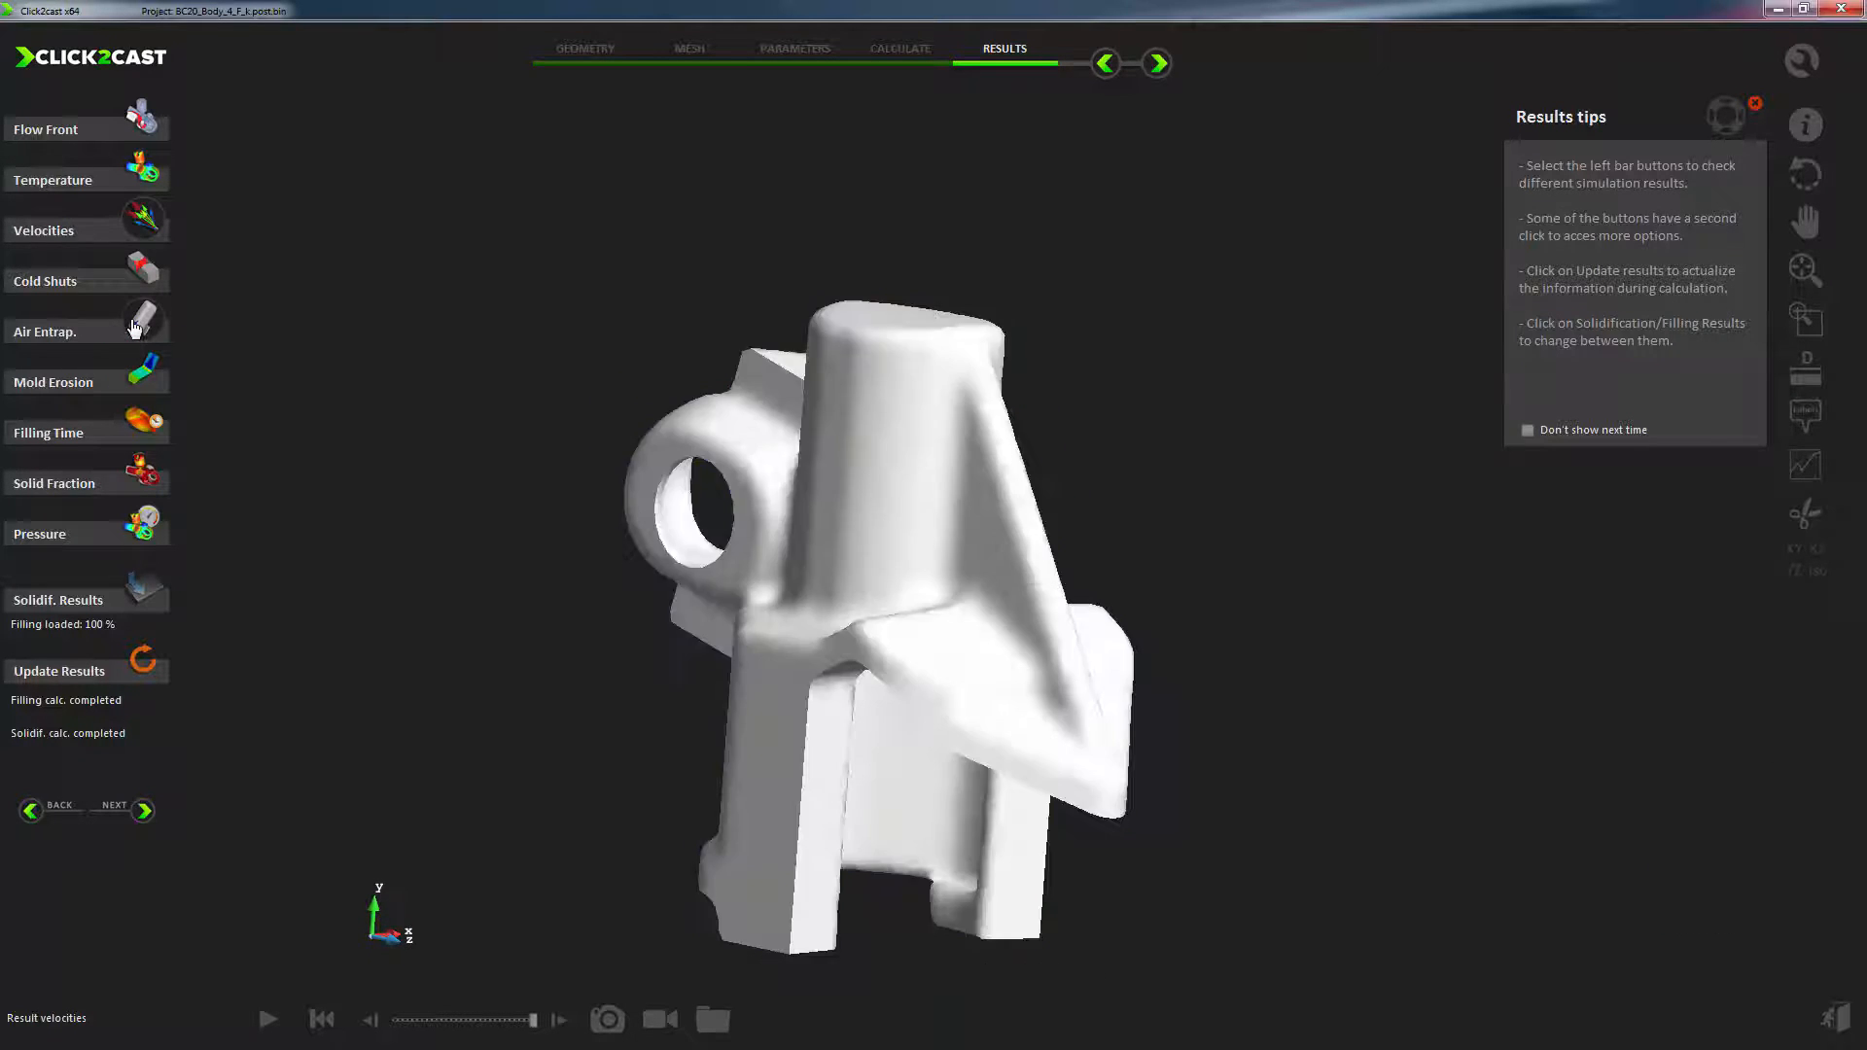
left_click(47, 331)
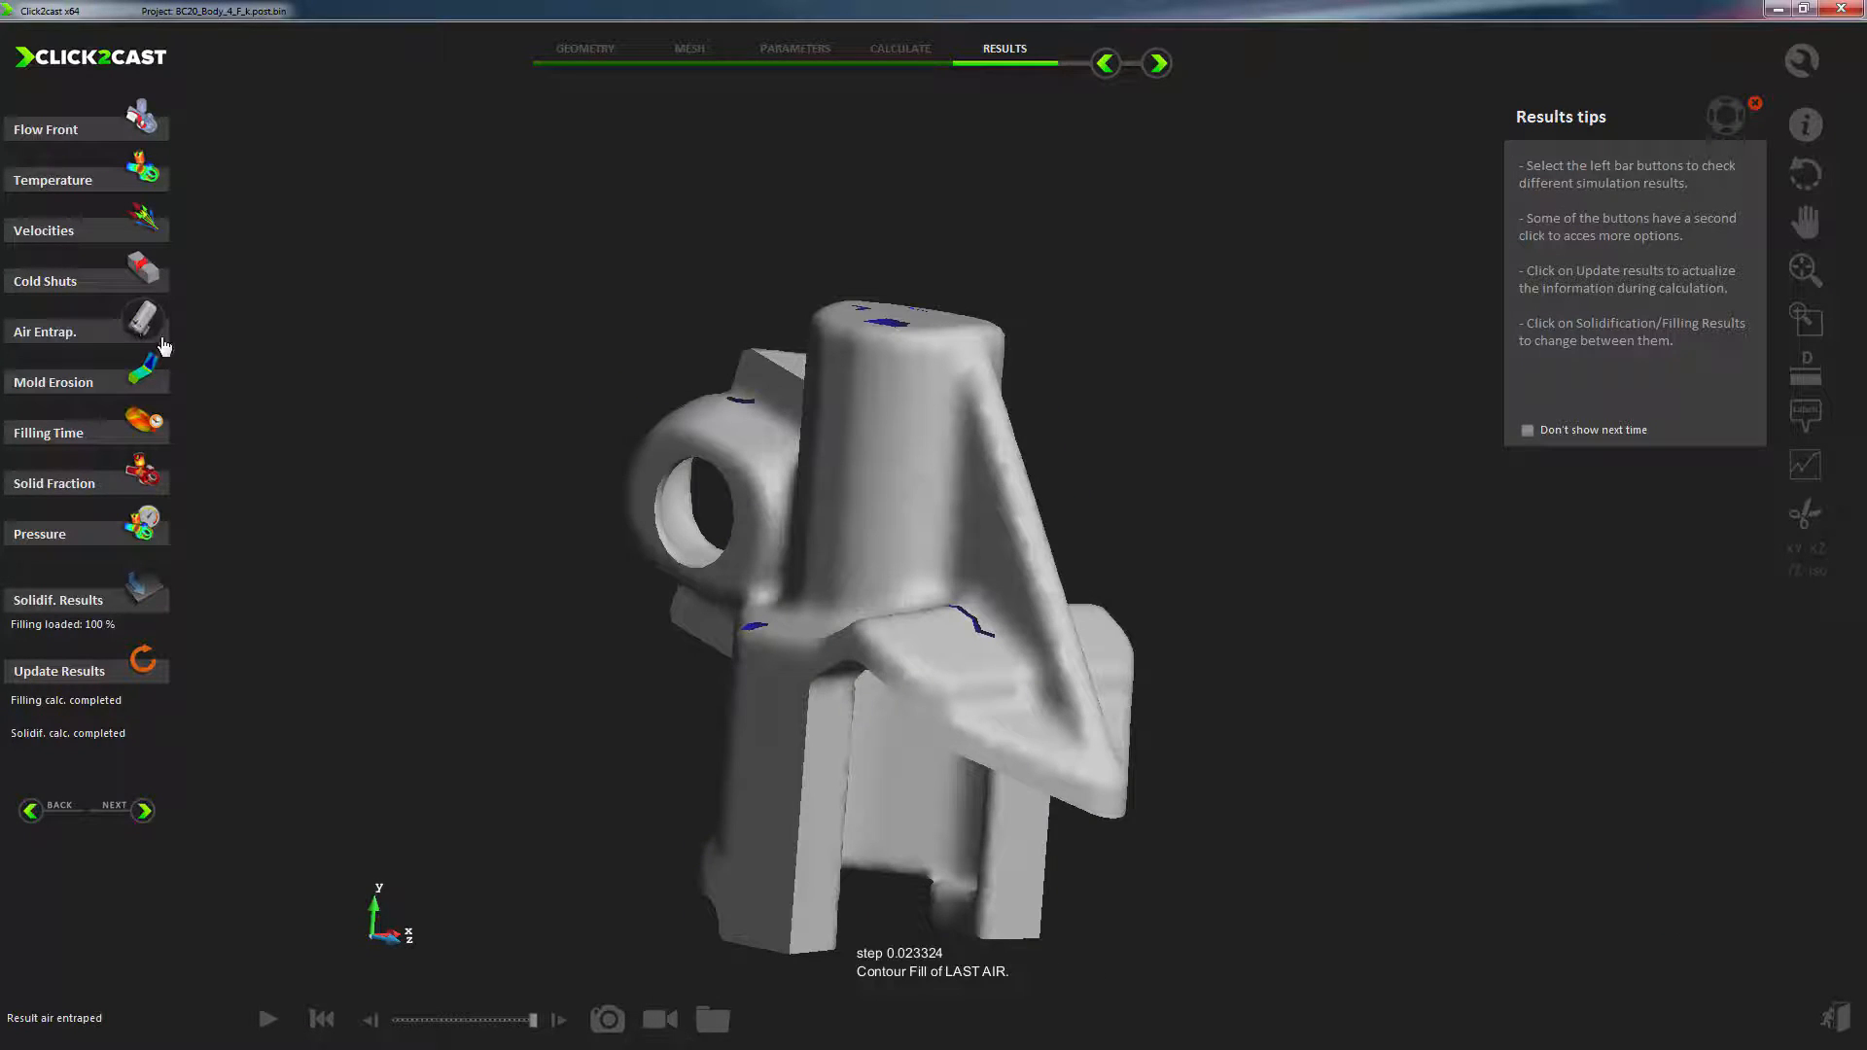
left_click(85, 330)
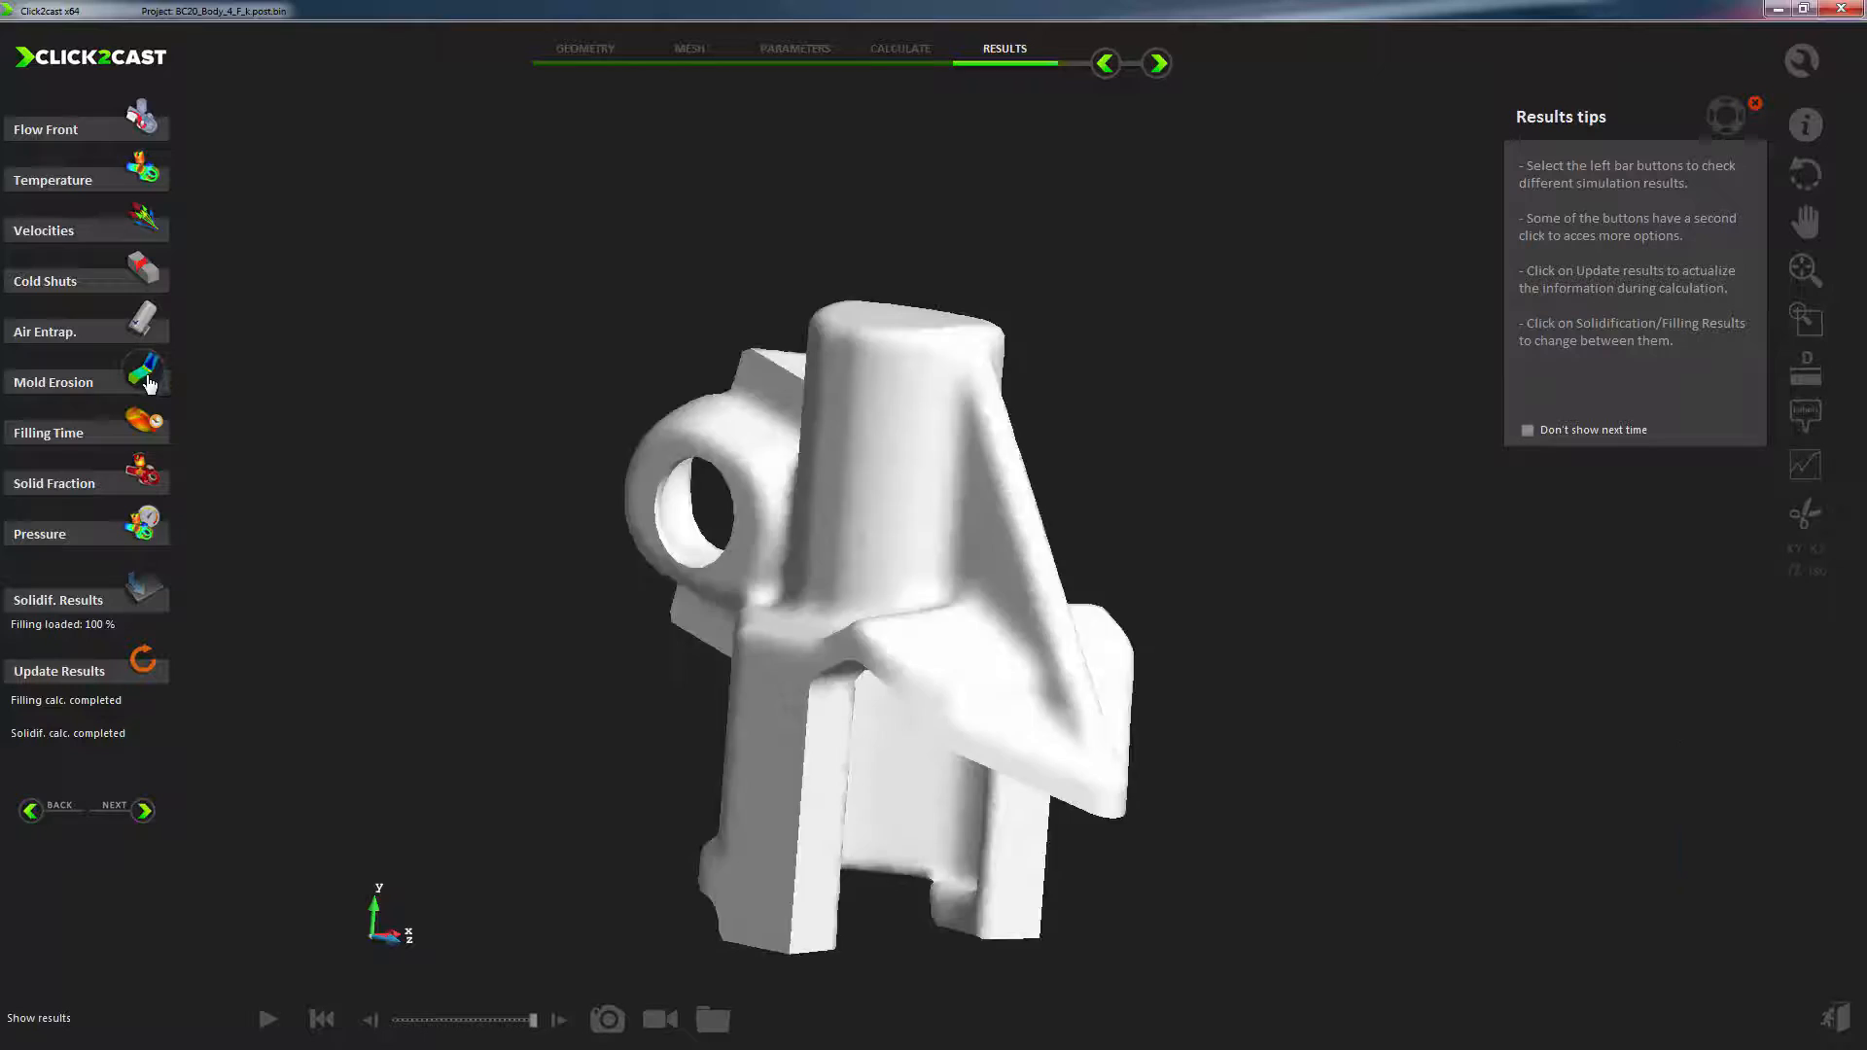
left_click(85, 383)
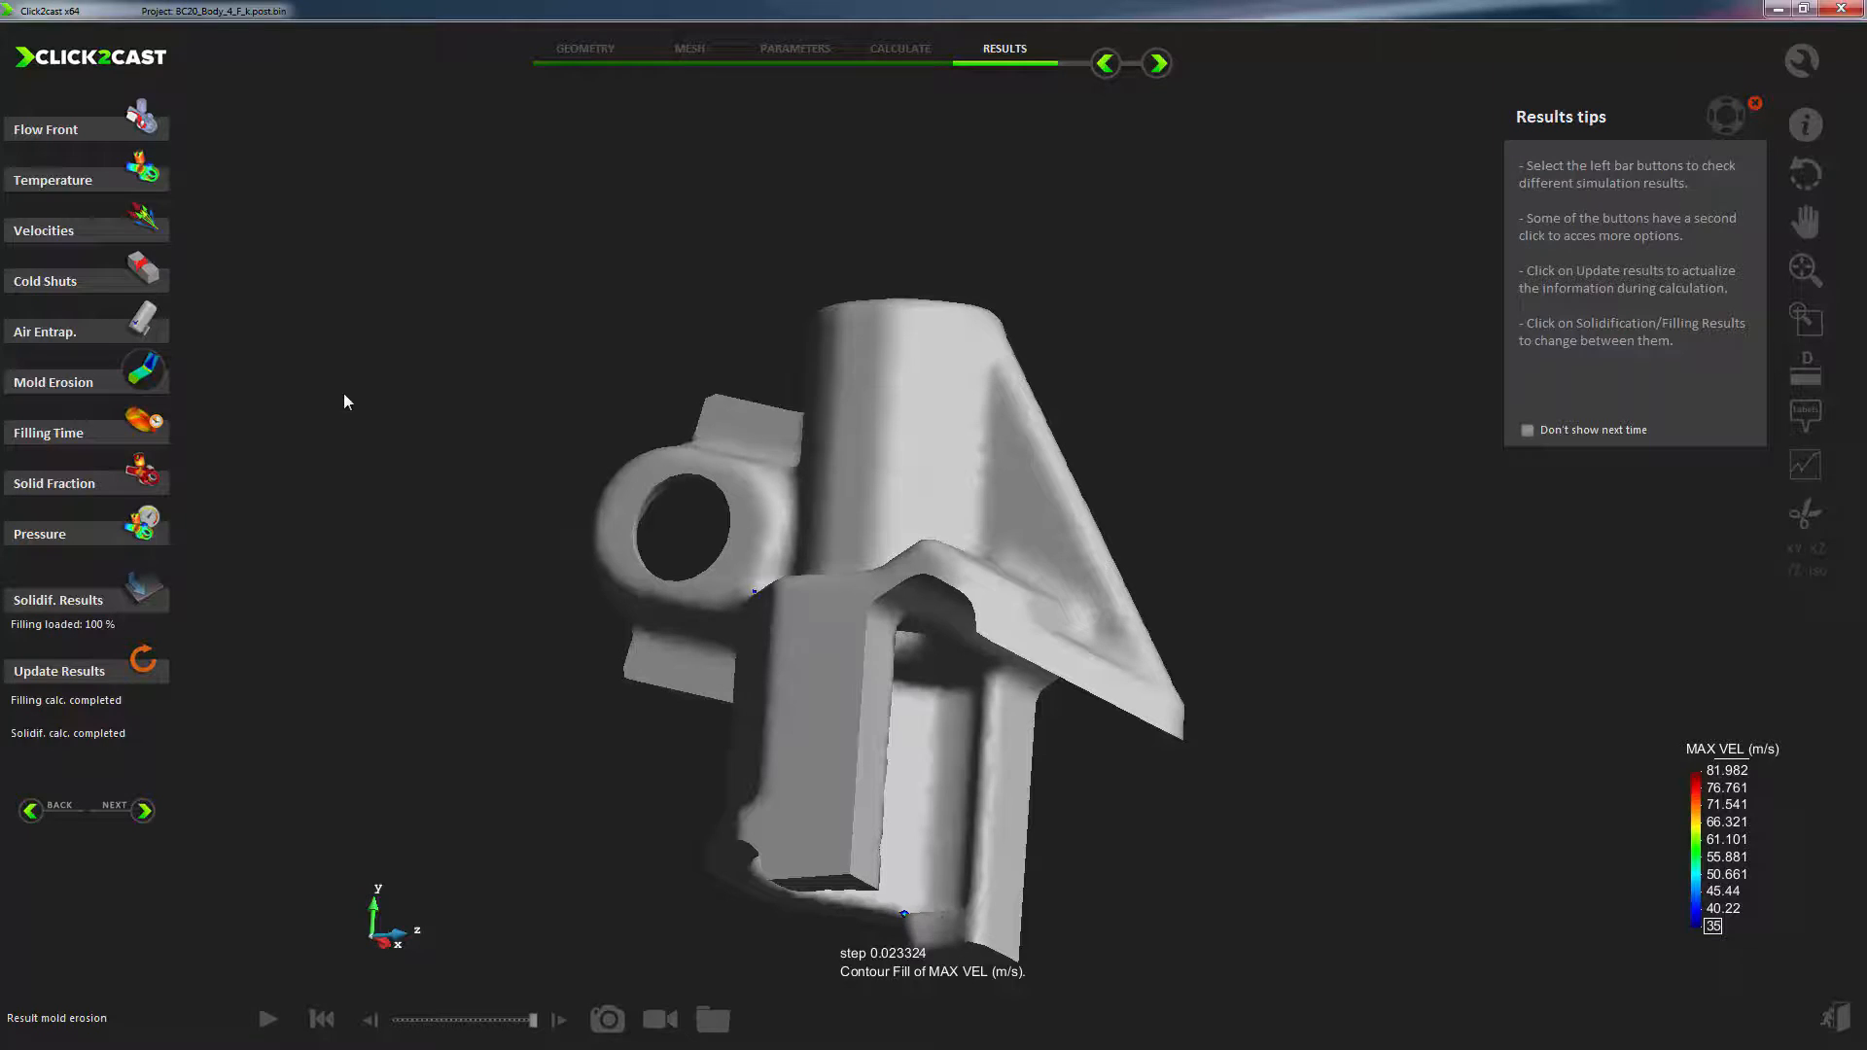
mouse_move(140, 523)
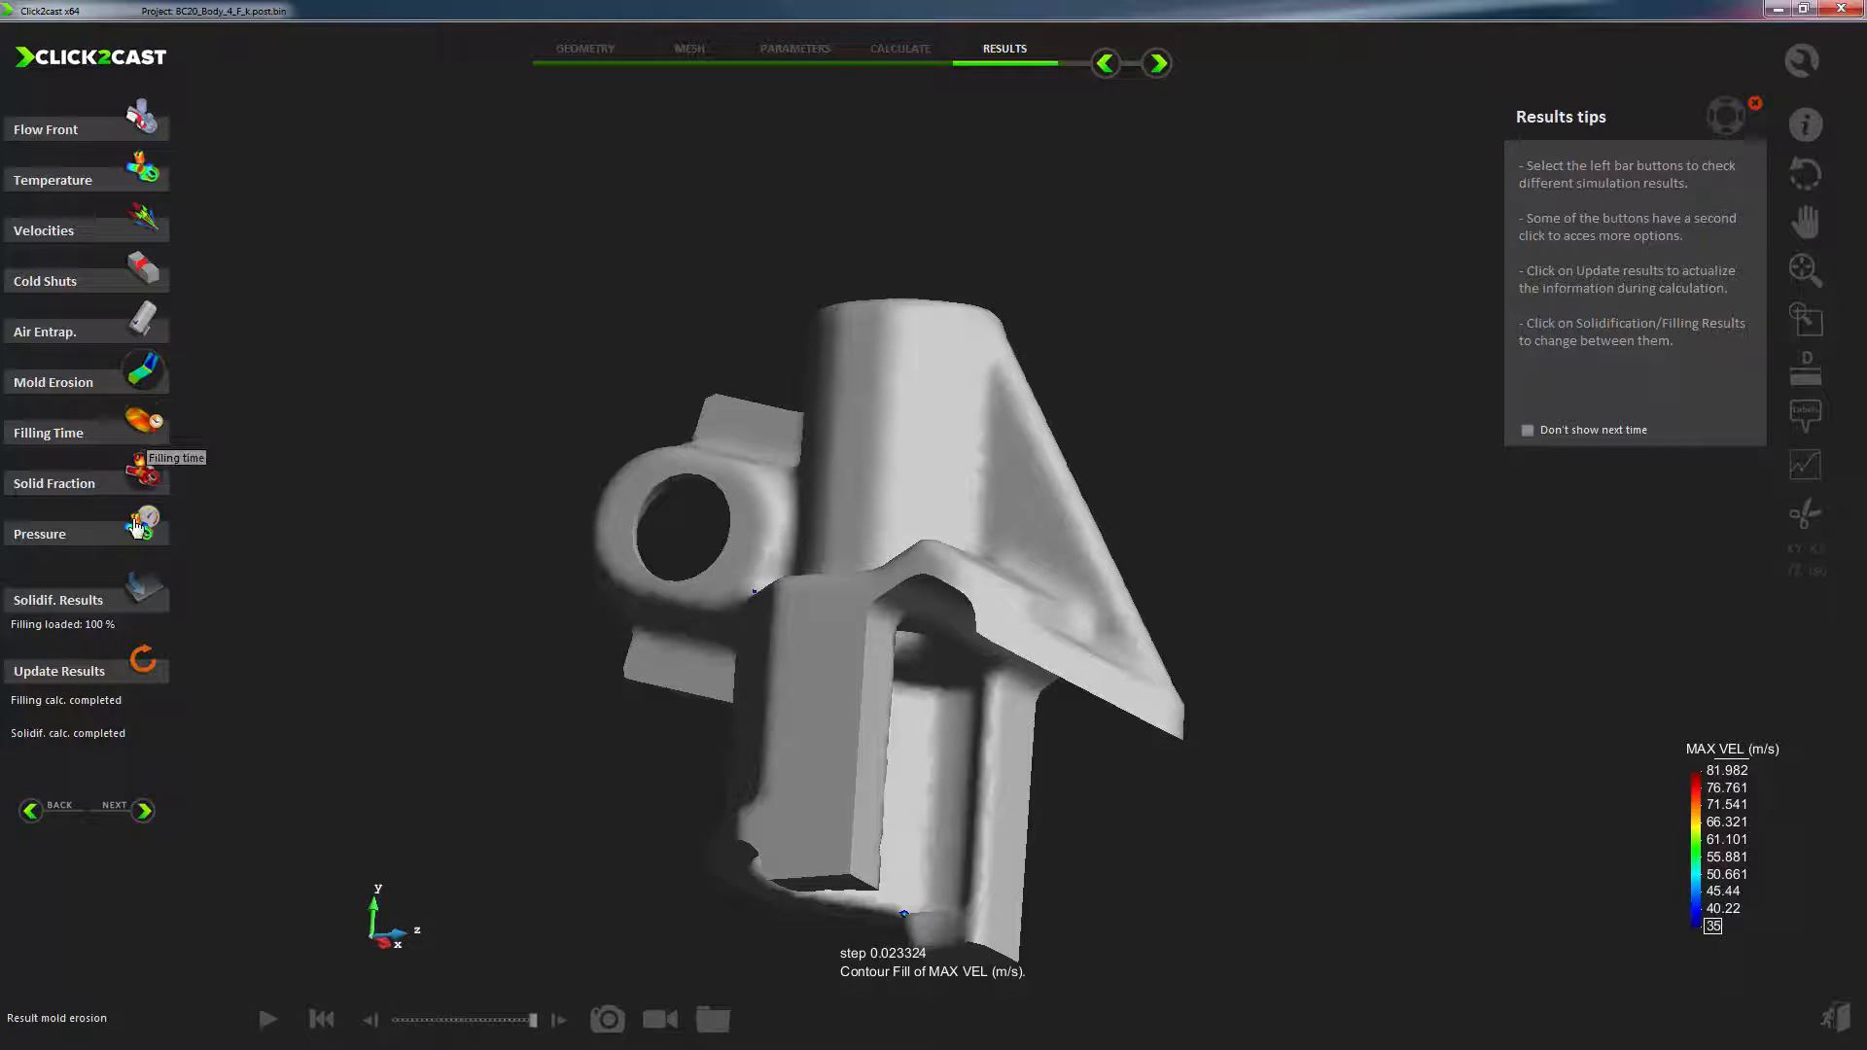
left_click(56, 599)
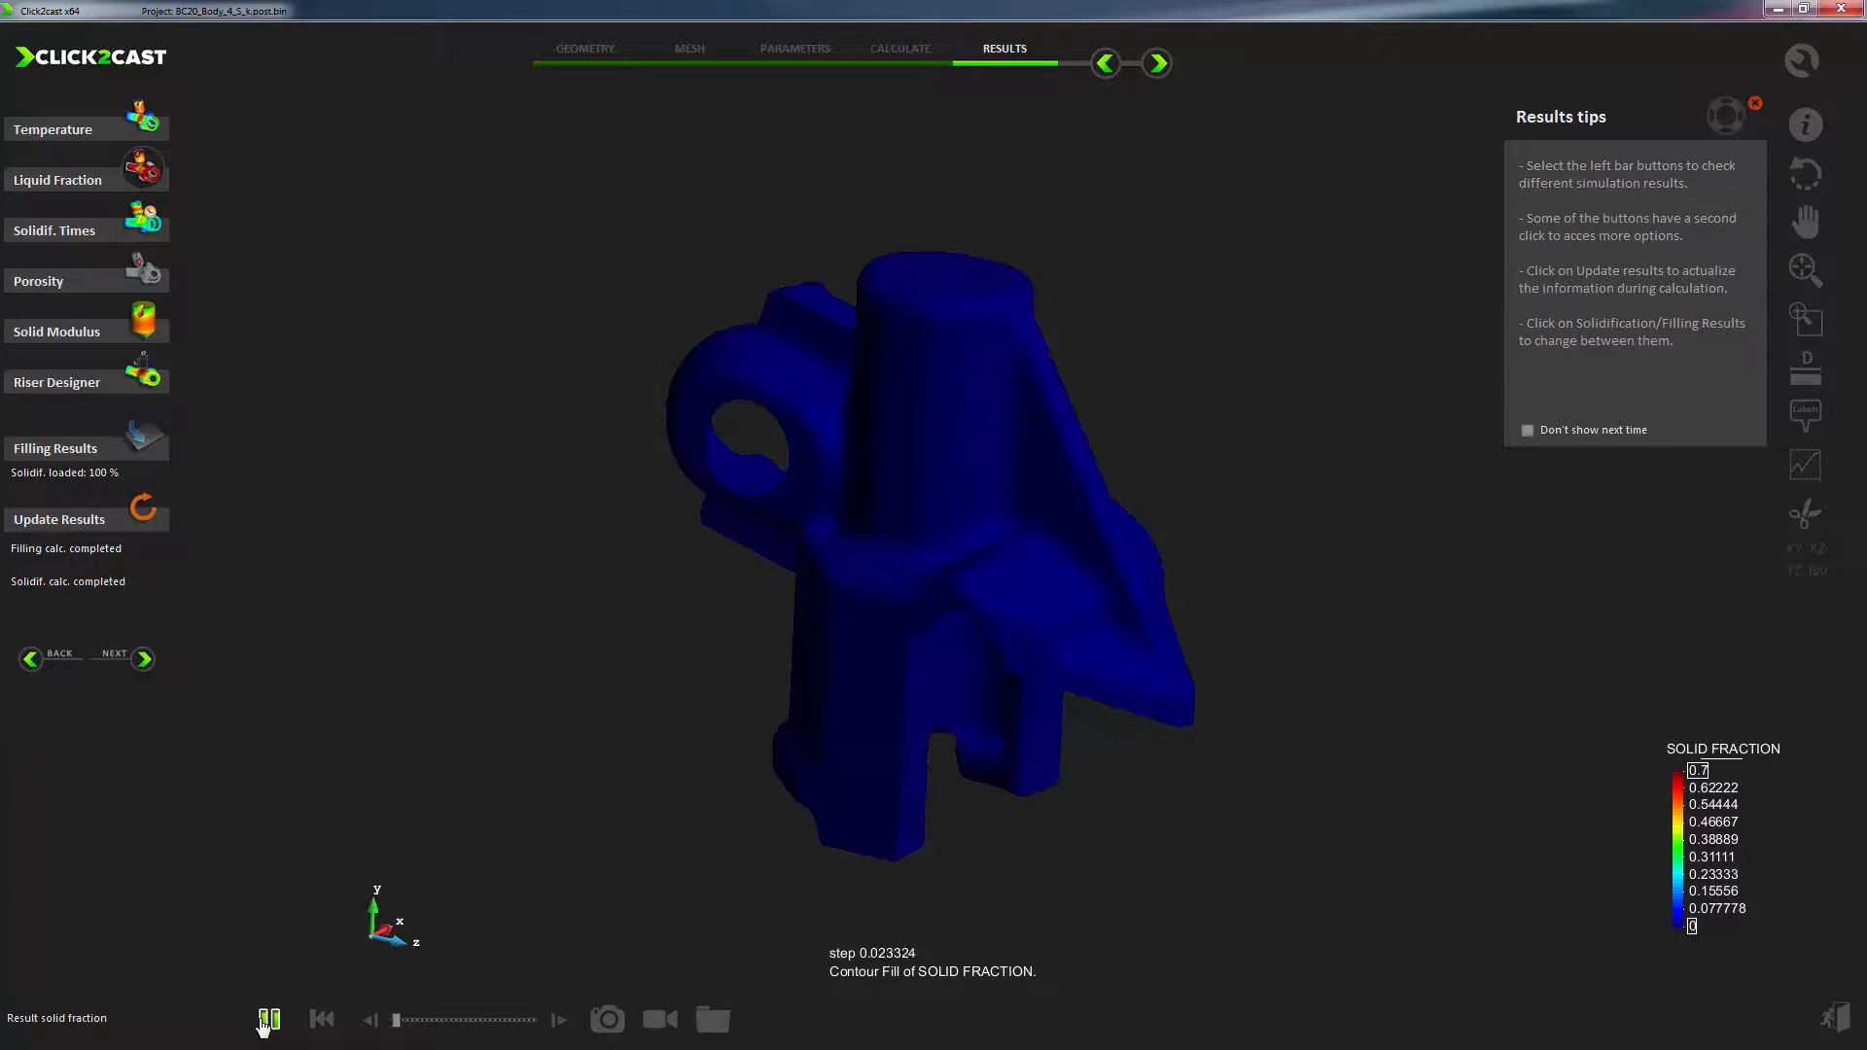
Step: Play the solidification, view shrinkage porosity, and check the riser designer before closing it
left_click(266, 1019)
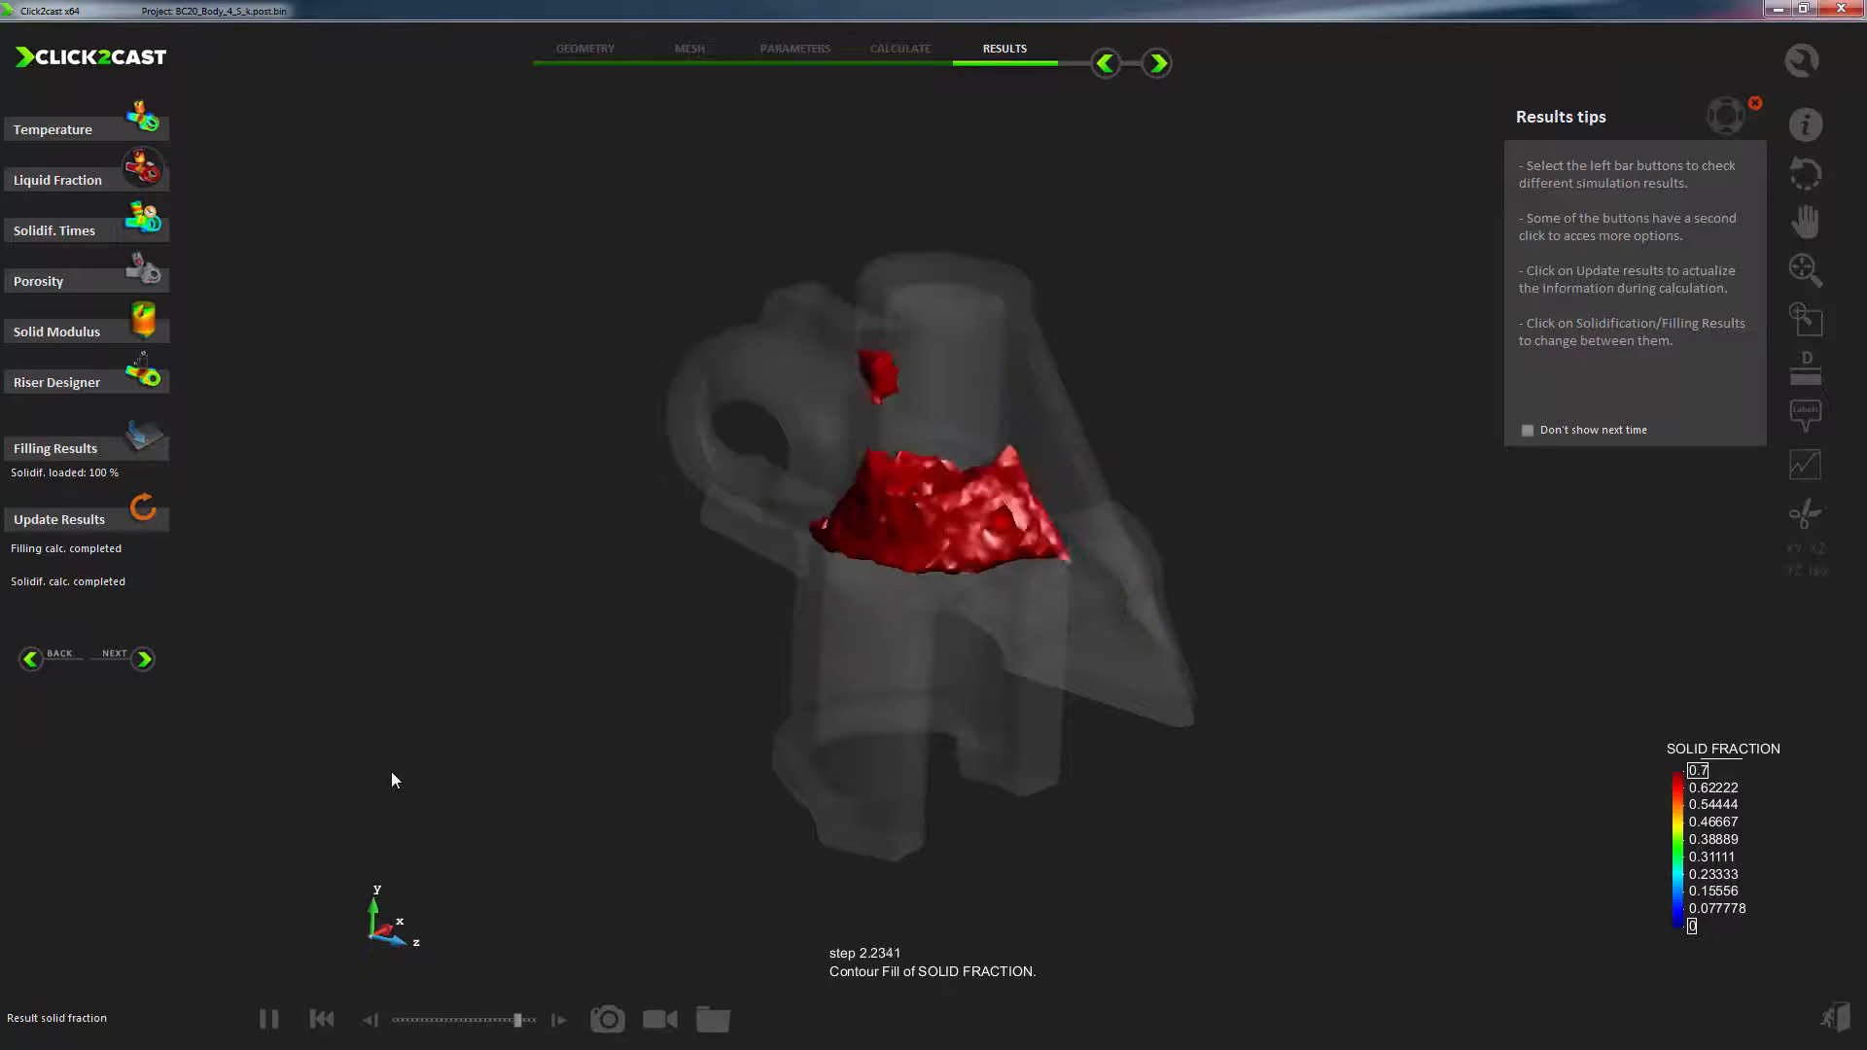
left_click(269, 1019)
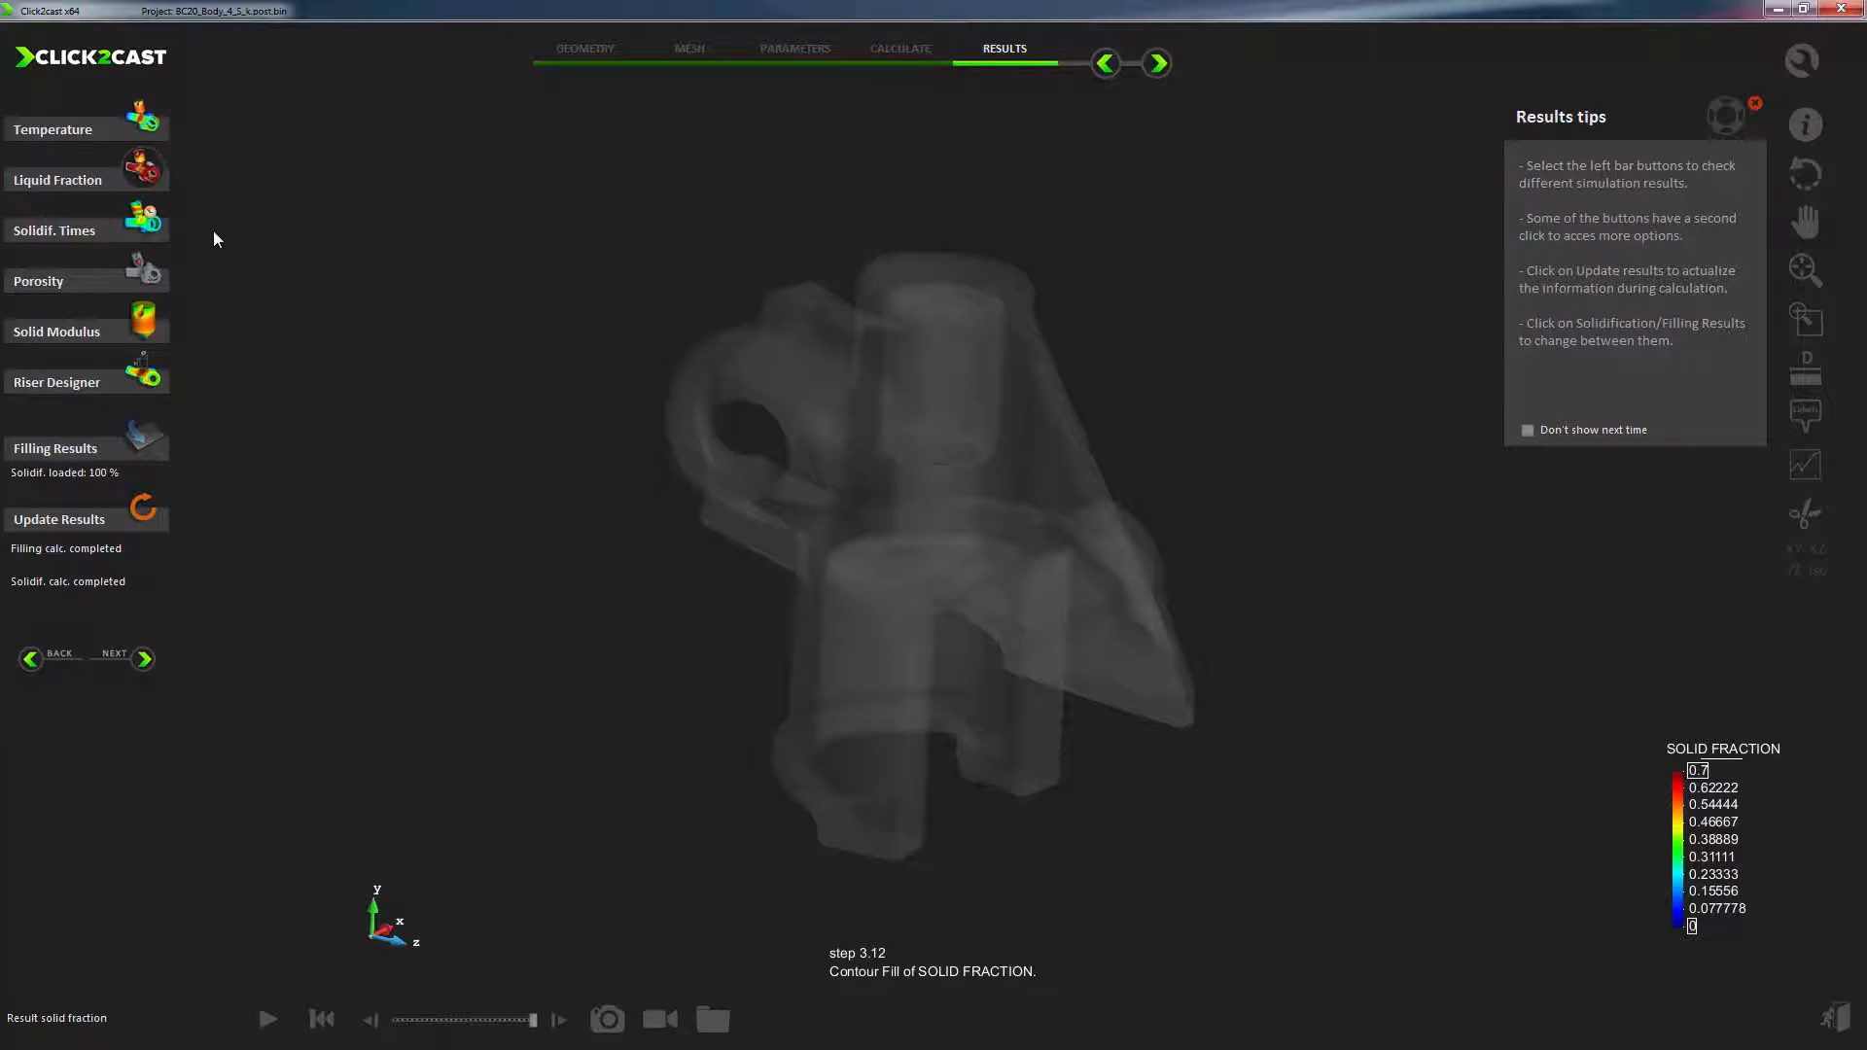
mouse_move(152, 235)
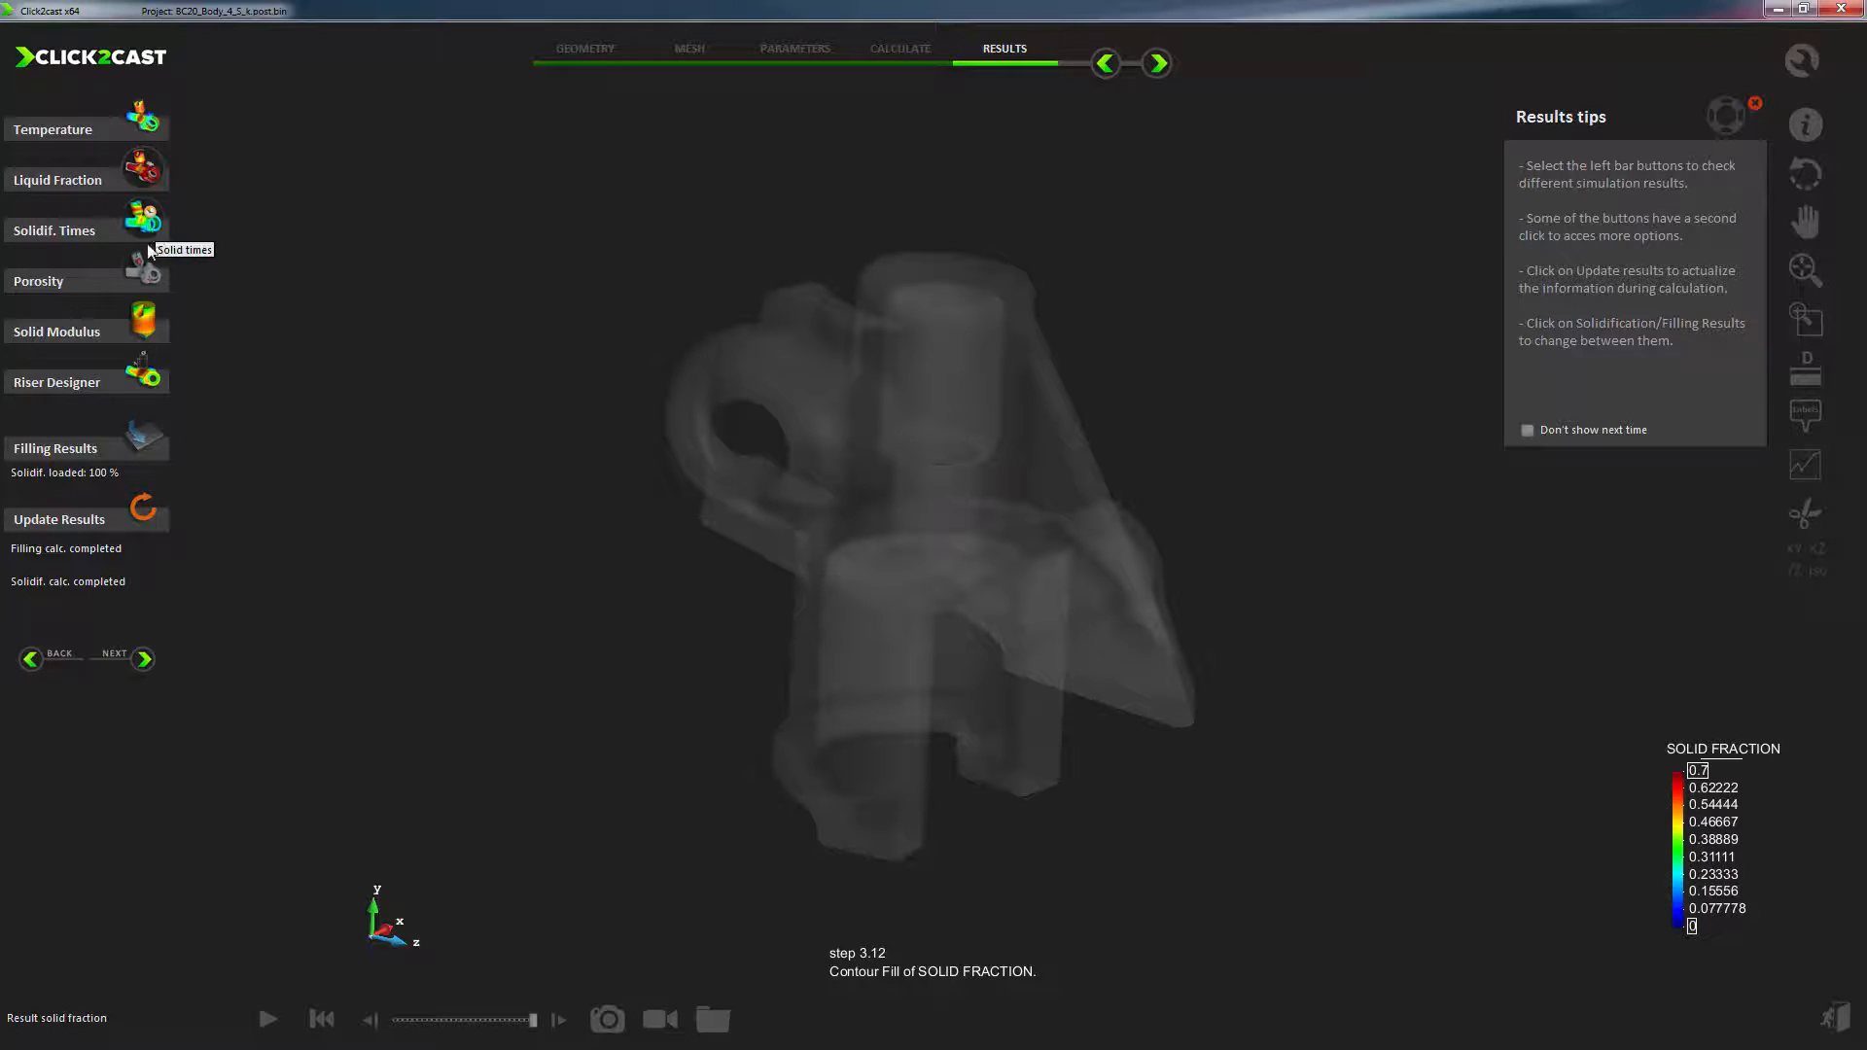
left_click(84, 280)
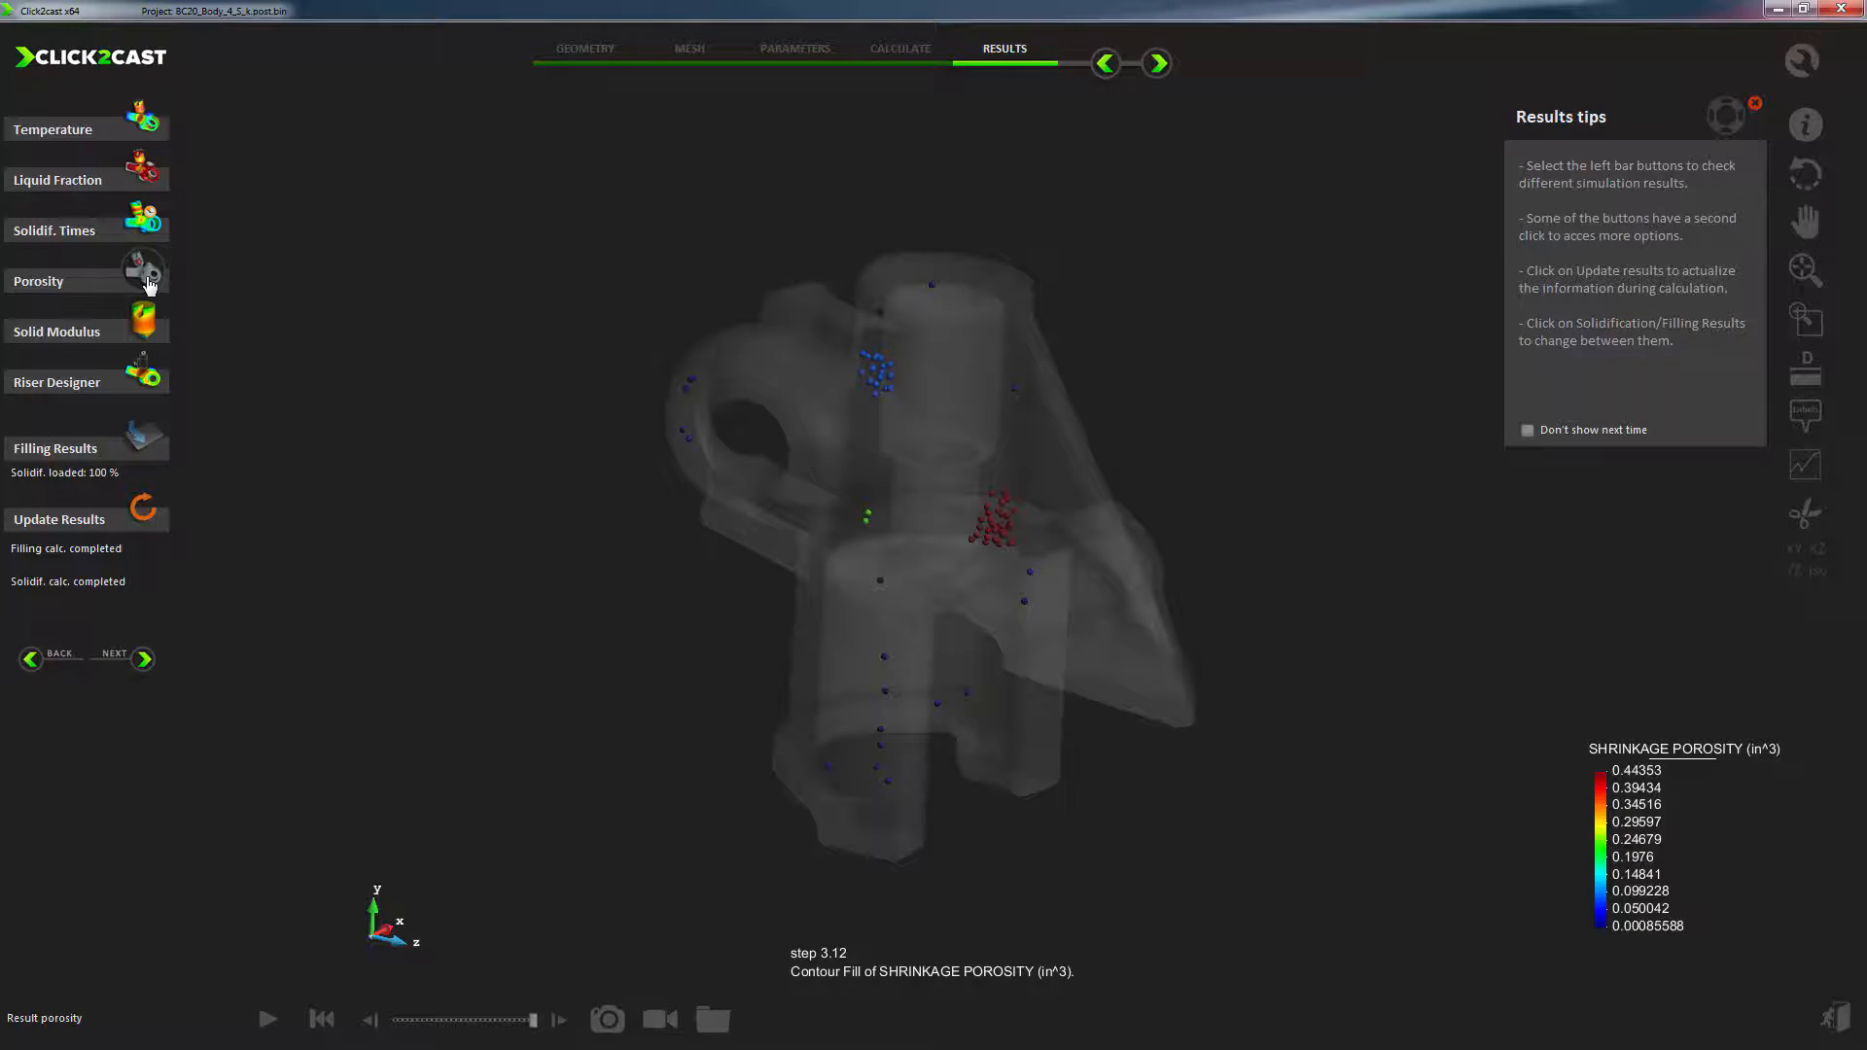
mouse_move(142, 346)
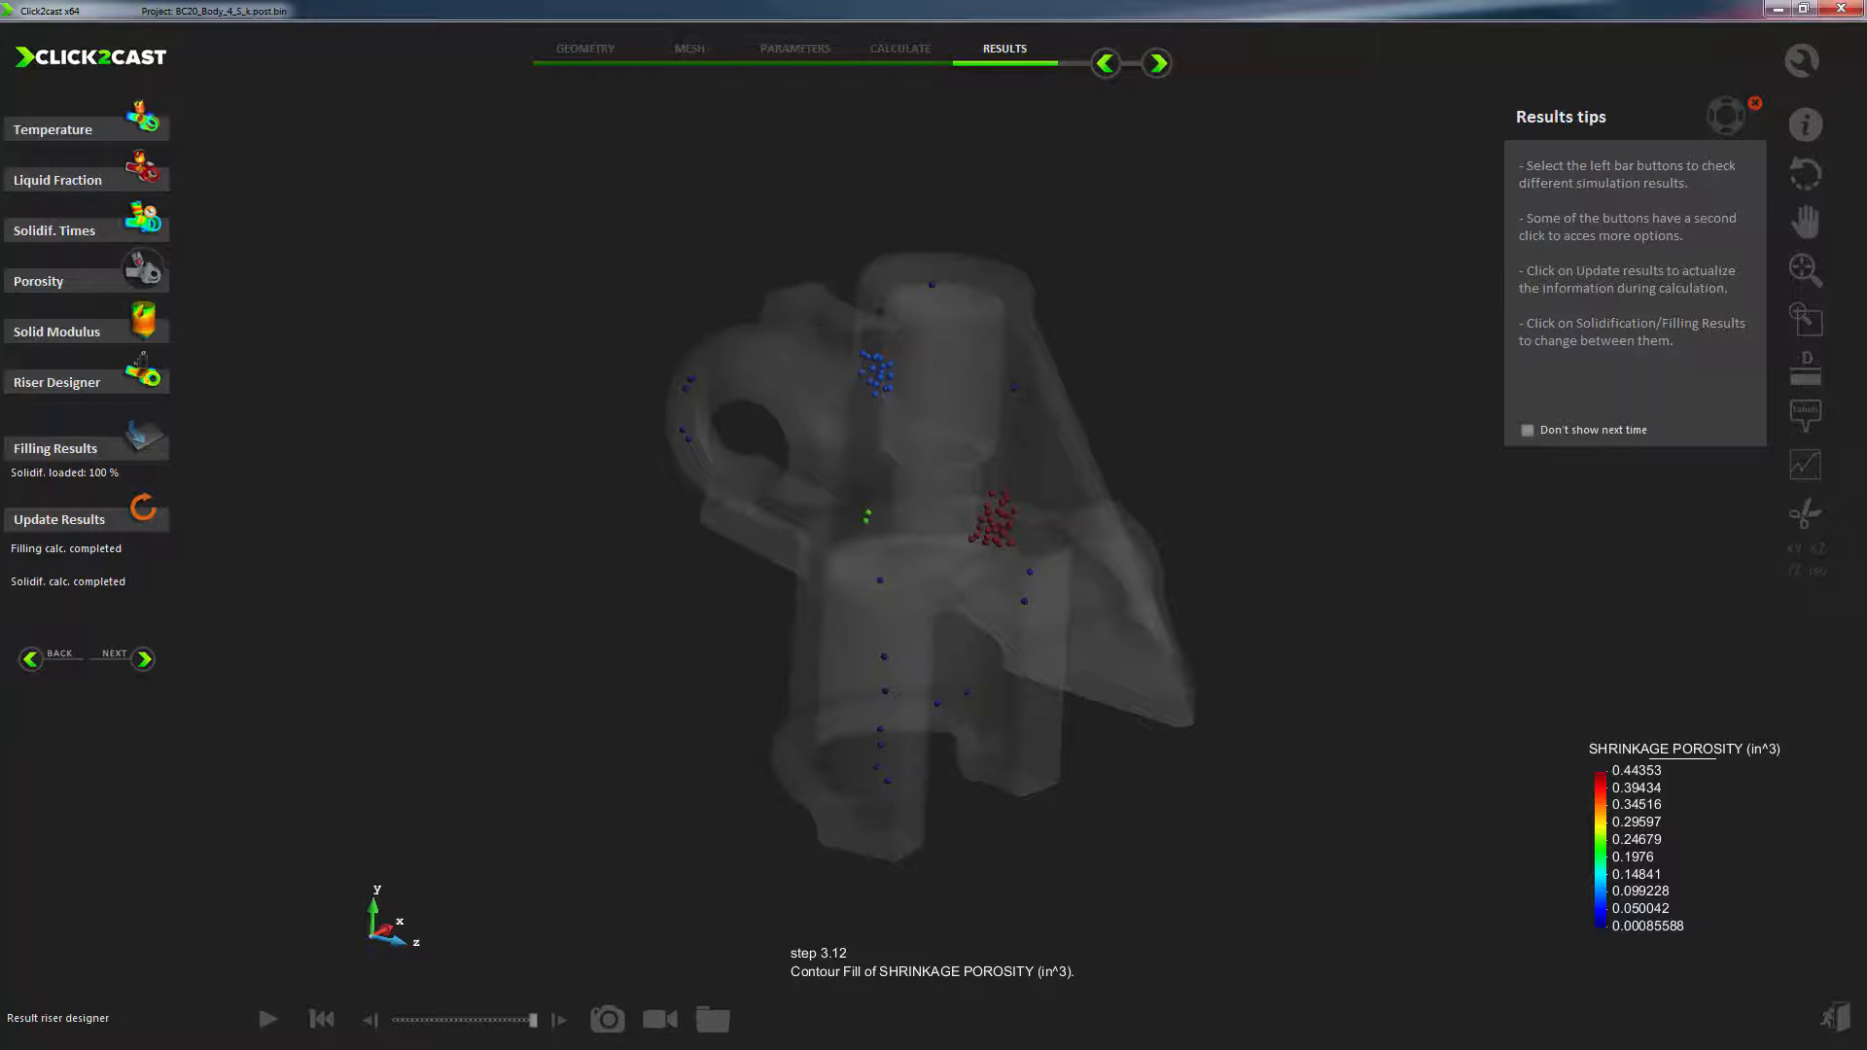
left_click(56, 383)
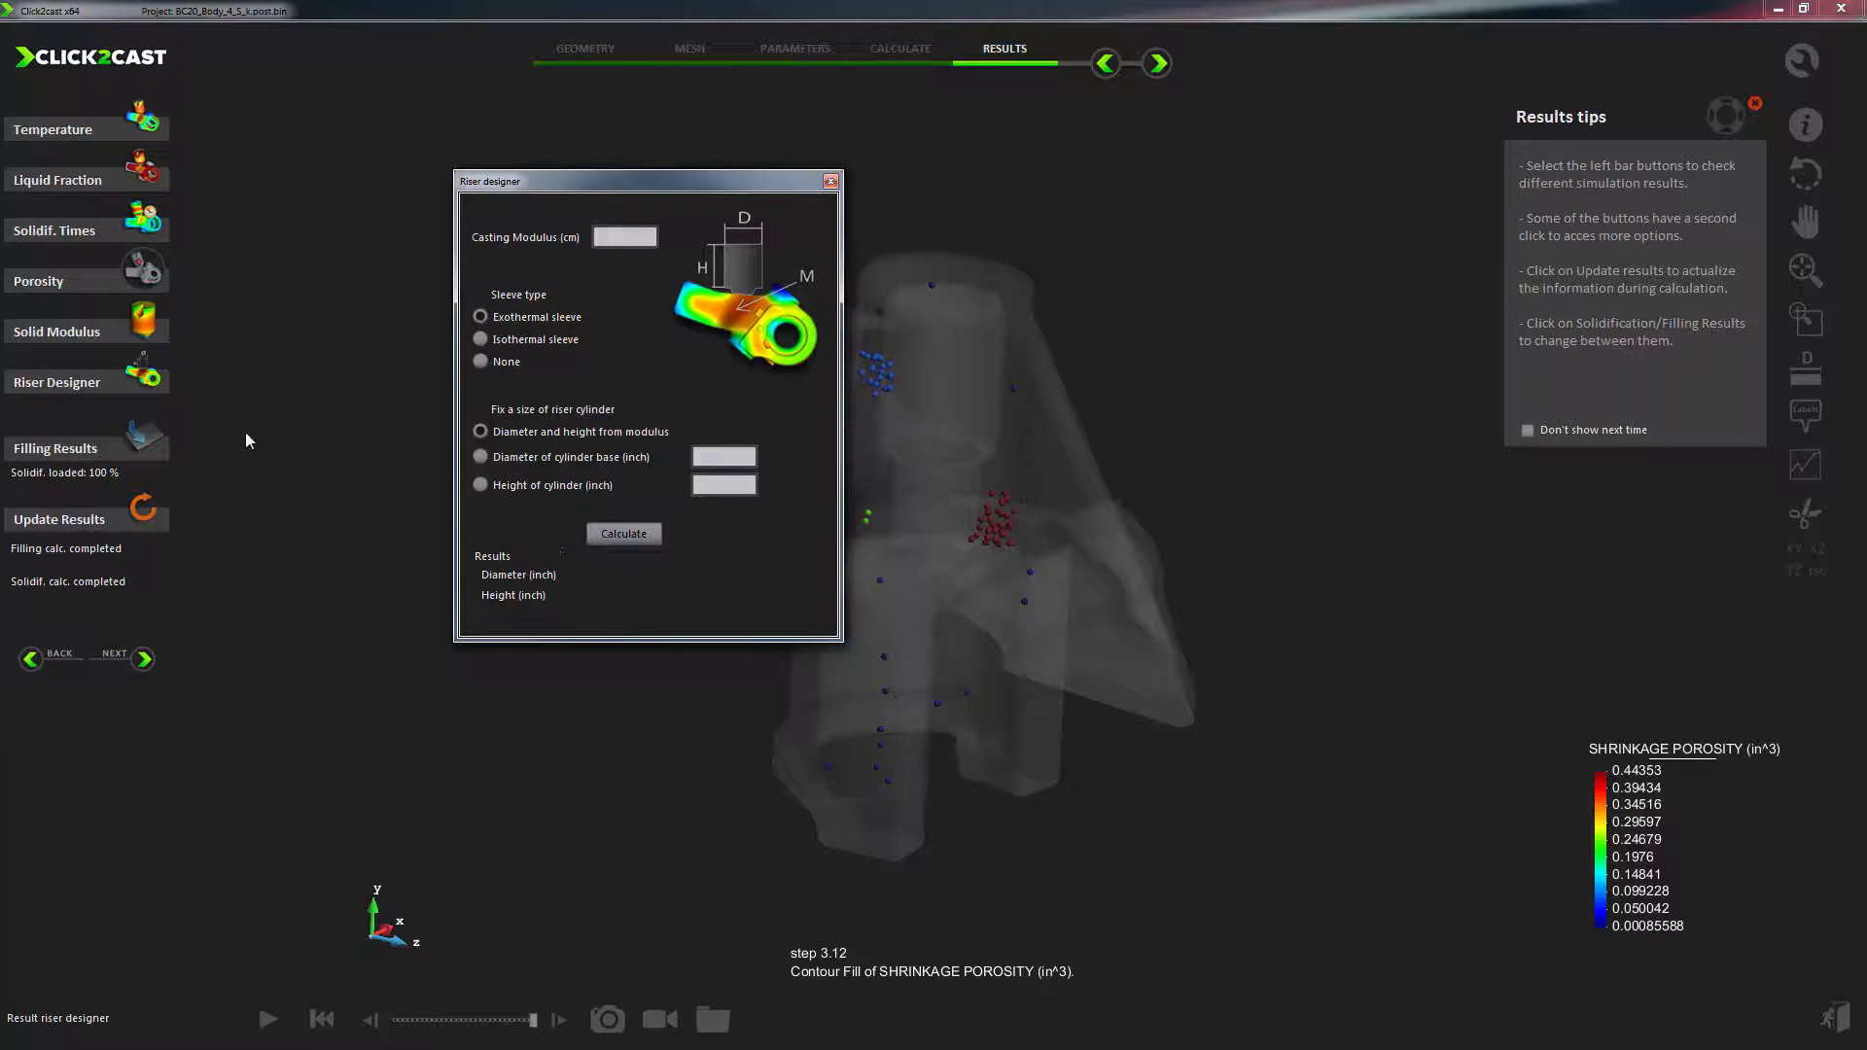
left_click(830, 179)
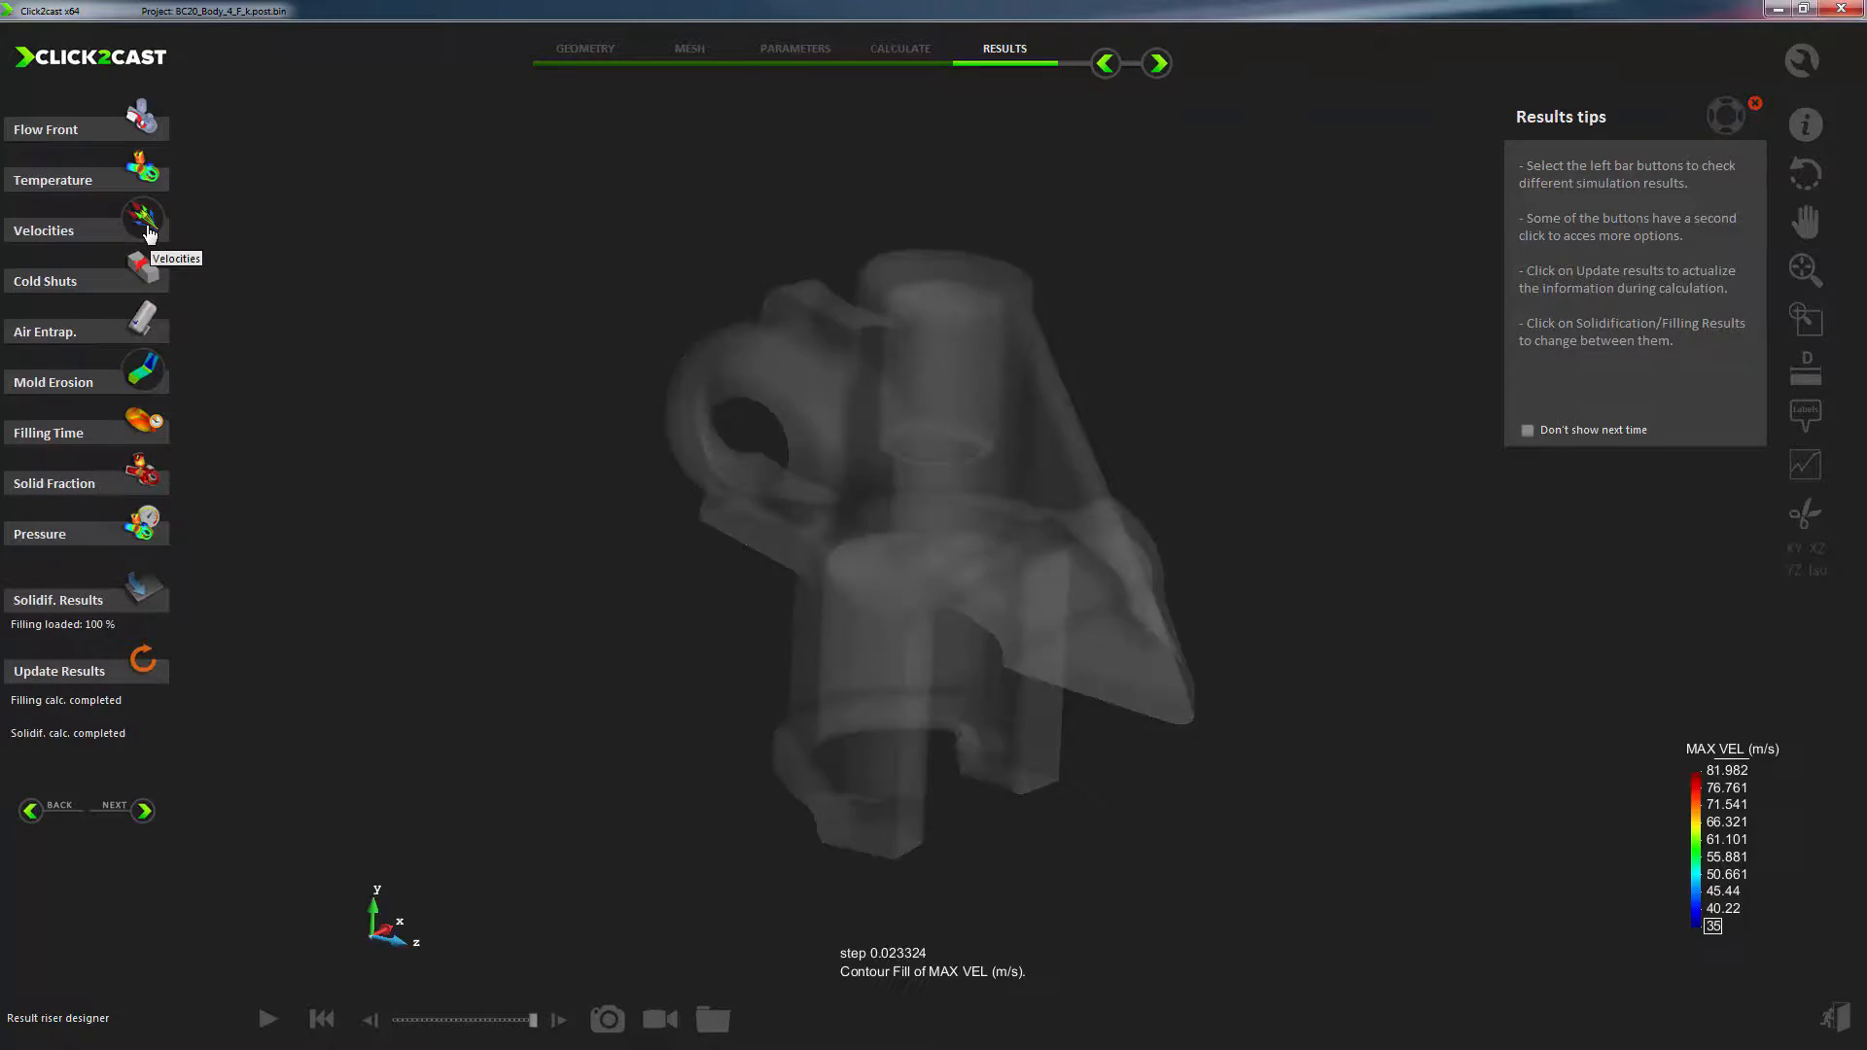
Step: Animate the temperature result from the start, then animate the pressure result
left_click(53, 179)
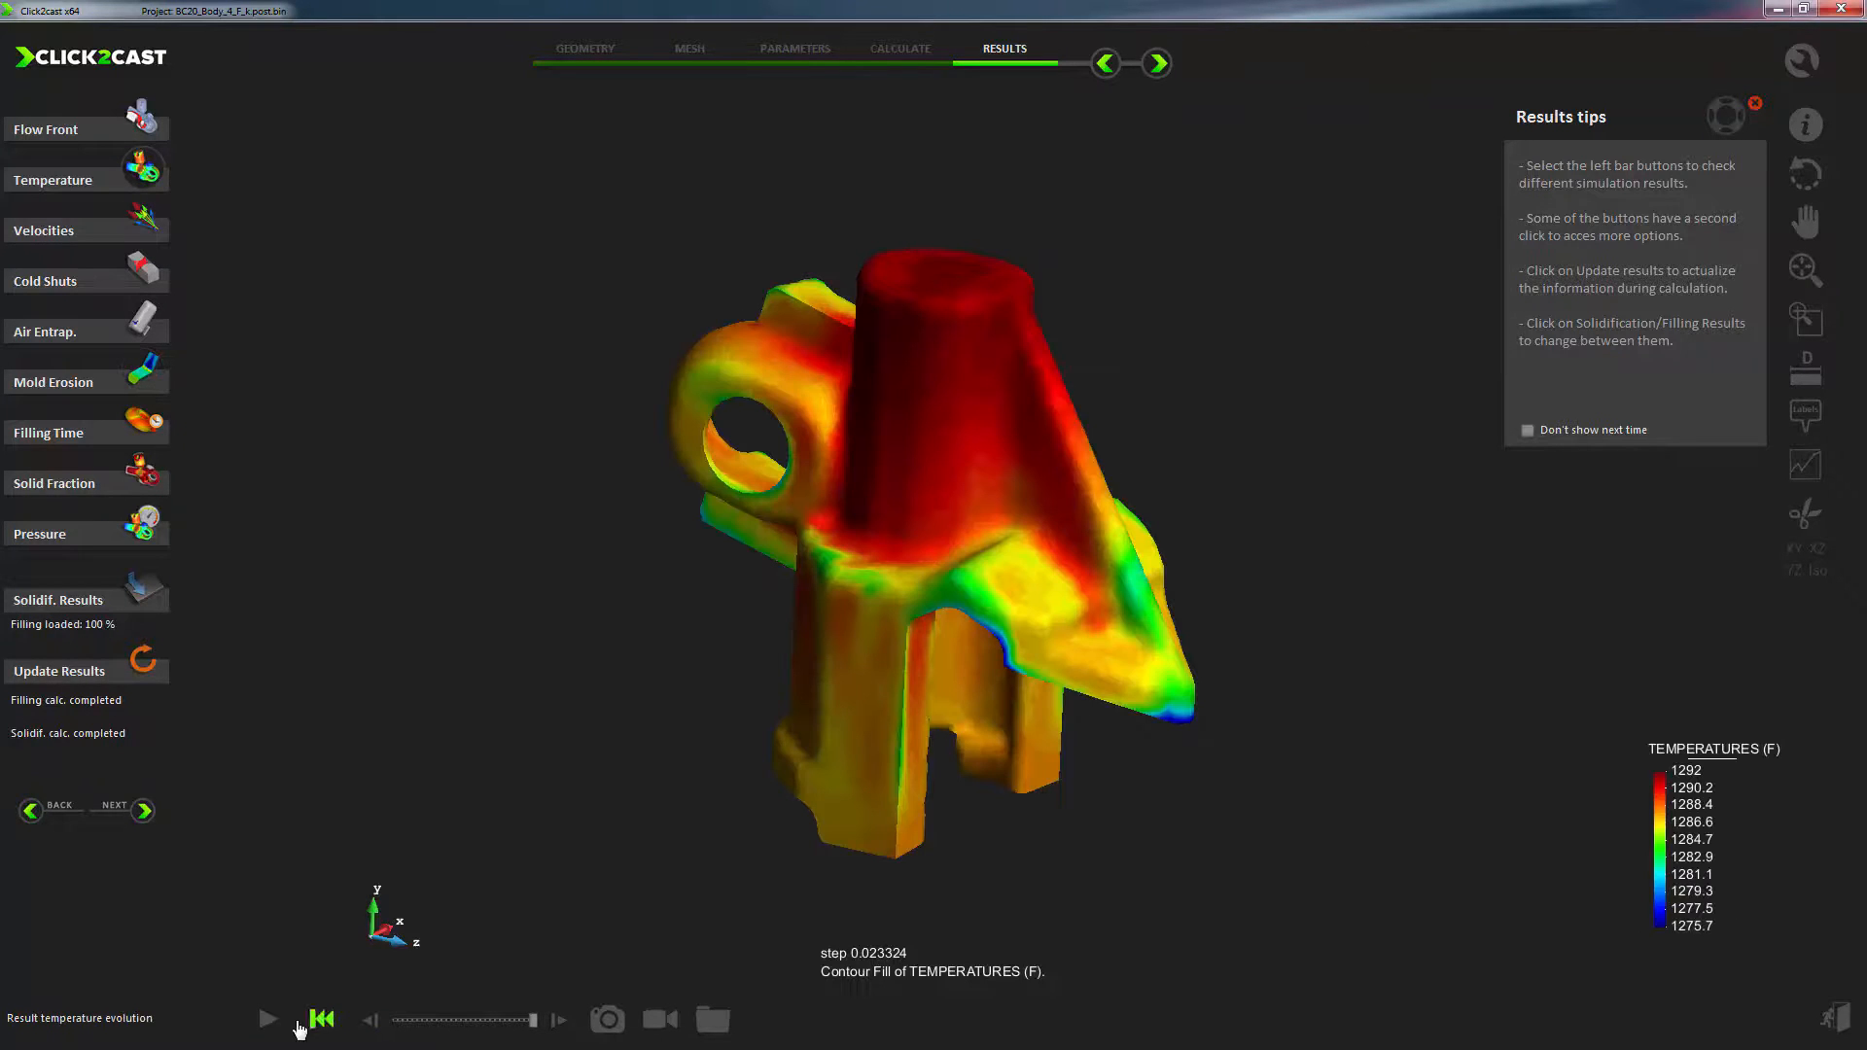
left_click(268, 1019)
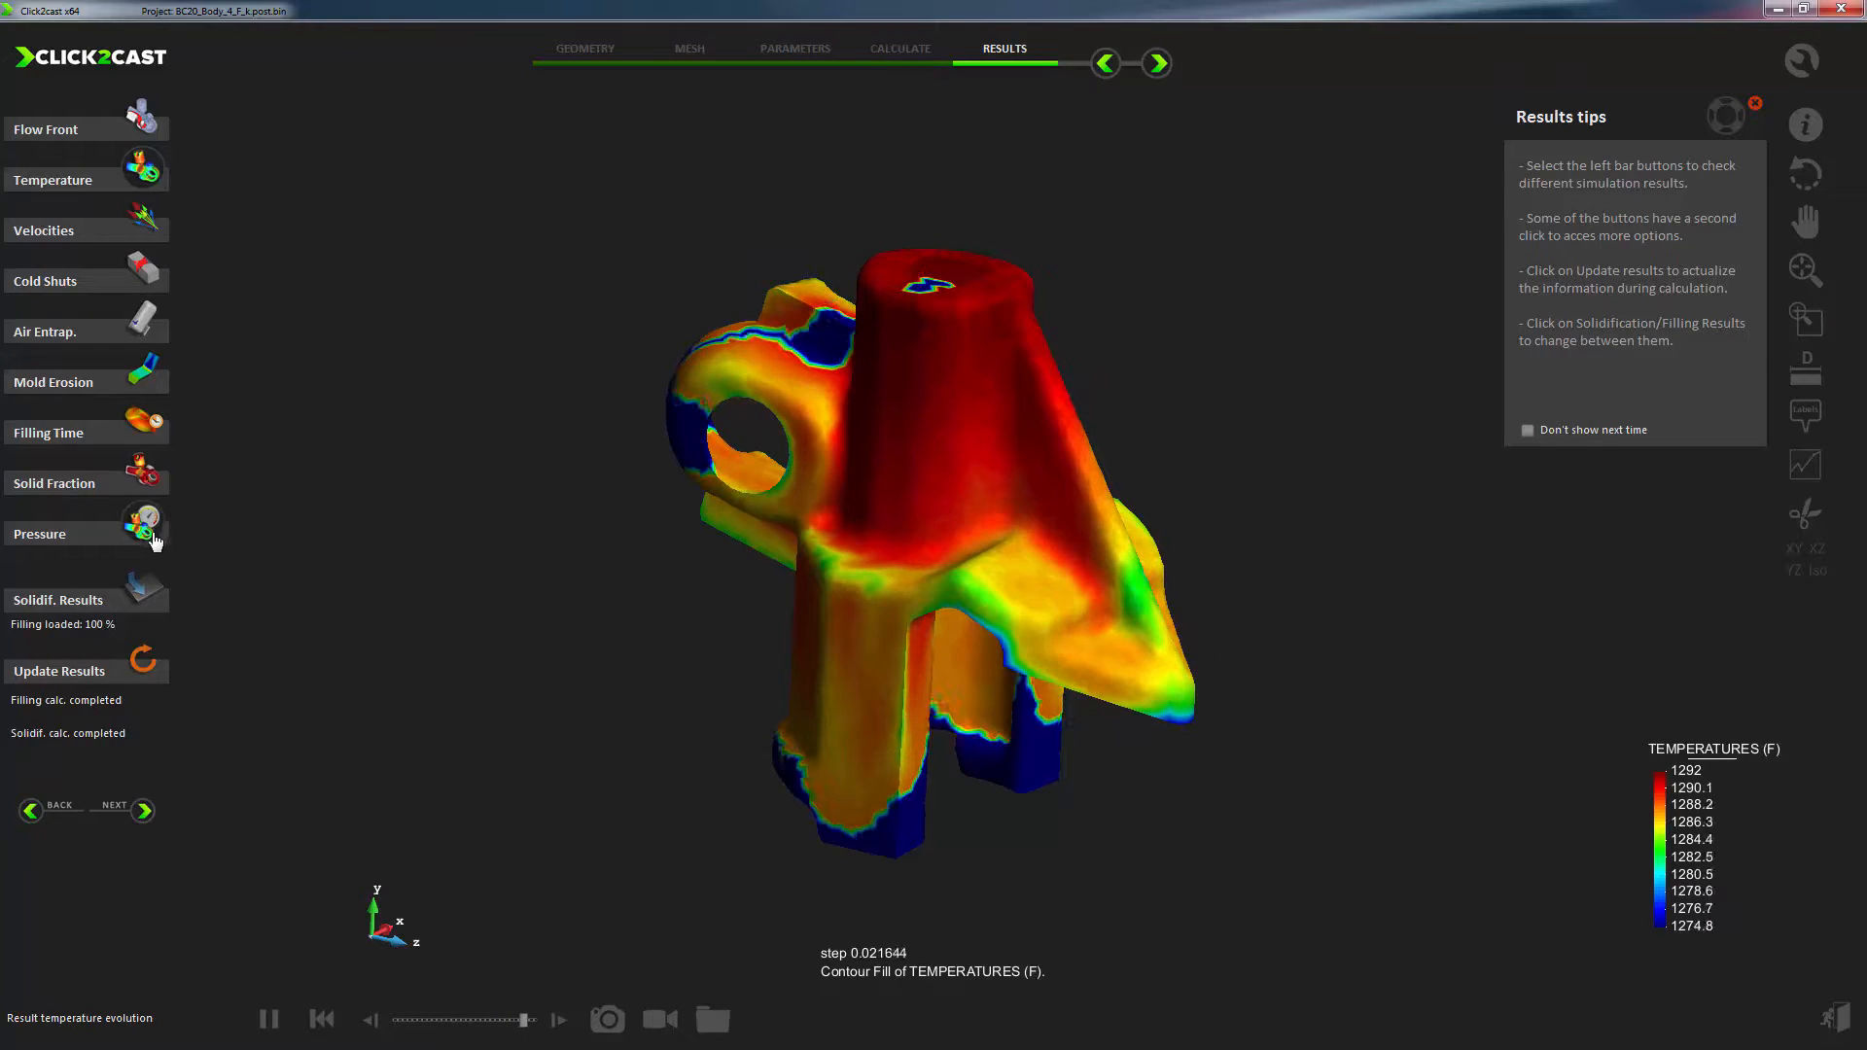
left_click(39, 533)
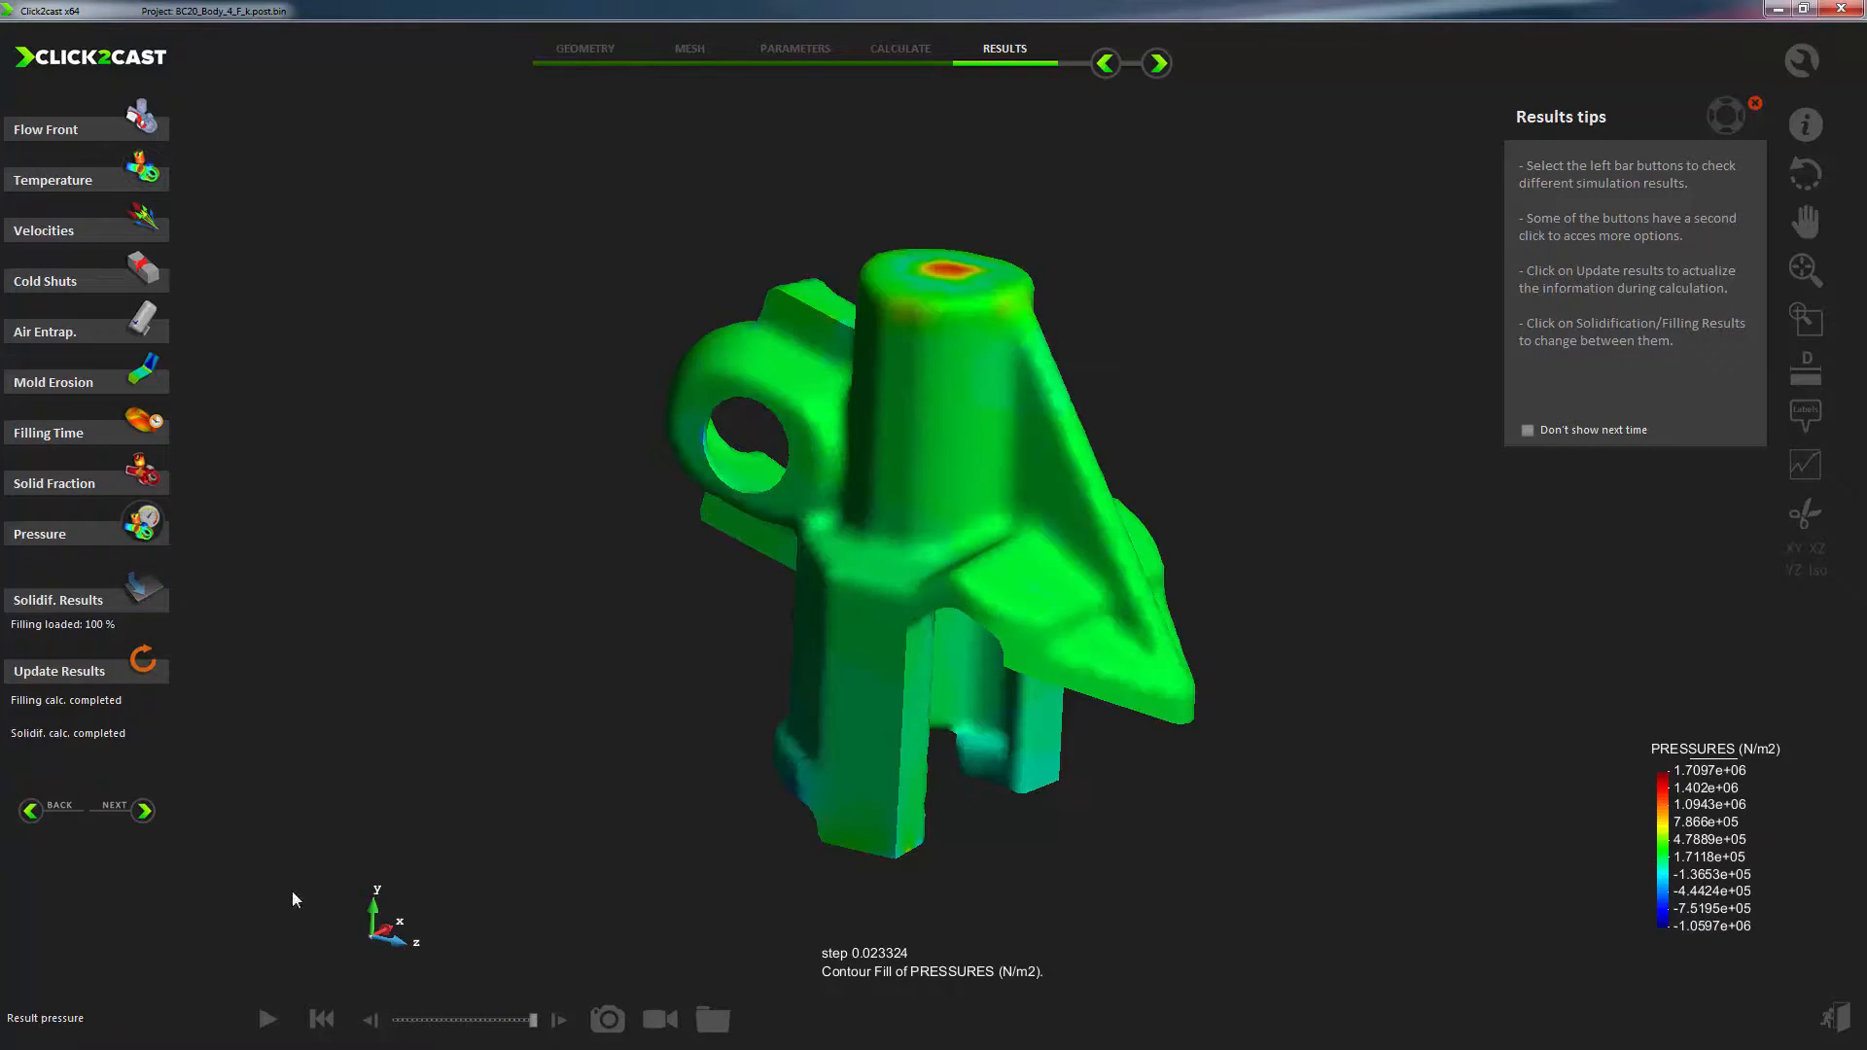
left_click(268, 1019)
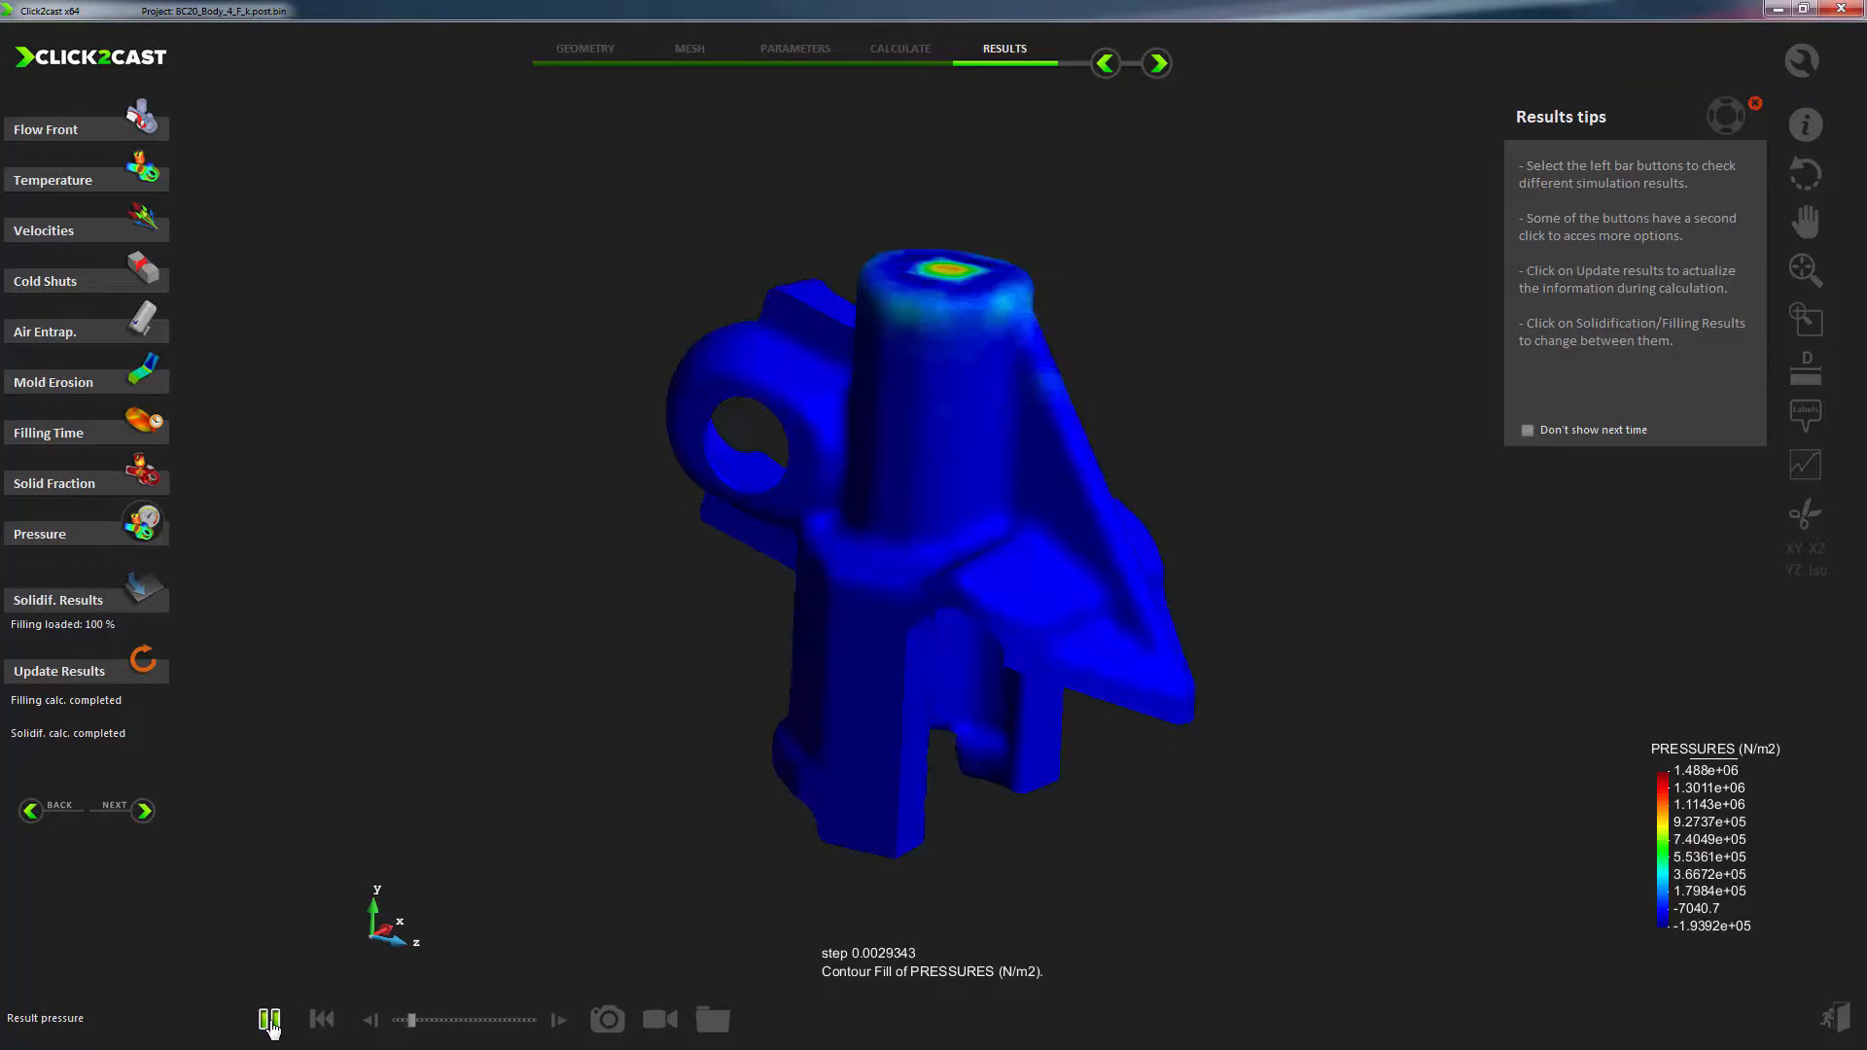
Step: Switch to the flow front result and replay the filling animation from the start
left_click(270, 1020)
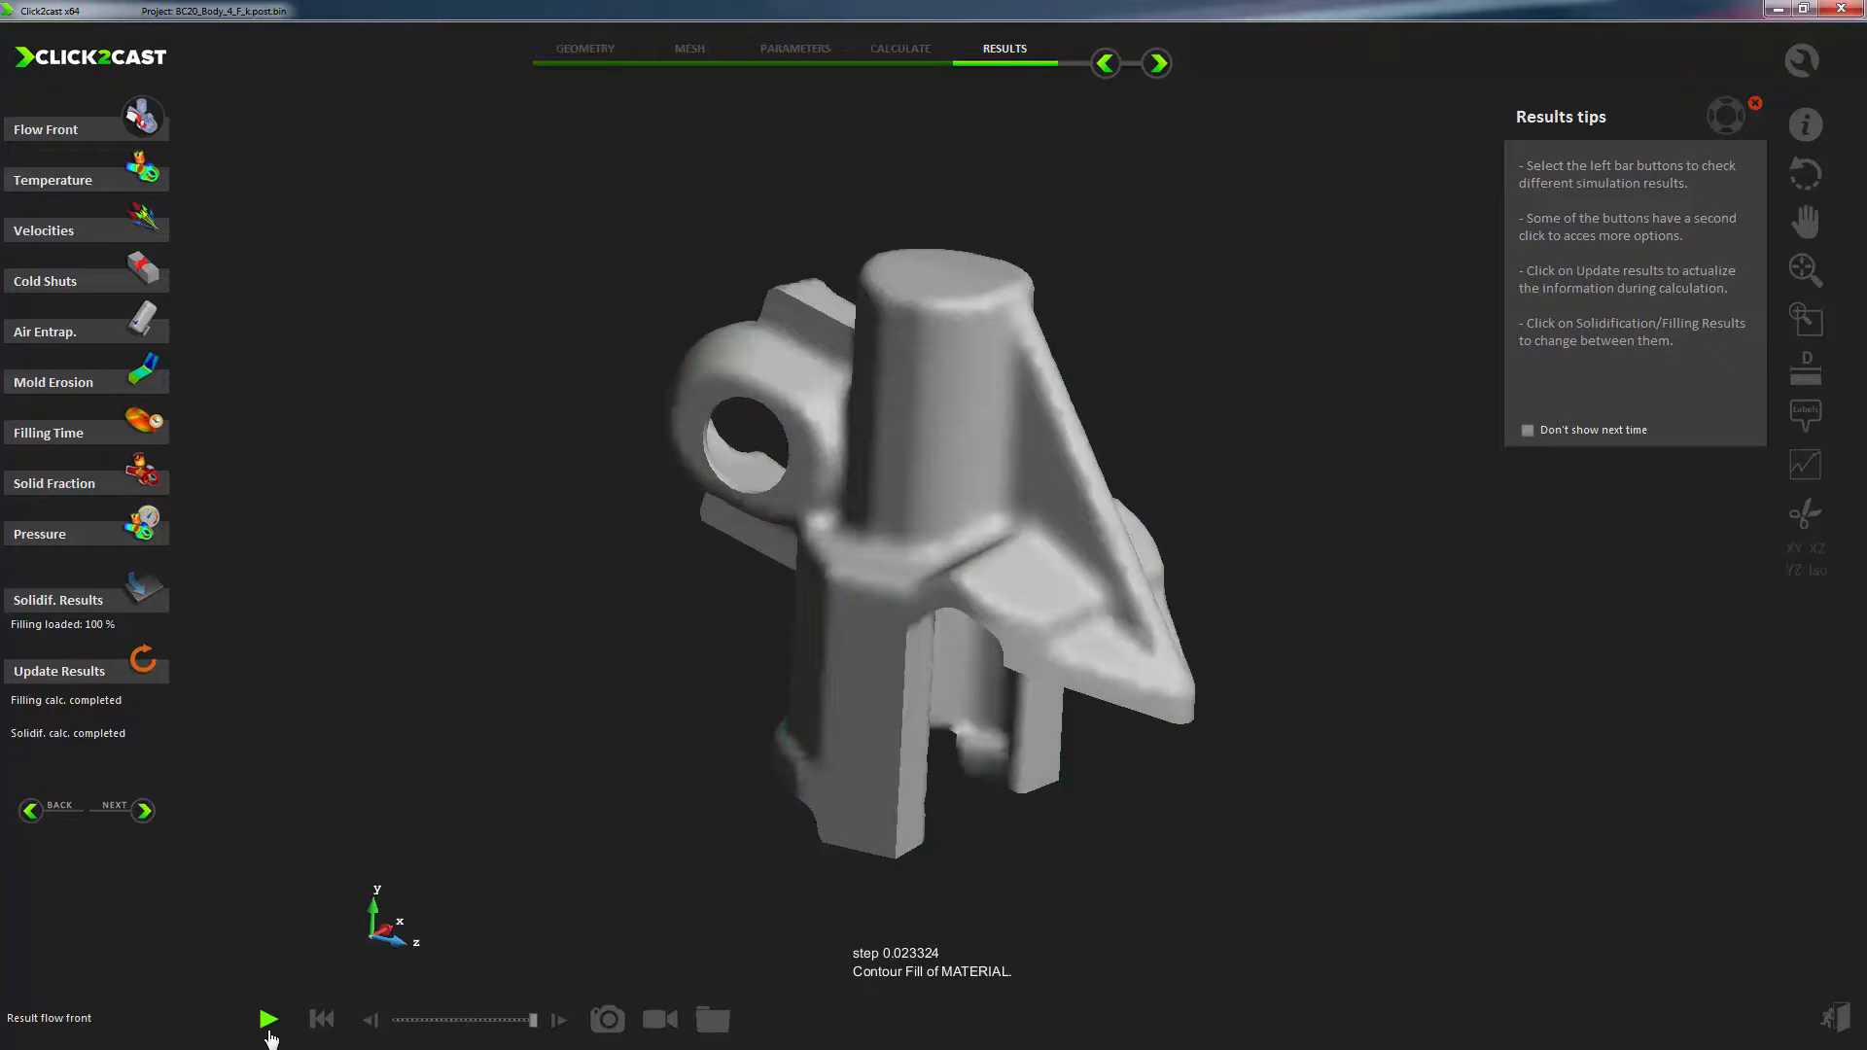
left_click(269, 1019)
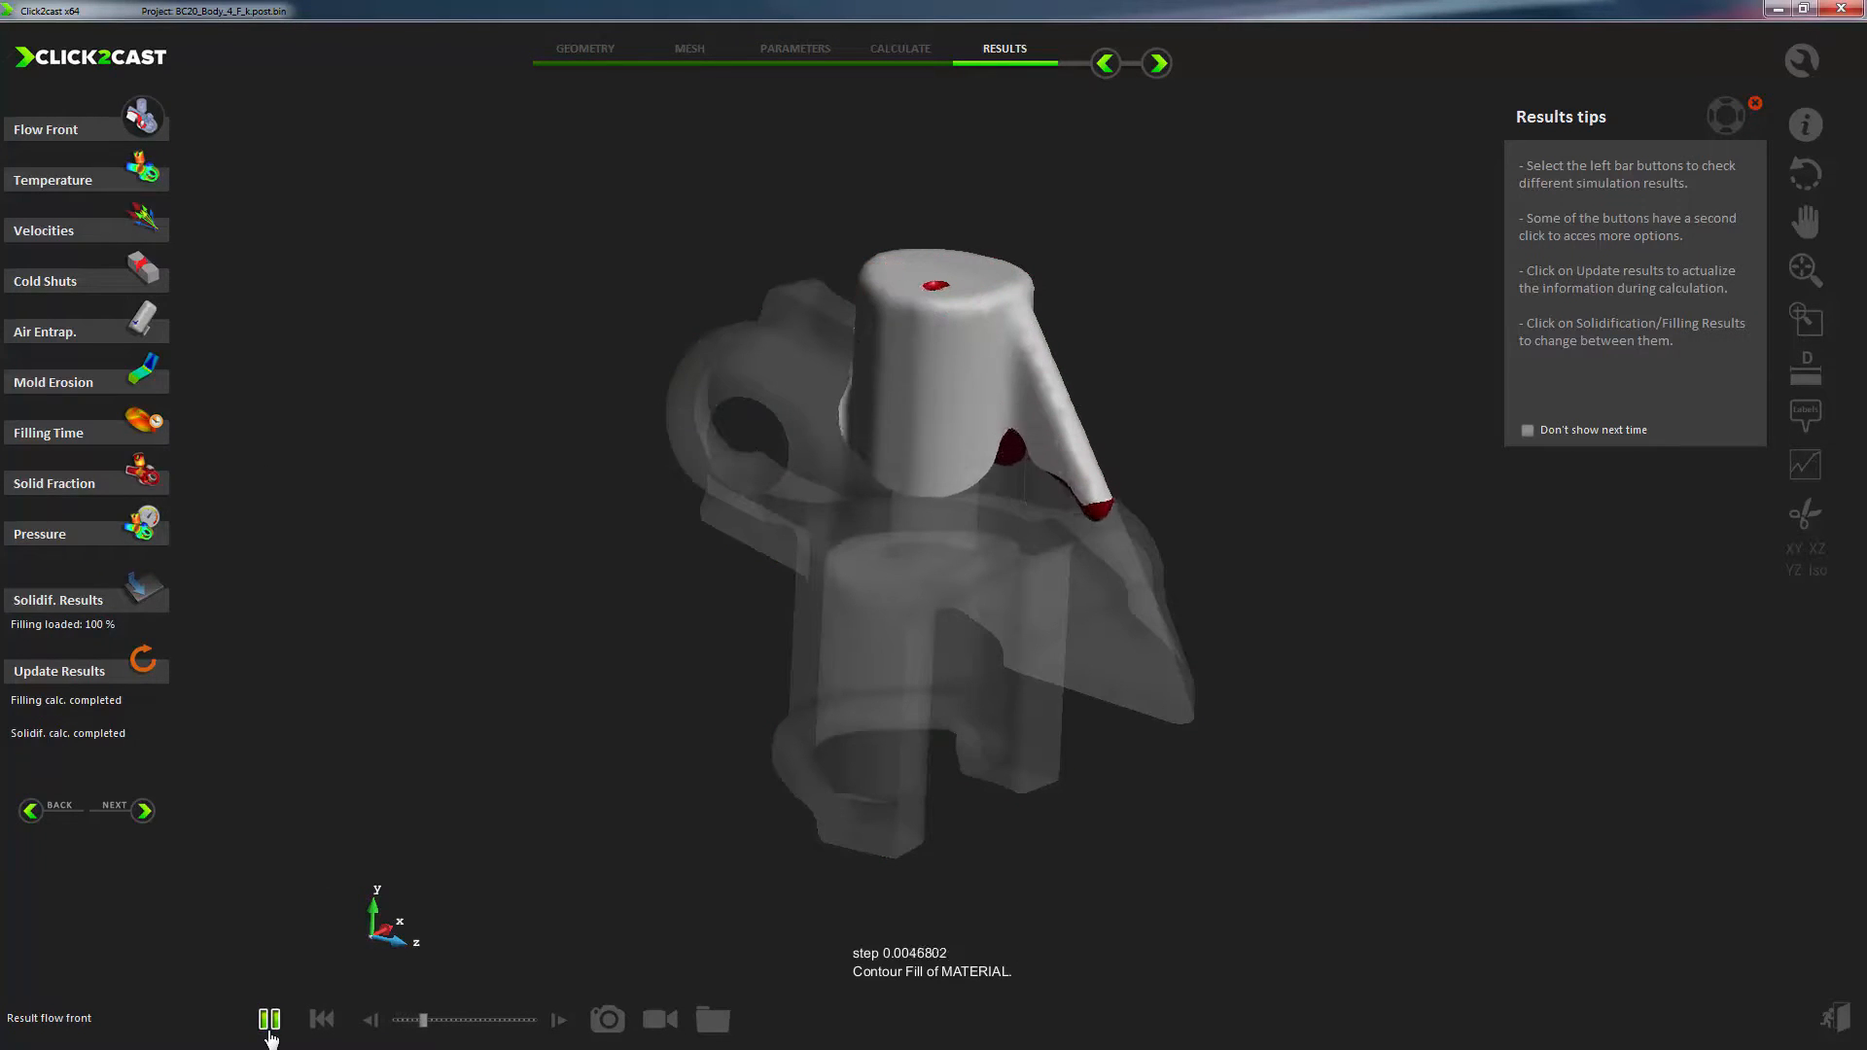